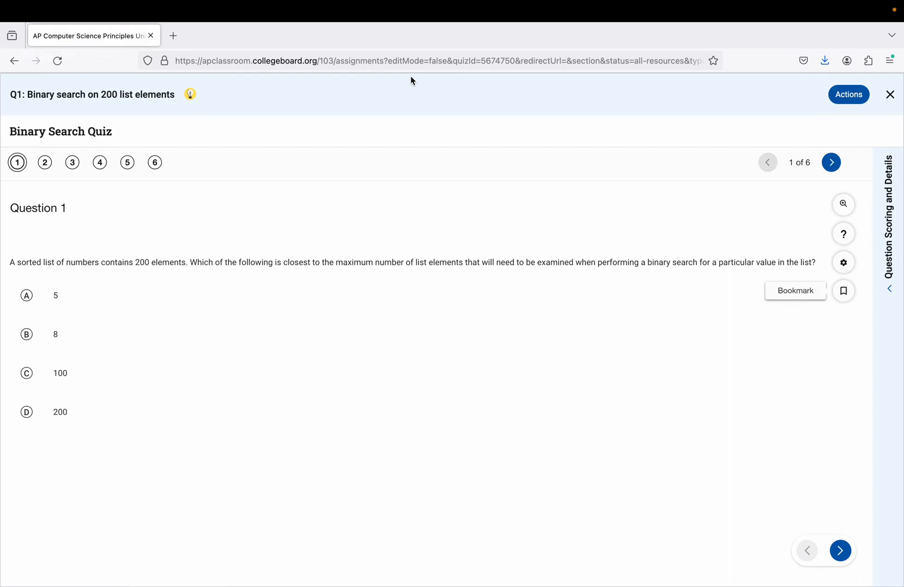
pyautogui.moveTo(131, 153)
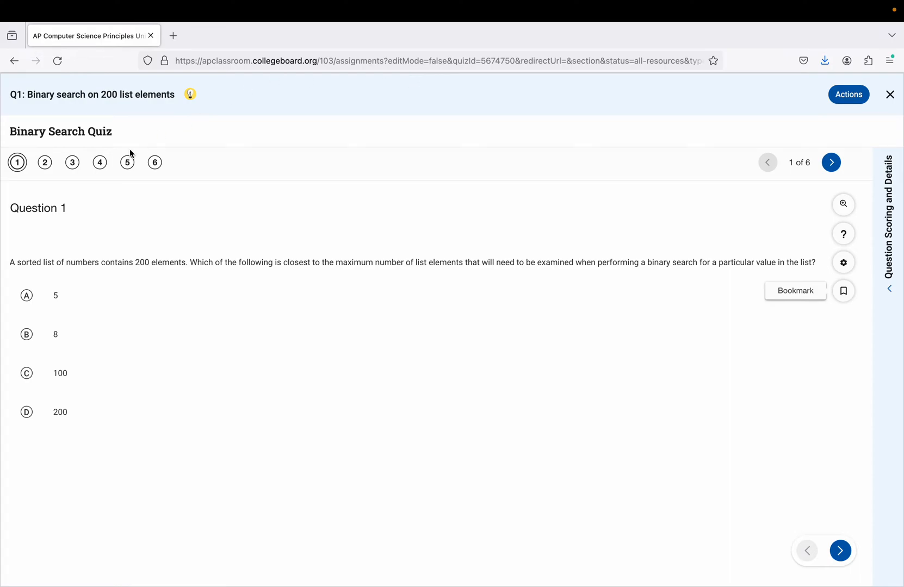
pyautogui.moveTo(609, 141)
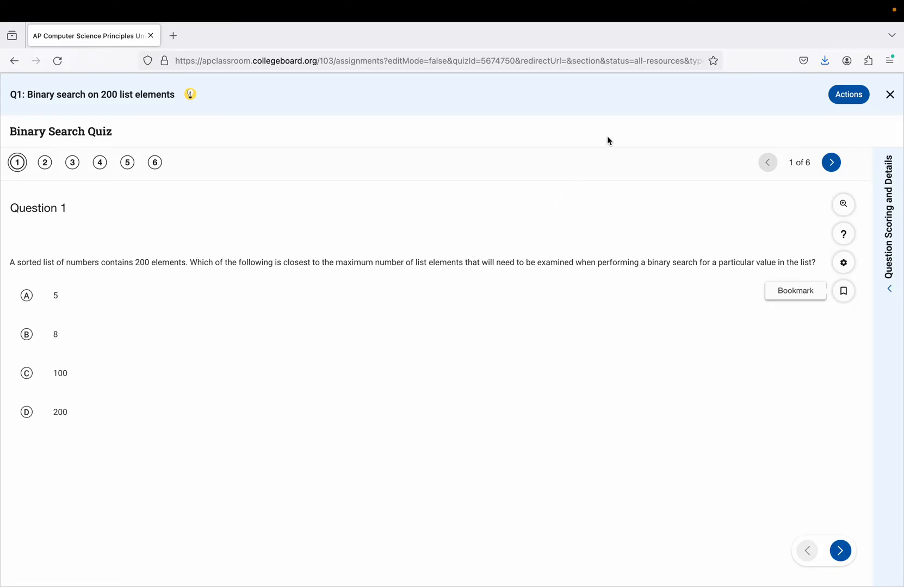
pyautogui.moveTo(616, 121)
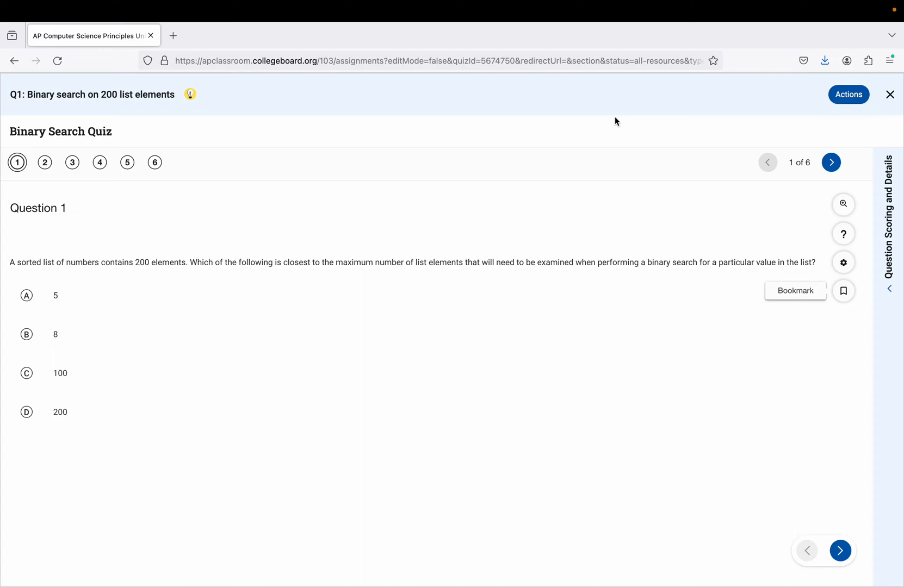
pyautogui.moveTo(133, 269)
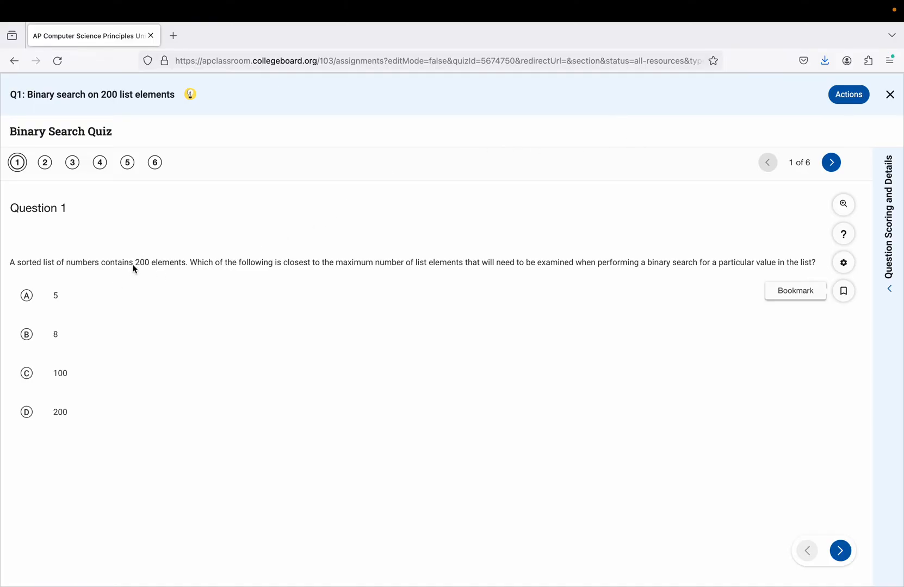
pyautogui.moveTo(148, 268)
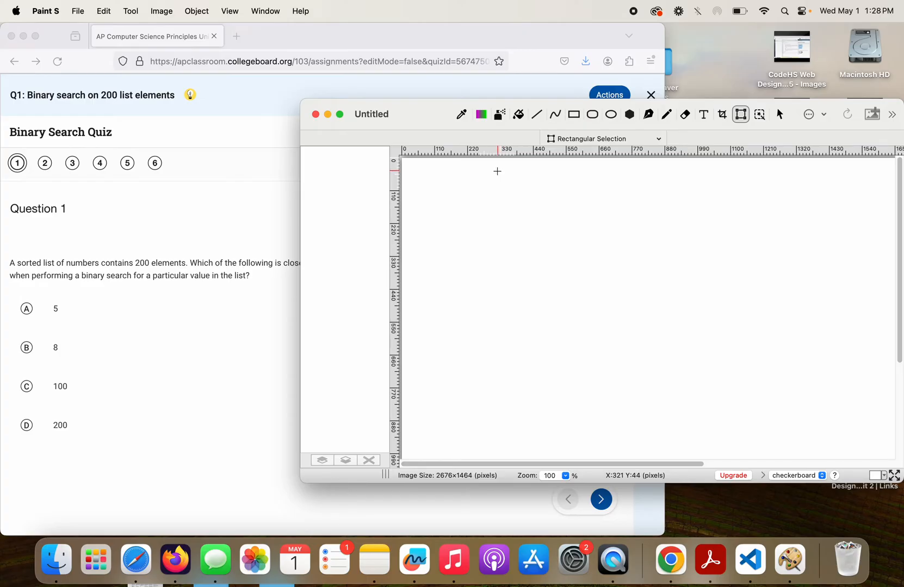
pyautogui.moveTo(533, 185)
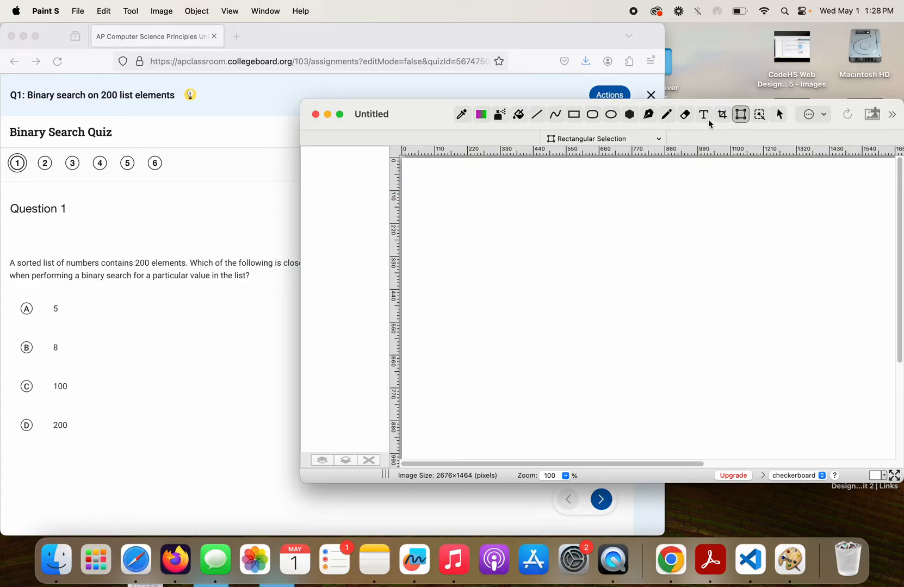
# Write the text note "How many bits does it take, to represent 200?" at the top of the canvas
pyautogui.click(702, 113)
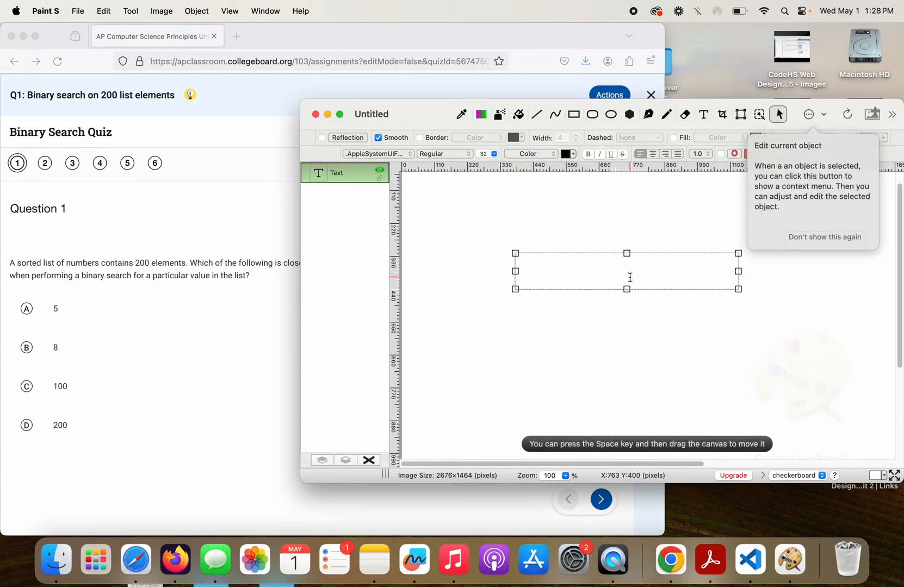
pyautogui.write('How many')
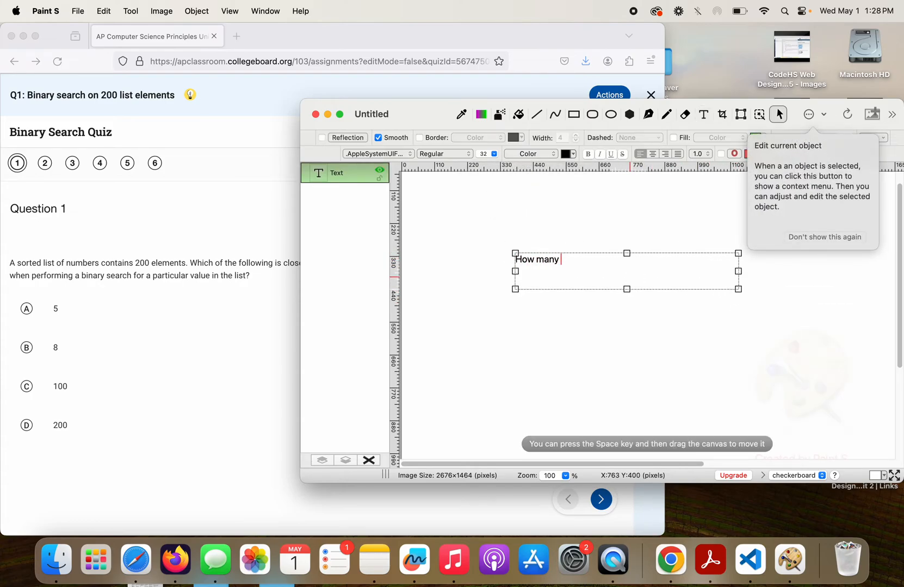
pyautogui.write('bits does it take,')
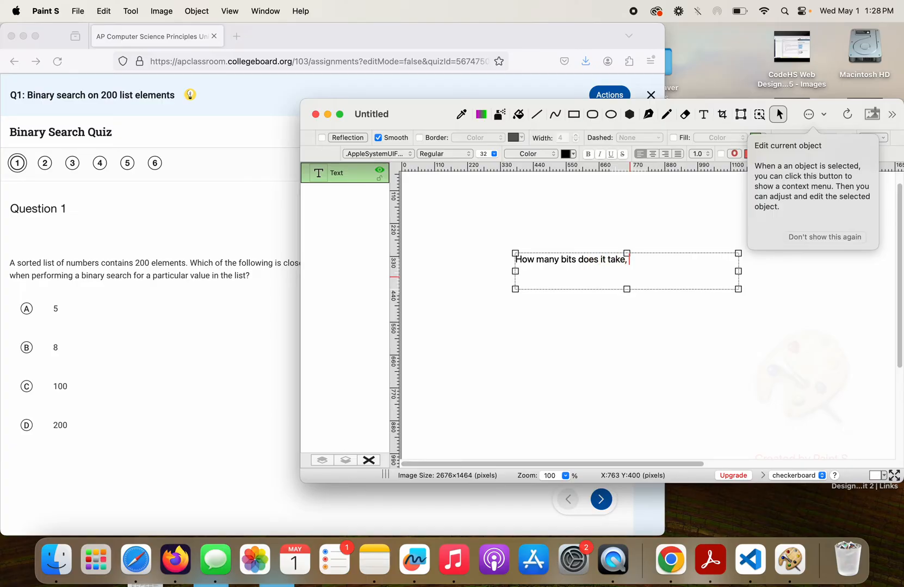
pyautogui.write('to represent')
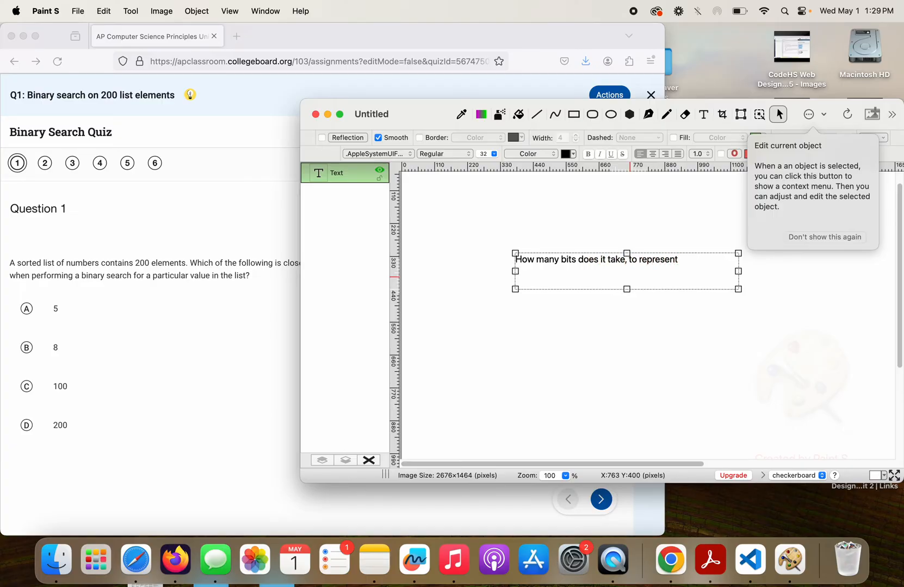
pyautogui.write('200?')
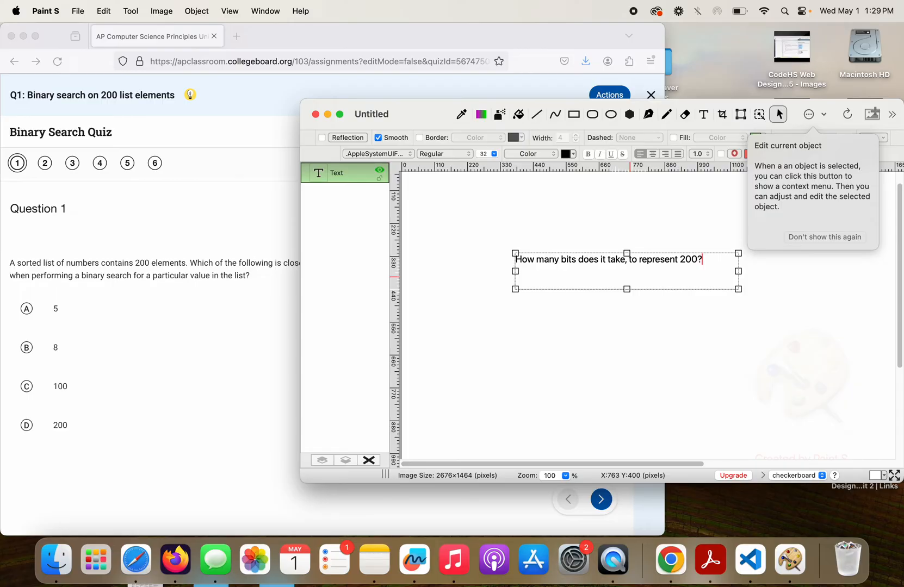
pyautogui.click(670, 323)
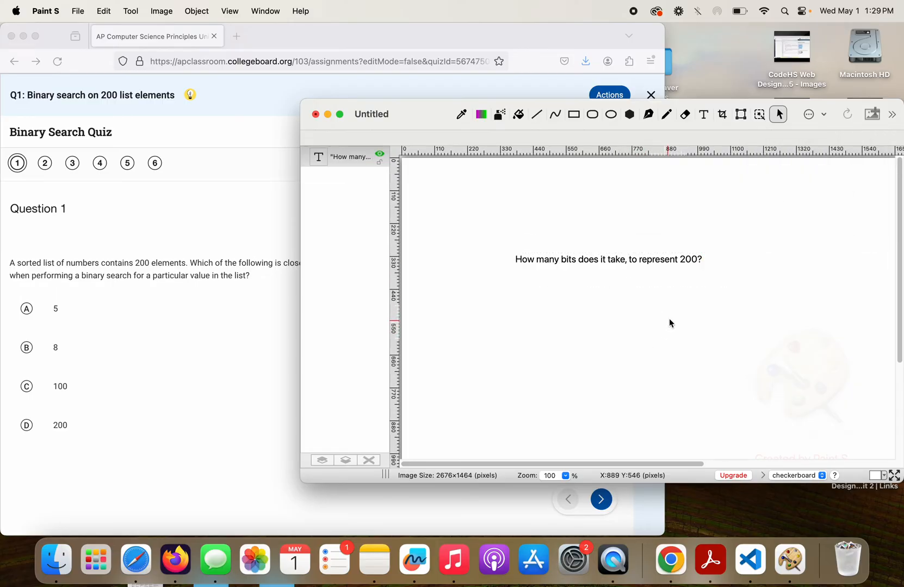
pyautogui.moveTo(719, 268)
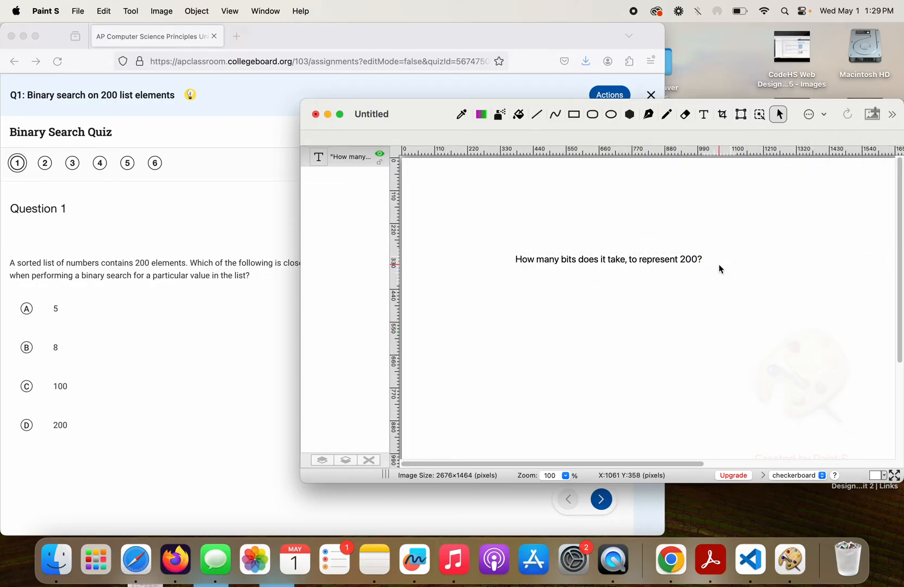
pyautogui.moveTo(594, 314)
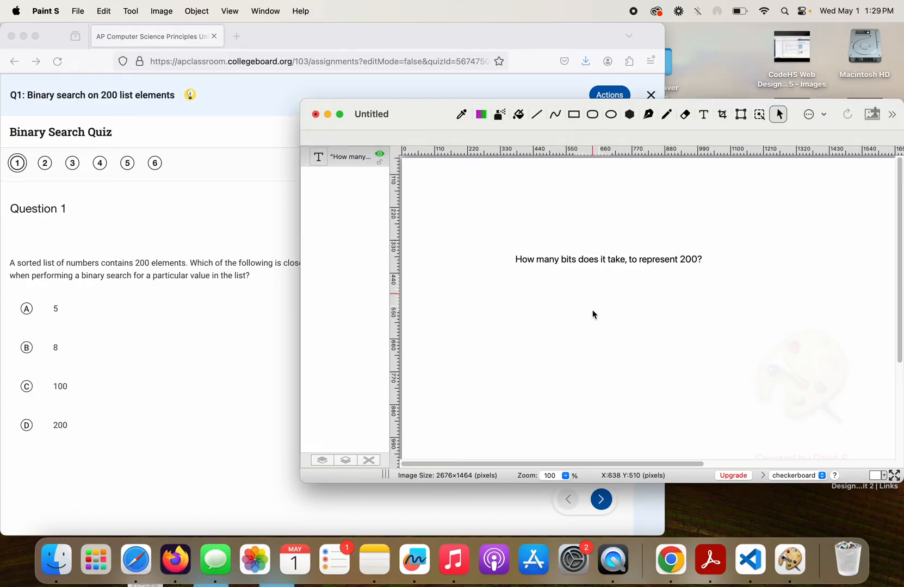
# Handwrite the working 2^5 = 32 and 2^8 = 256 in pencil beneath the question
pyautogui.click(667, 114)
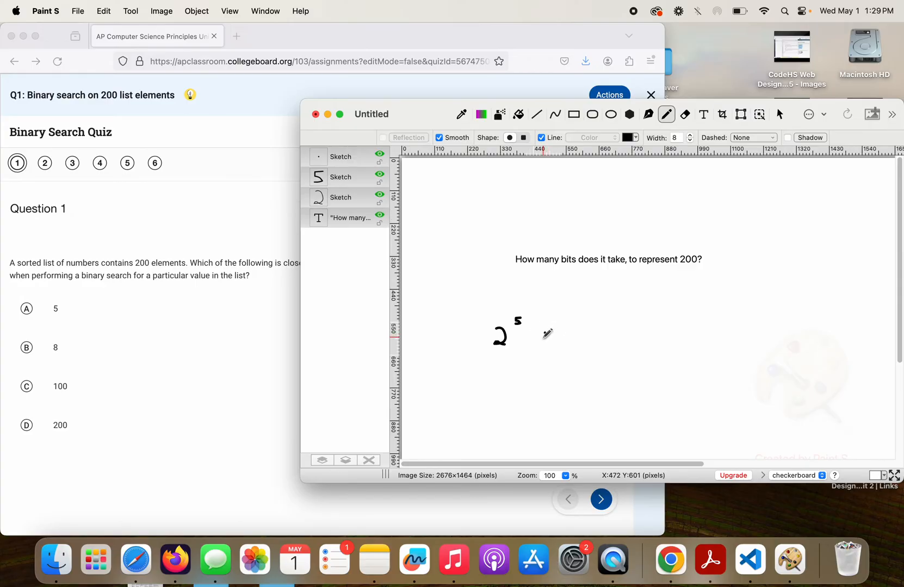
pyautogui.moveTo(542, 334); pyautogui.dragTo(556, 339)
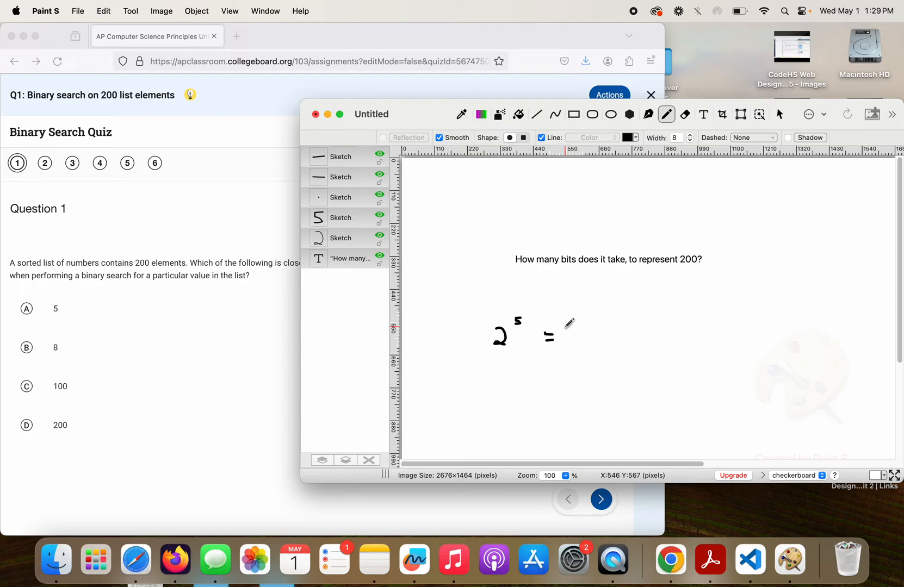
pyautogui.moveTo(556, 340); pyautogui.dragTo(568, 332)
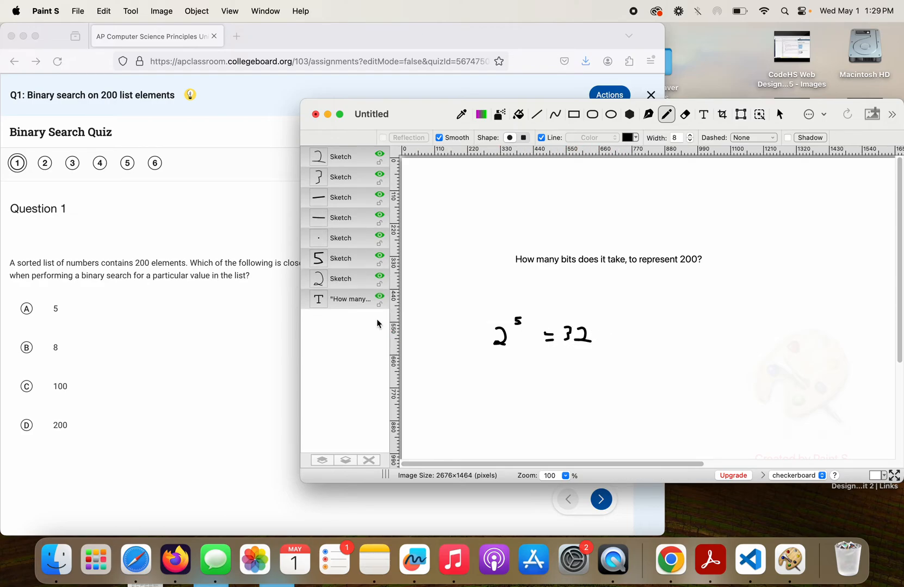
pyautogui.moveTo(487, 370)
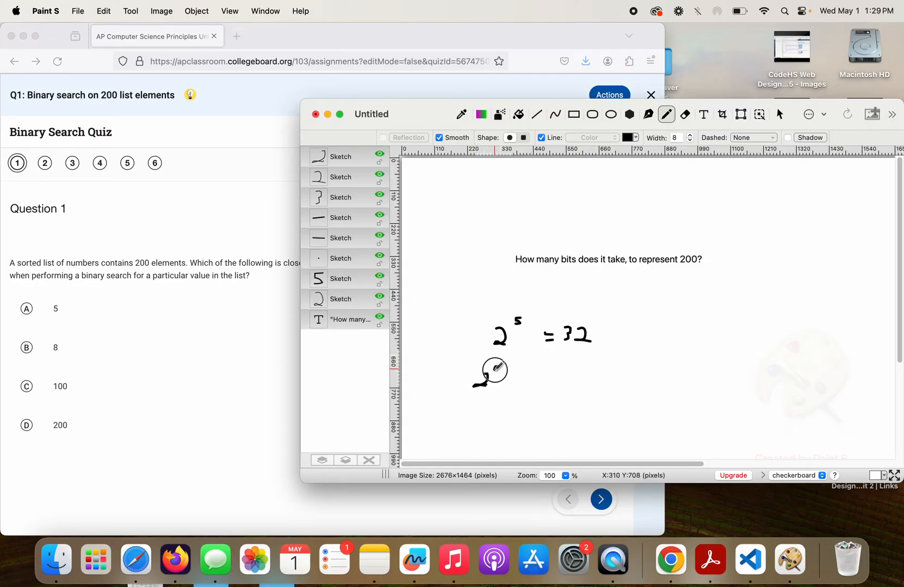
pyautogui.moveTo(475, 377); pyautogui.dragTo(507, 372)
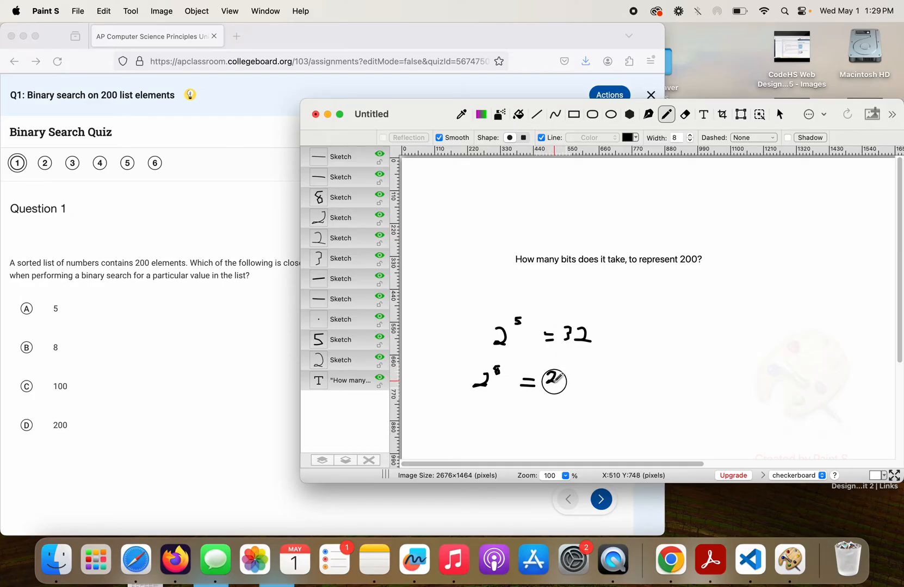
pyautogui.moveTo(555, 381); pyautogui.dragTo(571, 377)
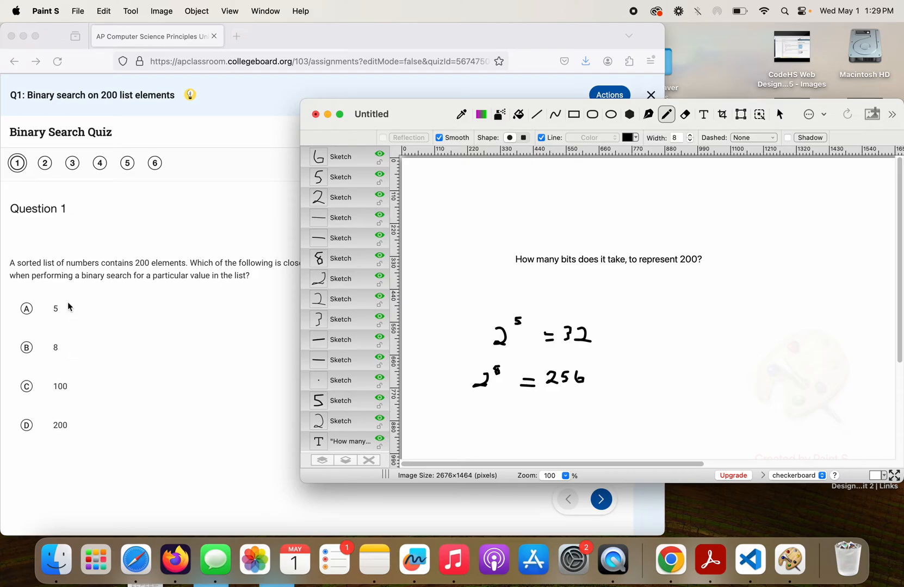
pyautogui.moveTo(92, 264)
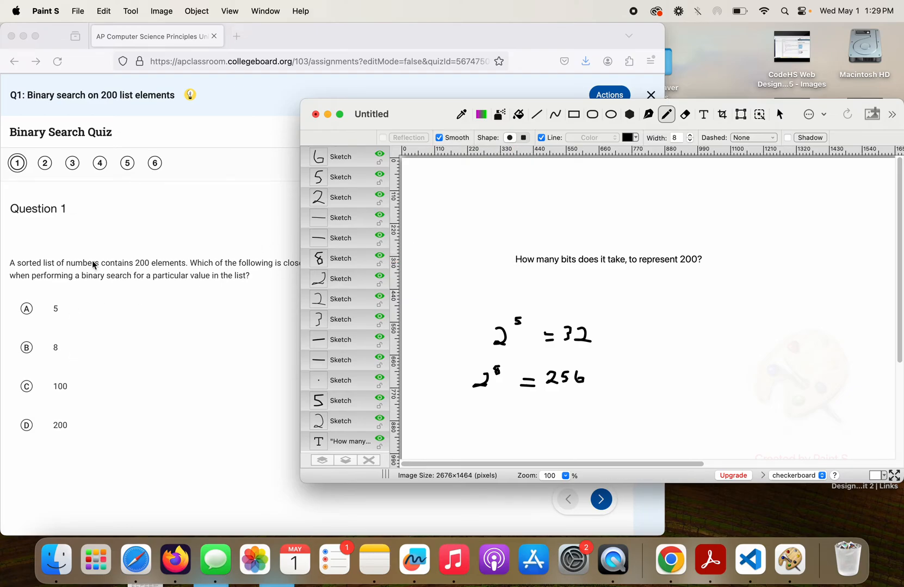
pyautogui.moveTo(670, 200)
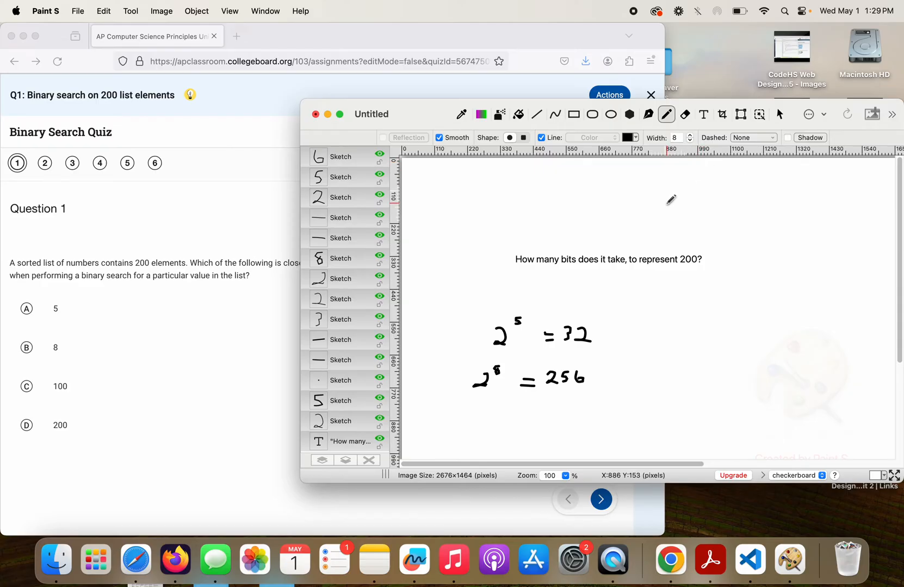
pyautogui.moveTo(665, 195)
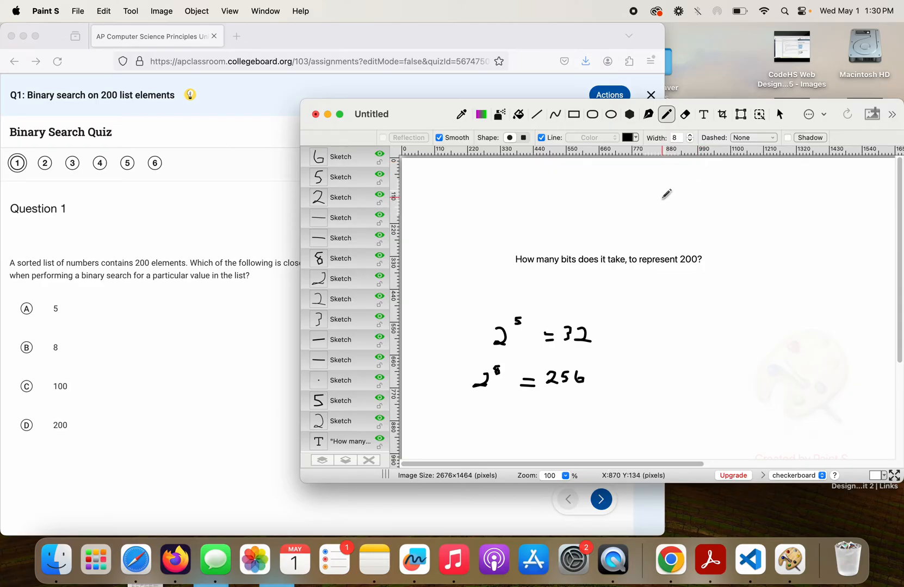
pyautogui.moveTo(653, 219)
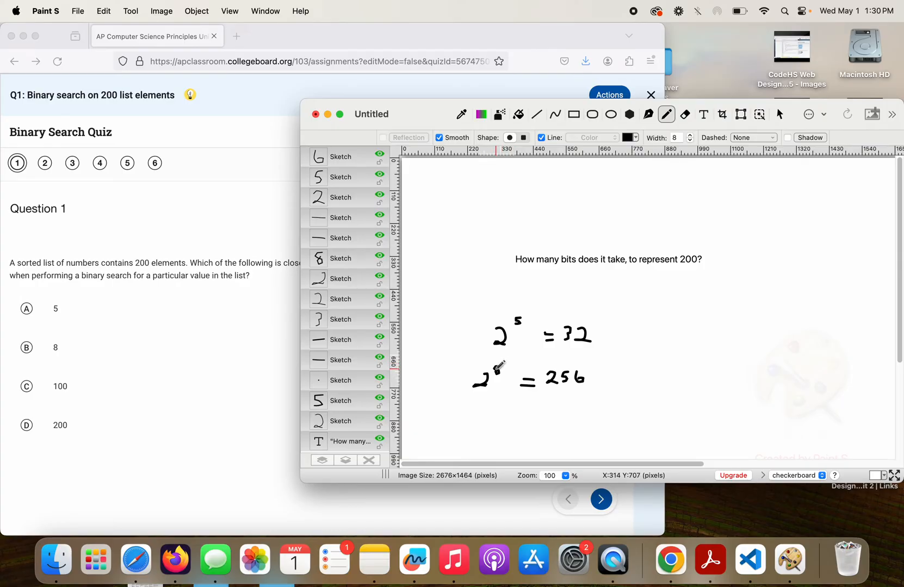
pyautogui.moveTo(490, 369)
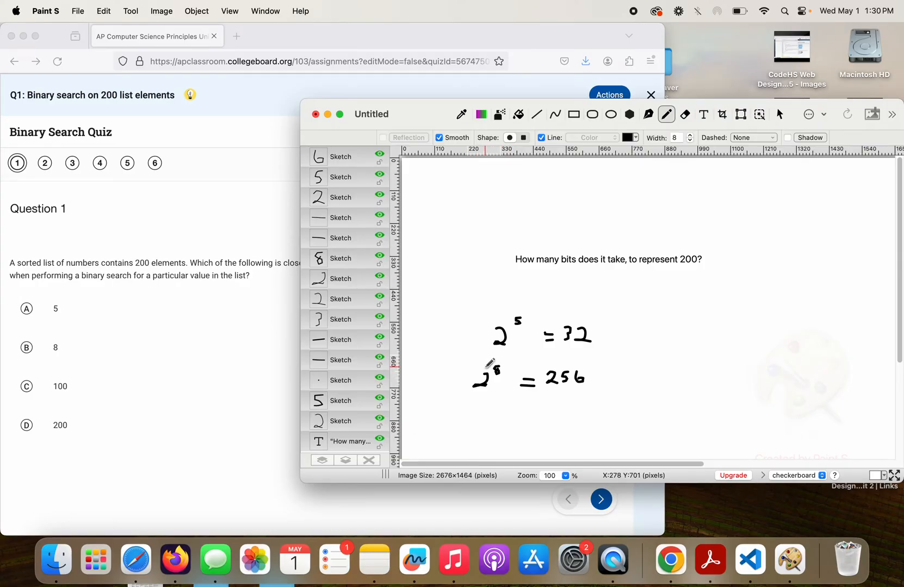
pyautogui.moveTo(757, 190)
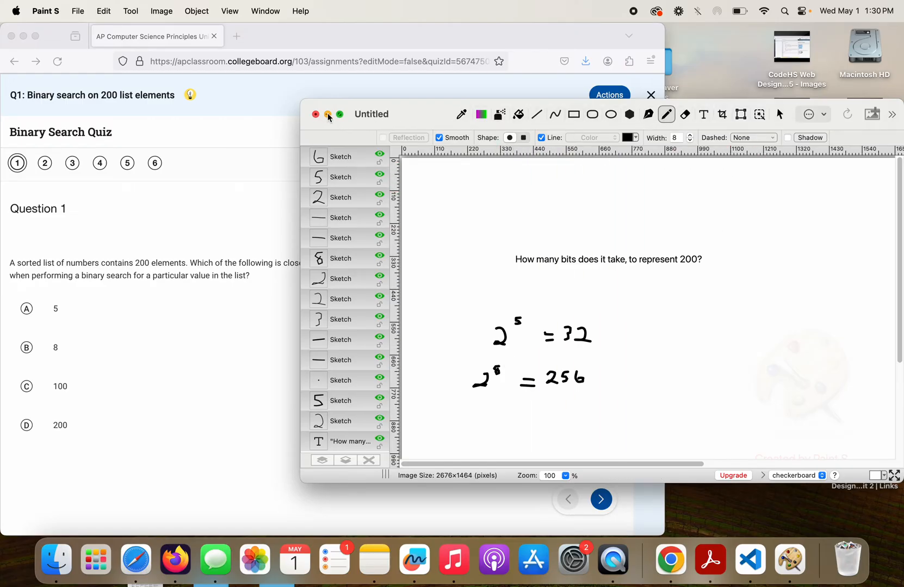
# Handwrite 200 repeatedly halved: 200/2, 100/2, 50/2, 25/2 and the column below
pyautogui.click(329, 114)
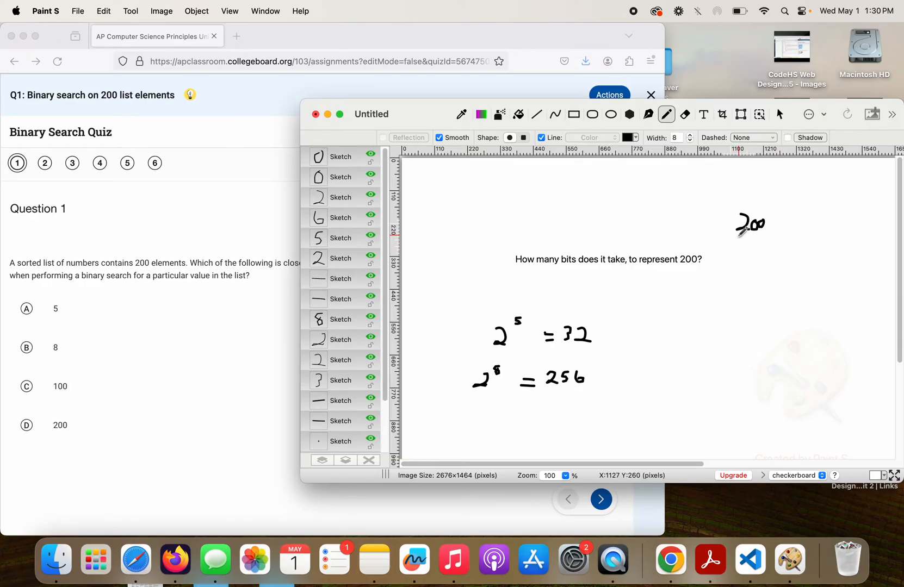
pyautogui.moveTo(734, 237); pyautogui.dragTo(768, 237)
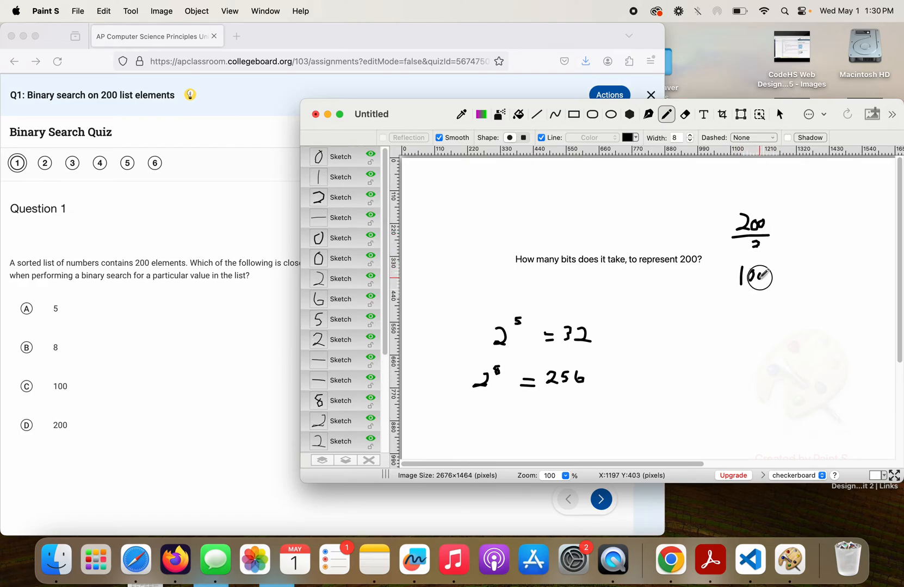
pyautogui.moveTo(761, 277); pyautogui.dragTo(753, 311)
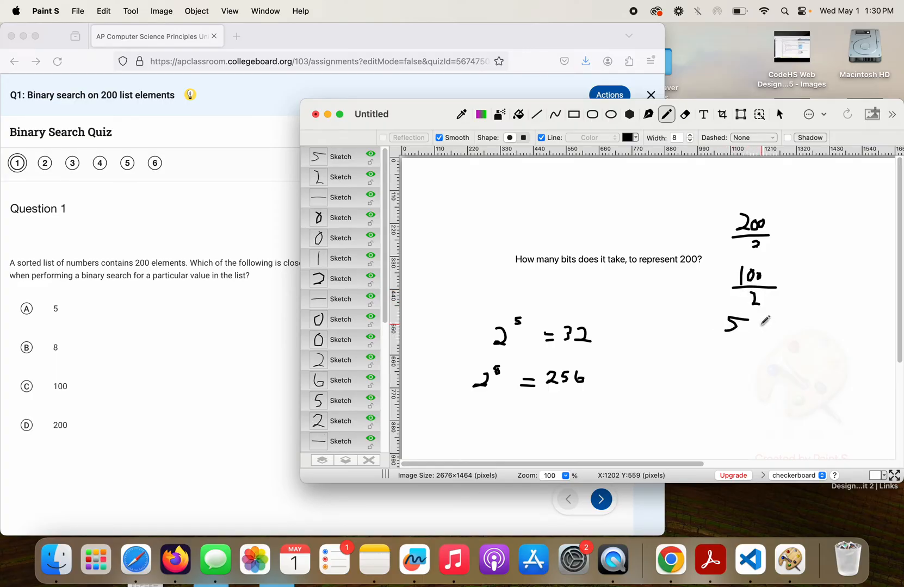
pyautogui.moveTo(755, 323); pyautogui.dragTo(738, 345)
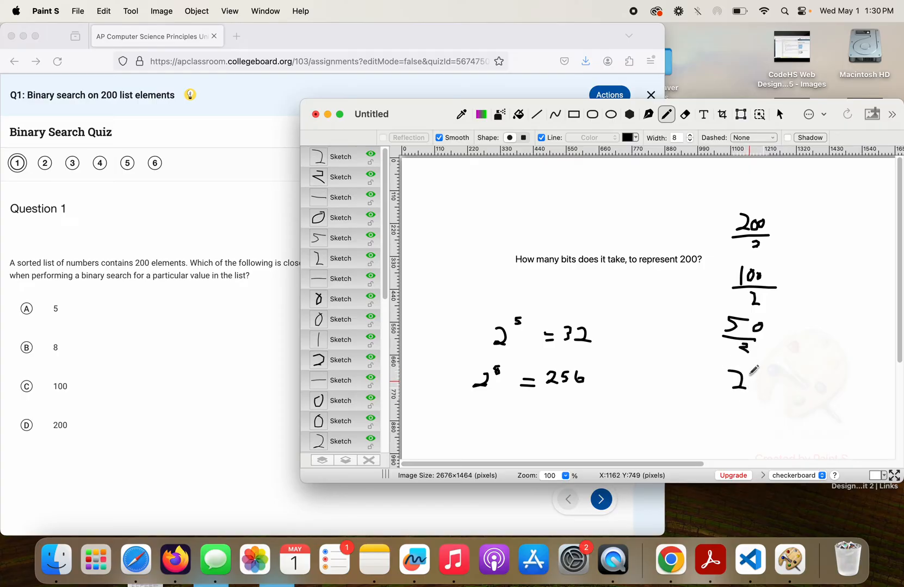
pyautogui.moveTo(744, 378); pyautogui.dragTo(755, 392)
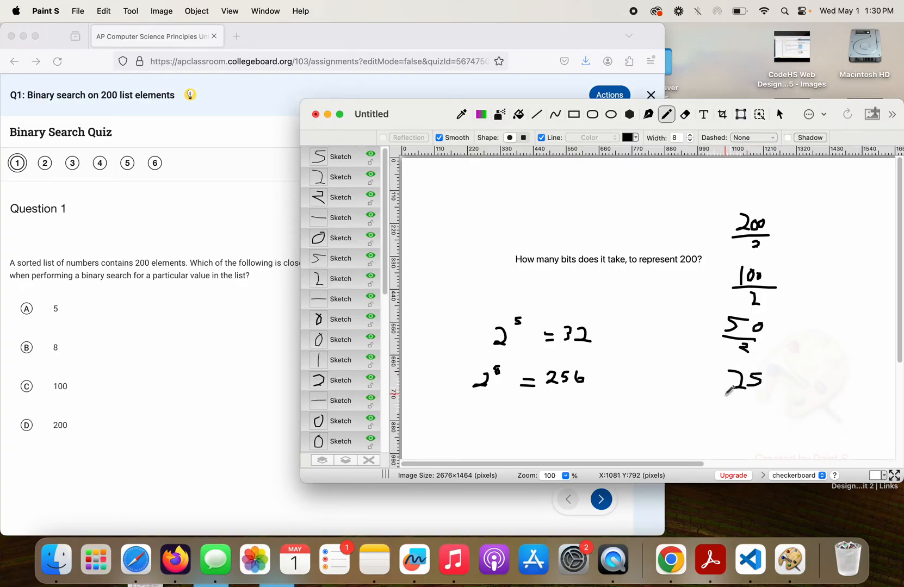
pyautogui.moveTo(698, 393); pyautogui.dragTo(767, 390)
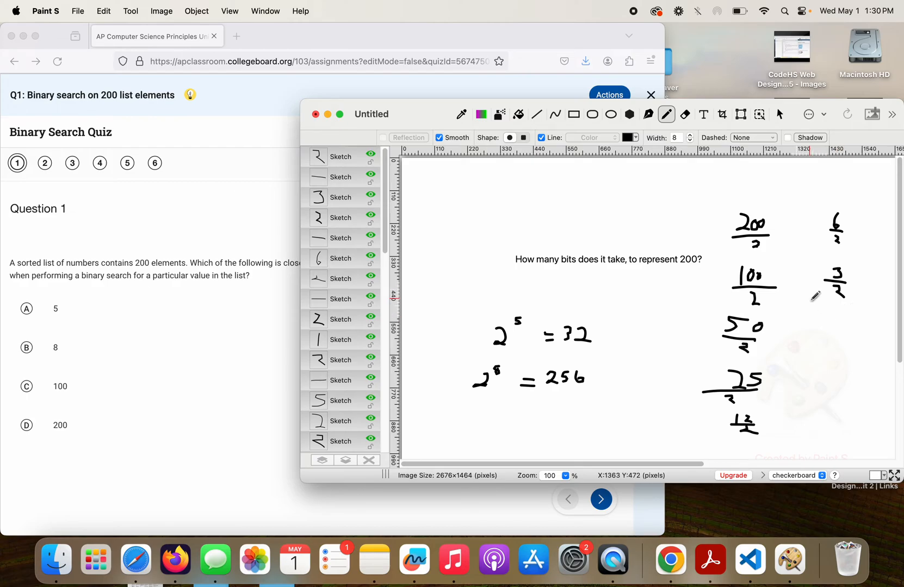
pyautogui.moveTo(840, 315)
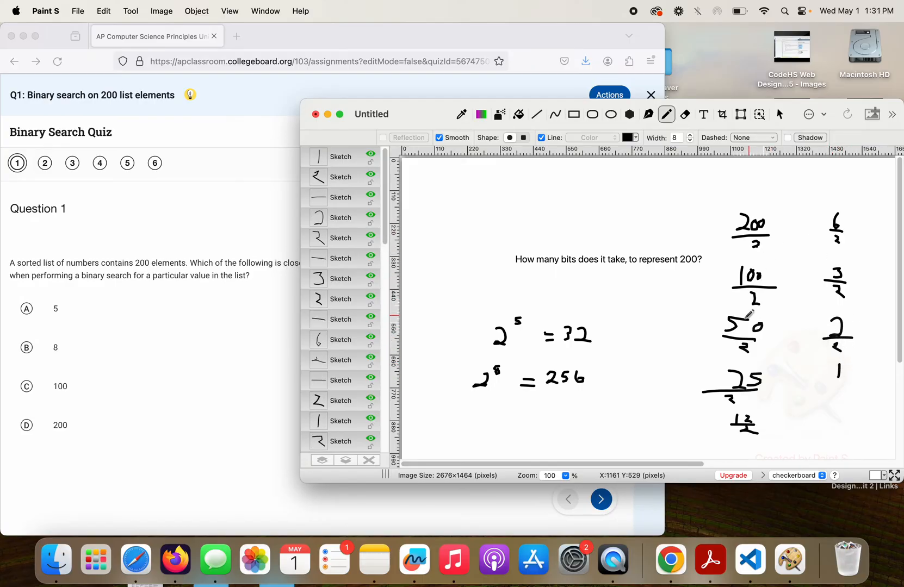
pyautogui.moveTo(844, 234)
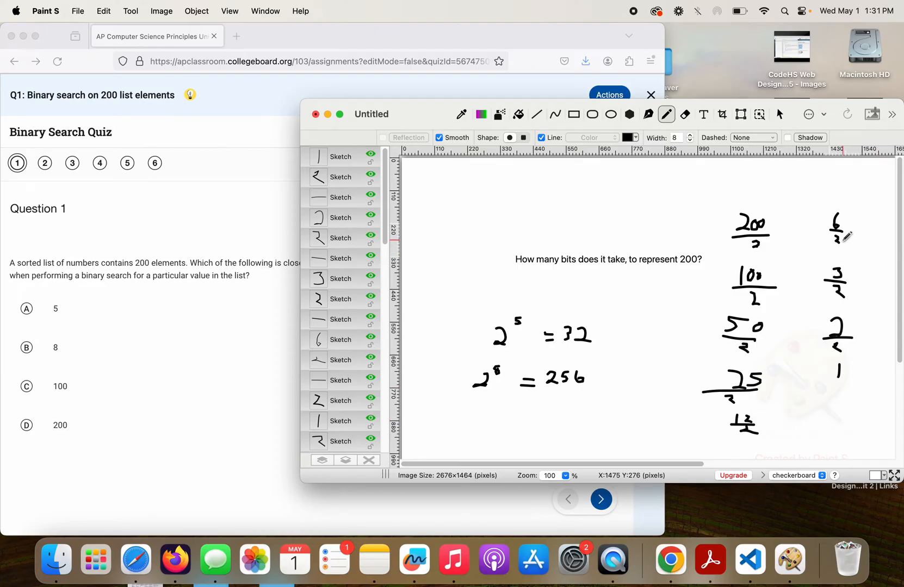
pyautogui.moveTo(825, 322)
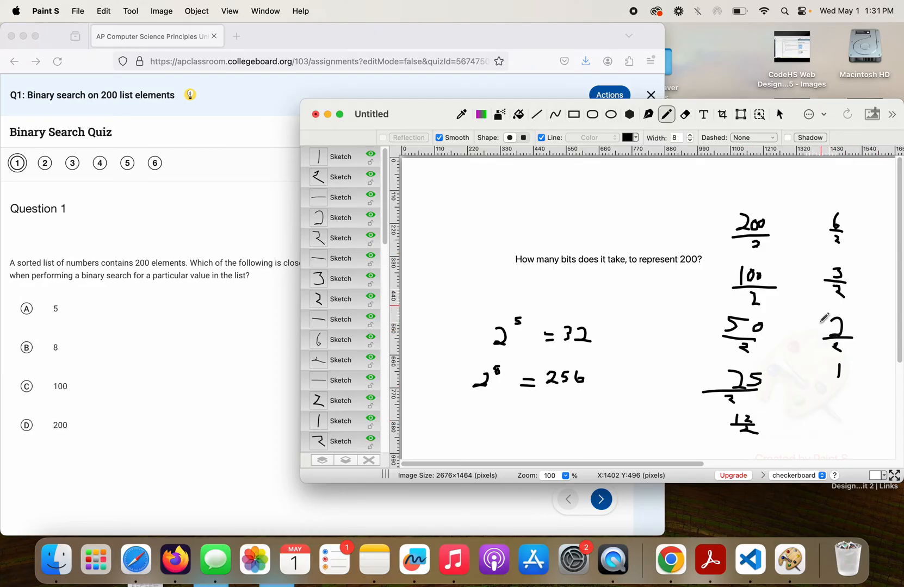
pyautogui.moveTo(781, 348)
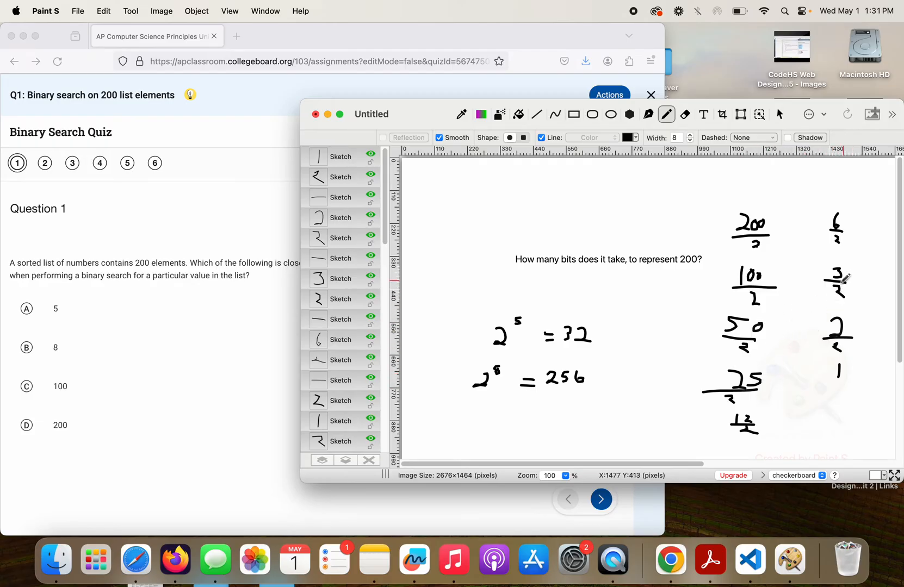
pyautogui.moveTo(690, 200)
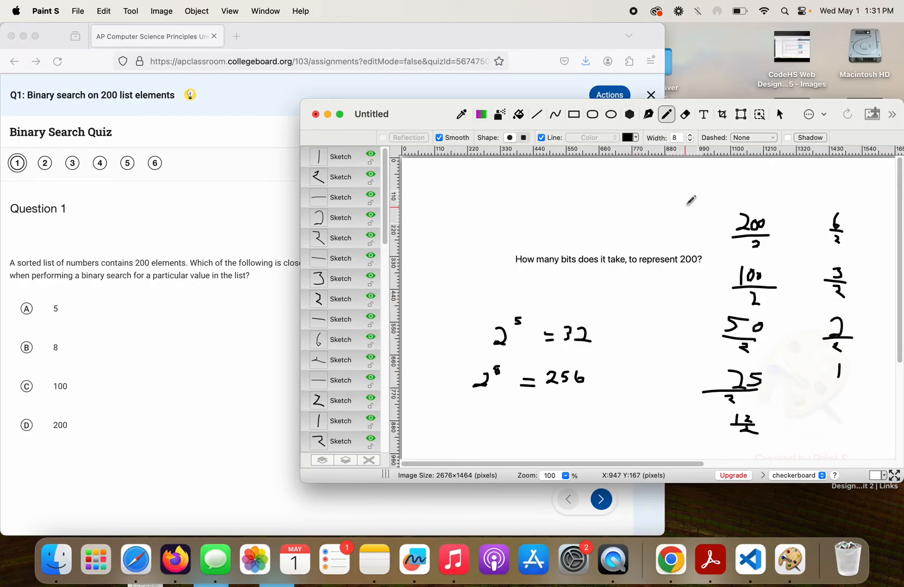
# Circle the 2^5 = 32 and 2^8 = 256 calculations on the board
pyautogui.moveTo(490, 315); pyautogui.dragTo(540, 302)
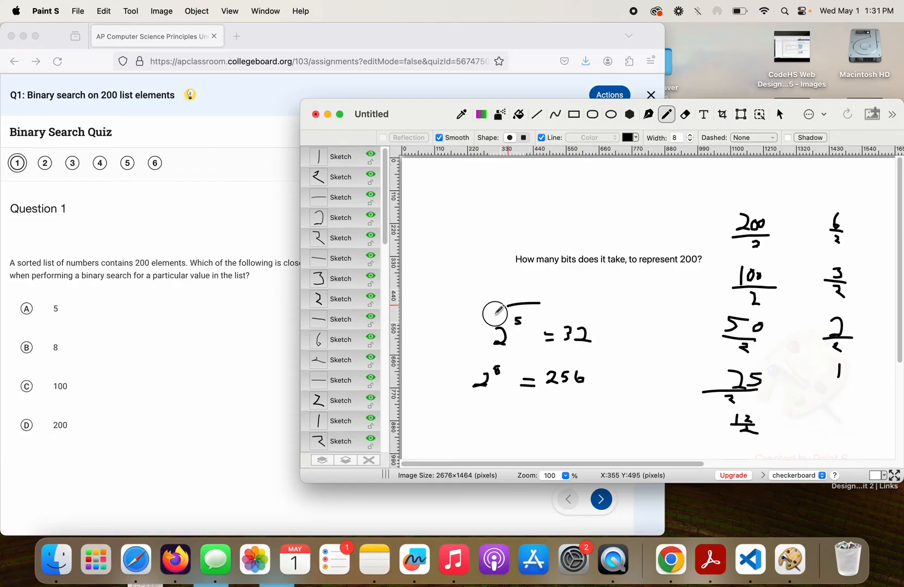
pyautogui.moveTo(496, 315); pyautogui.dragTo(478, 381)
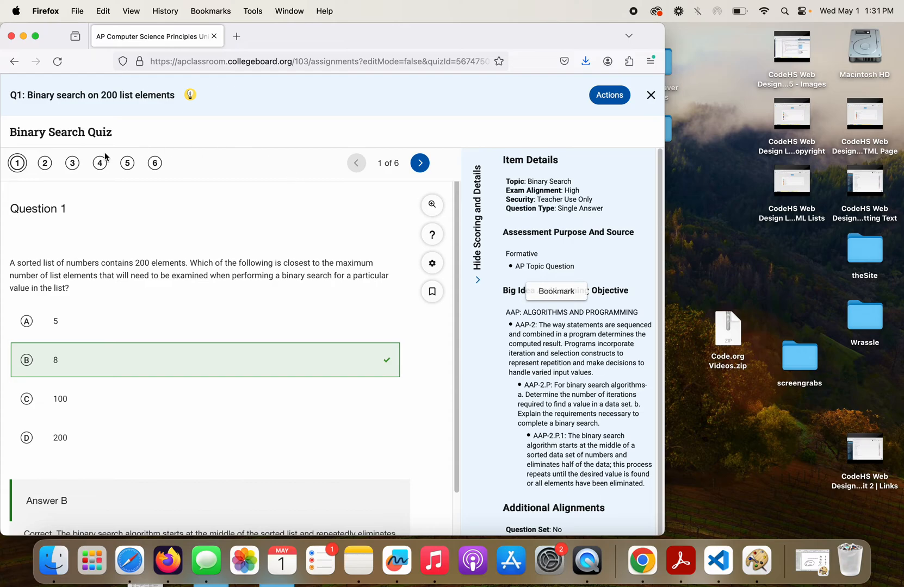
pyautogui.moveTo(477, 278)
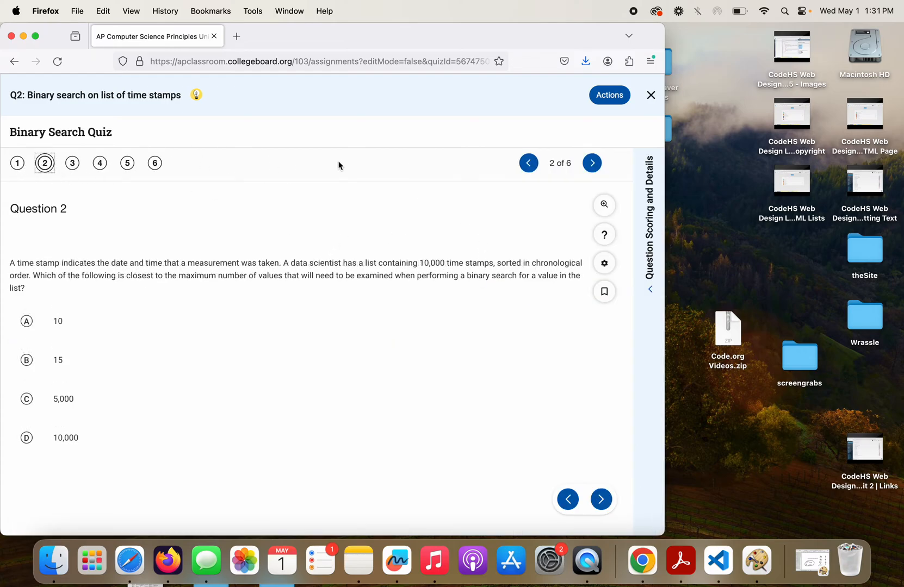
pyautogui.moveTo(428, 169)
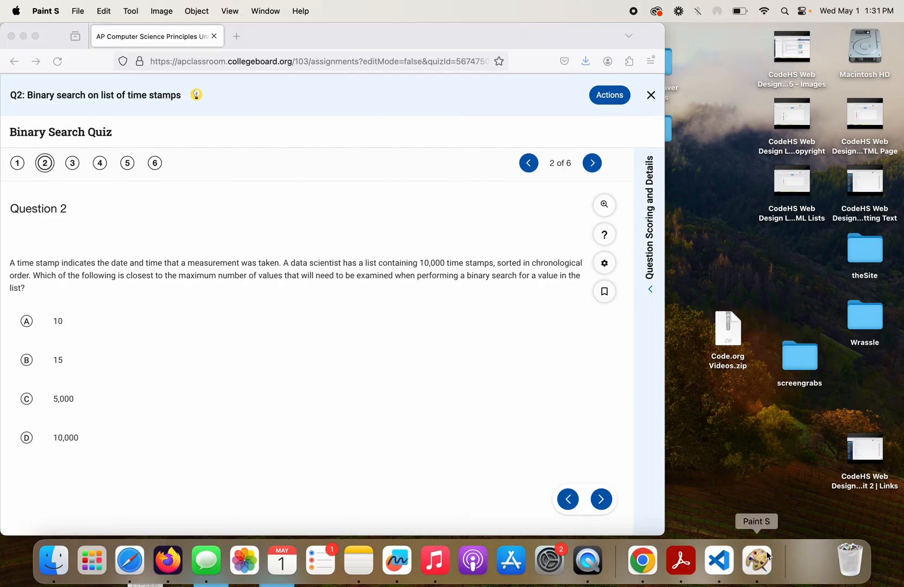
# Bring Paint S forward, create a new blank canvas, then close it to return to the original whiteboard
pyautogui.click(756, 559)
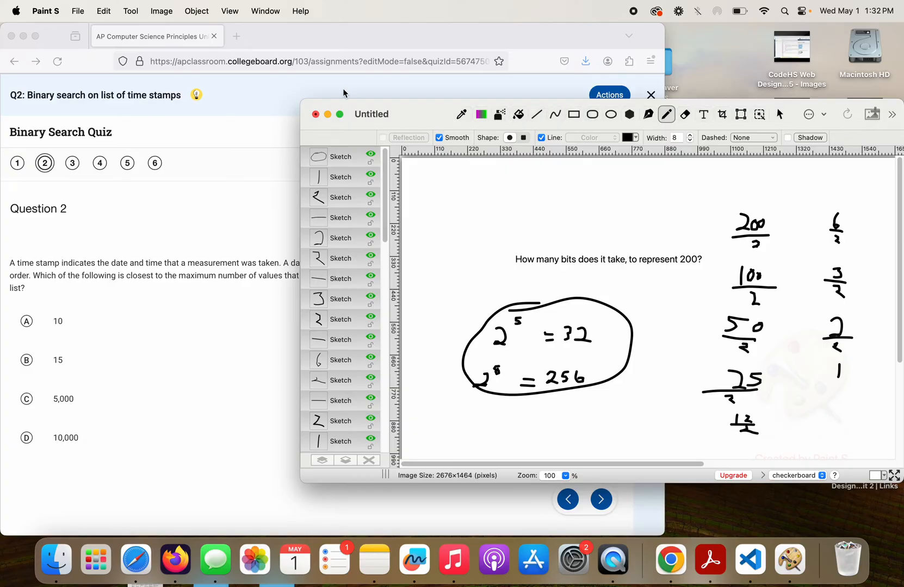
pyautogui.click(77, 11)
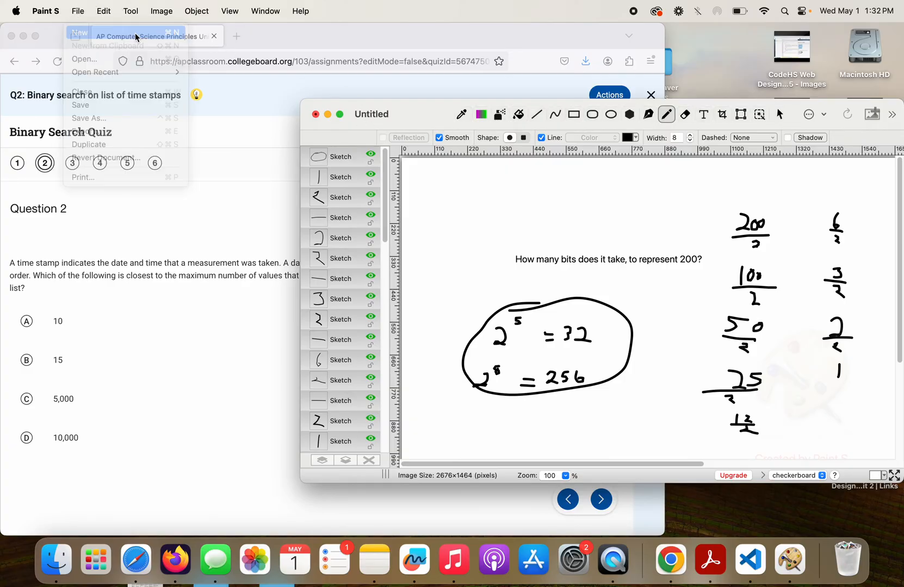
pyautogui.click(80, 32)
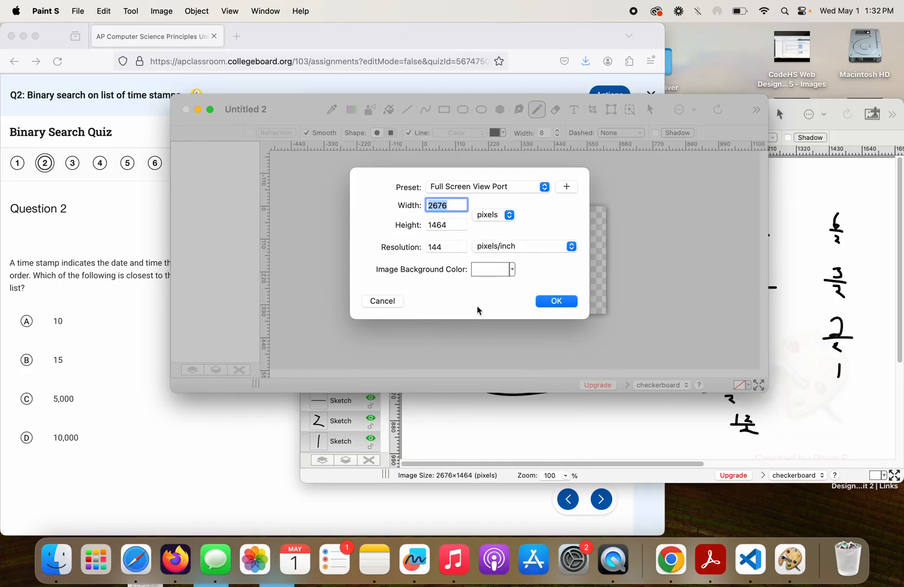
pyautogui.click(555, 301)
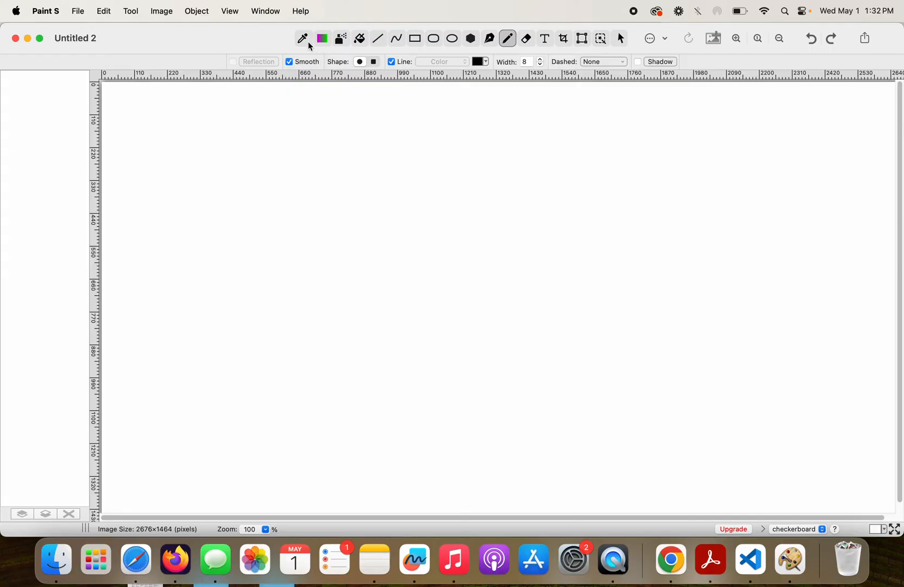
pyautogui.click(27, 39)
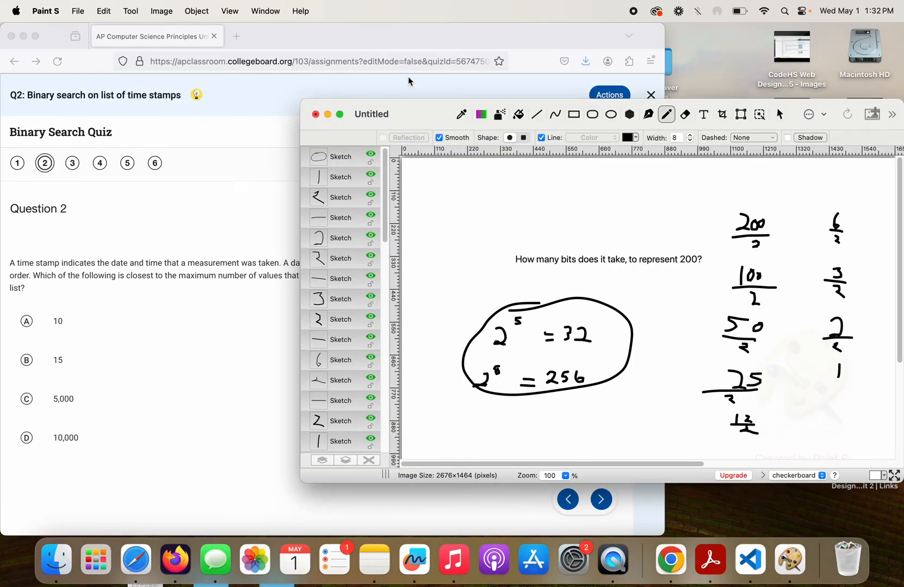
# Cover the earlier work with a solid green filled rectangle and return to the pen tool
pyautogui.click(573, 114)
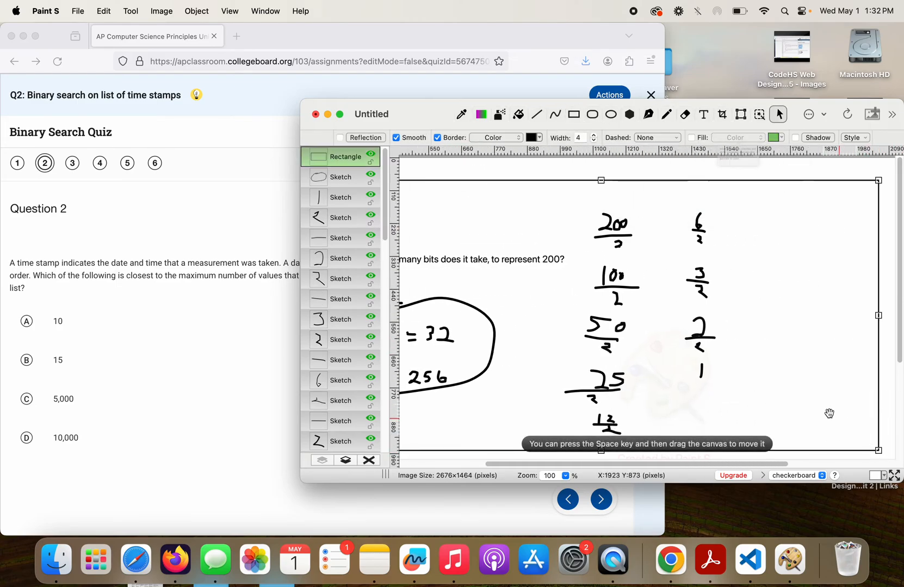
pyautogui.click(533, 137)
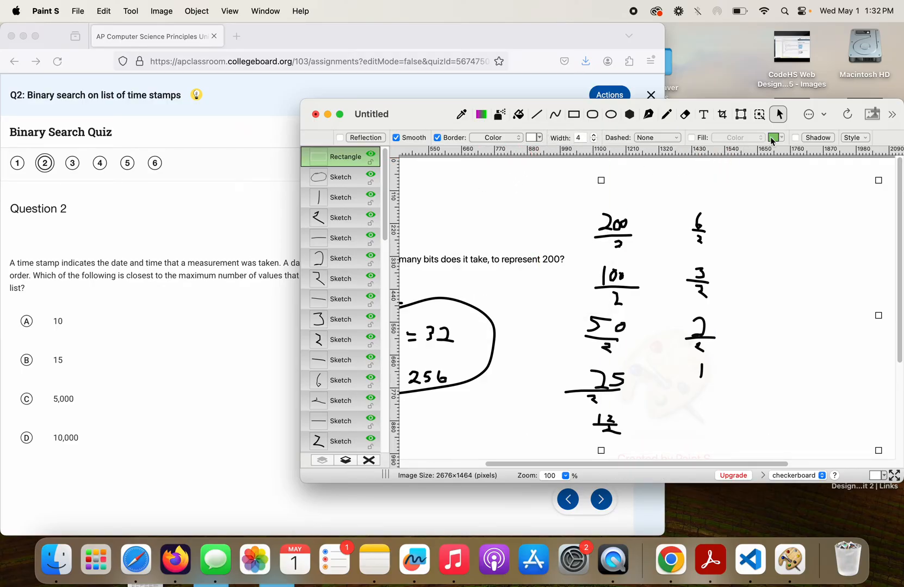
pyautogui.click(692, 139)
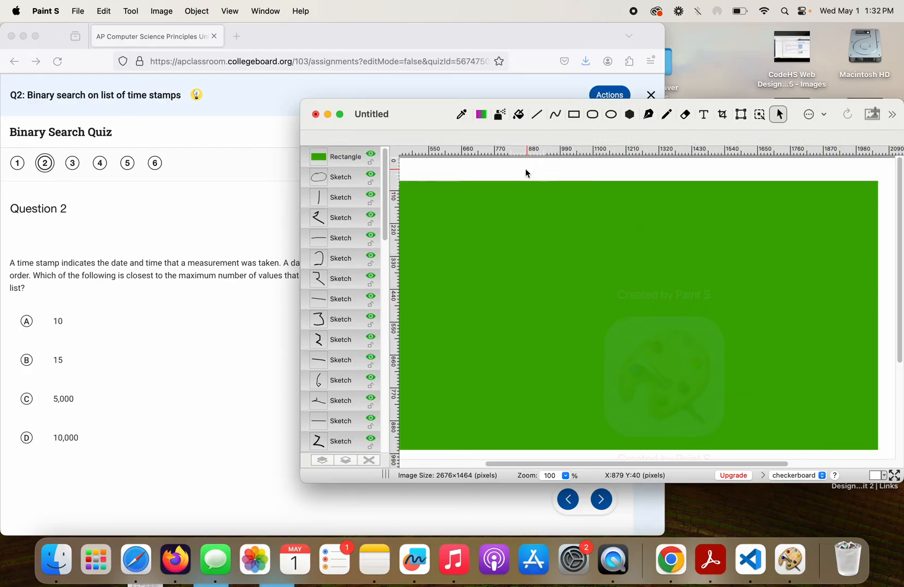
pyautogui.click(667, 114)
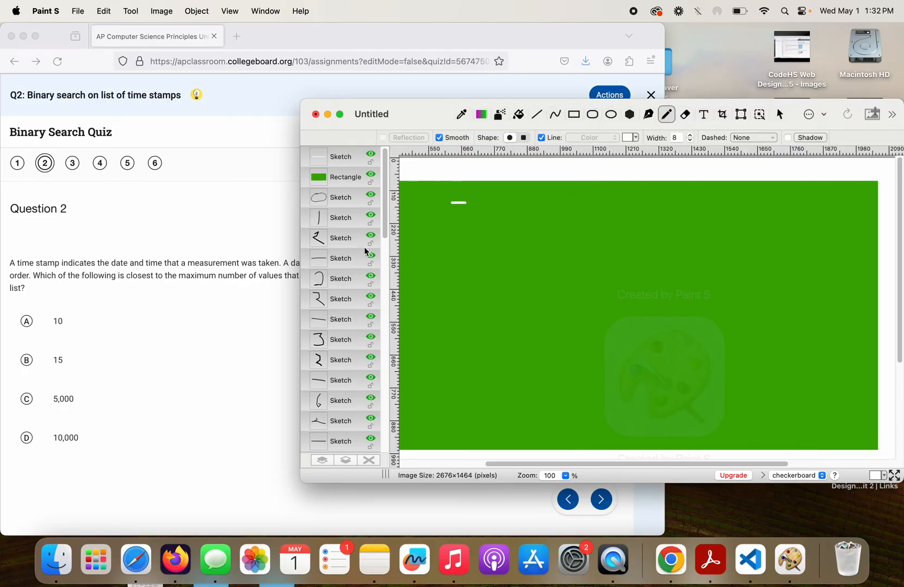
pyautogui.moveTo(488, 132)
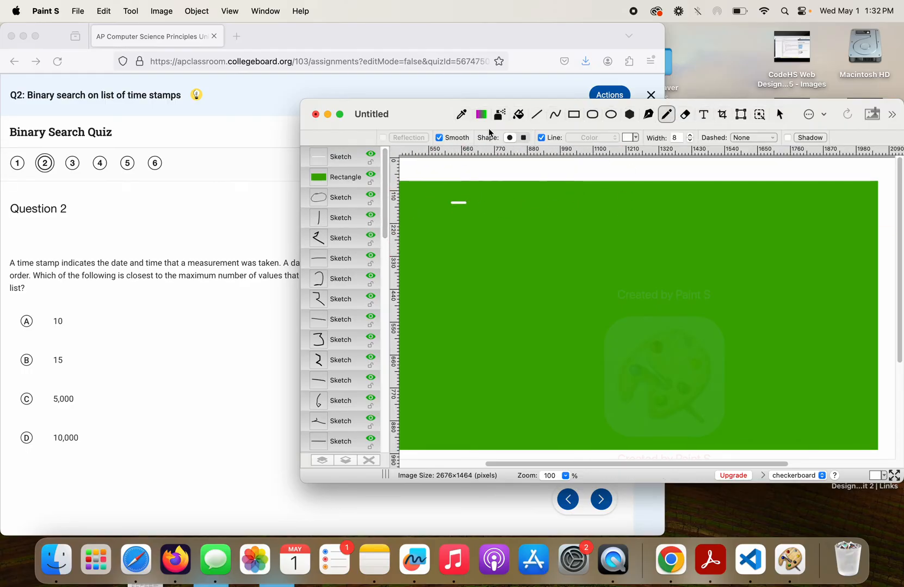
# Write 10,000 and 2^8 = 256 in white on the green board
pyautogui.moveTo(371, 113); pyautogui.dragTo(421, 152)
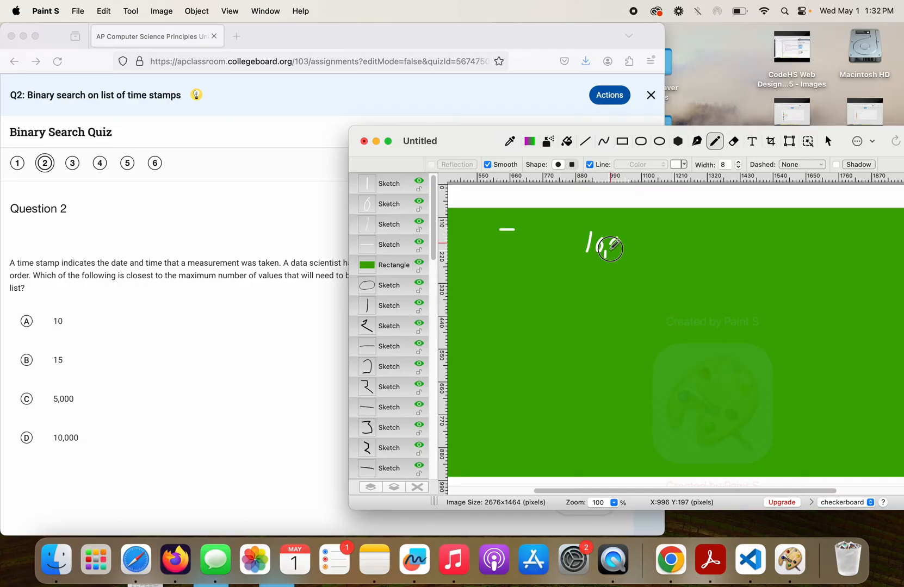
pyautogui.moveTo(600, 248); pyautogui.dragTo(634, 254)
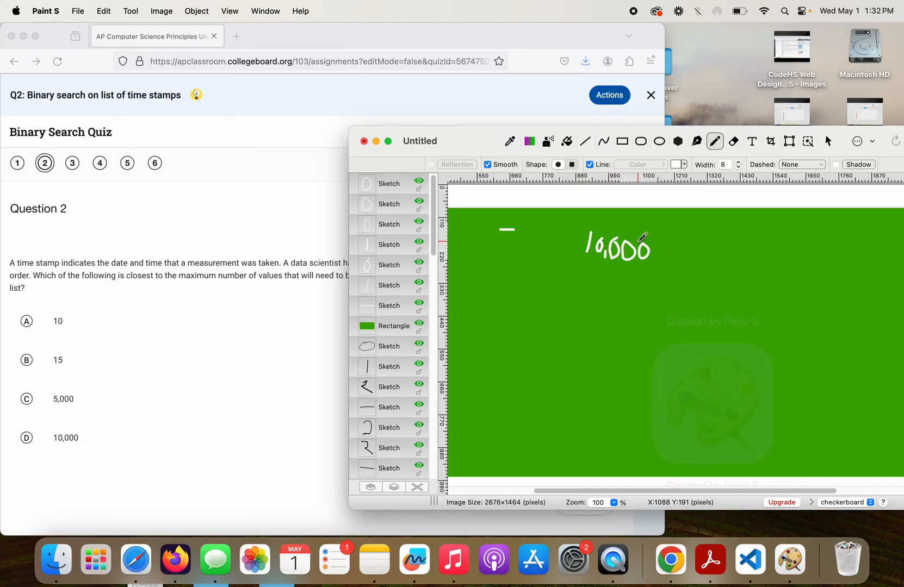
pyautogui.moveTo(513, 270)
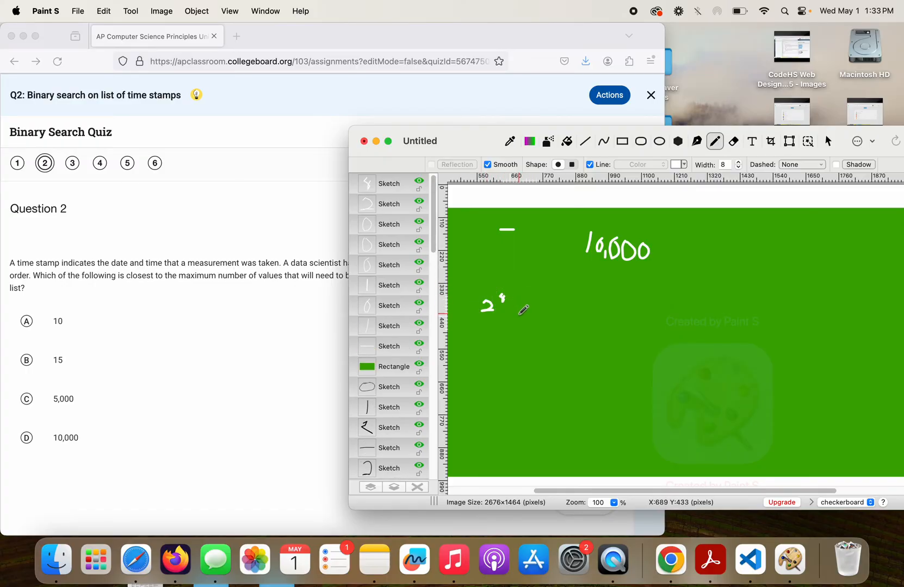
pyautogui.moveTo(513, 303); pyautogui.dragTo(525, 292)
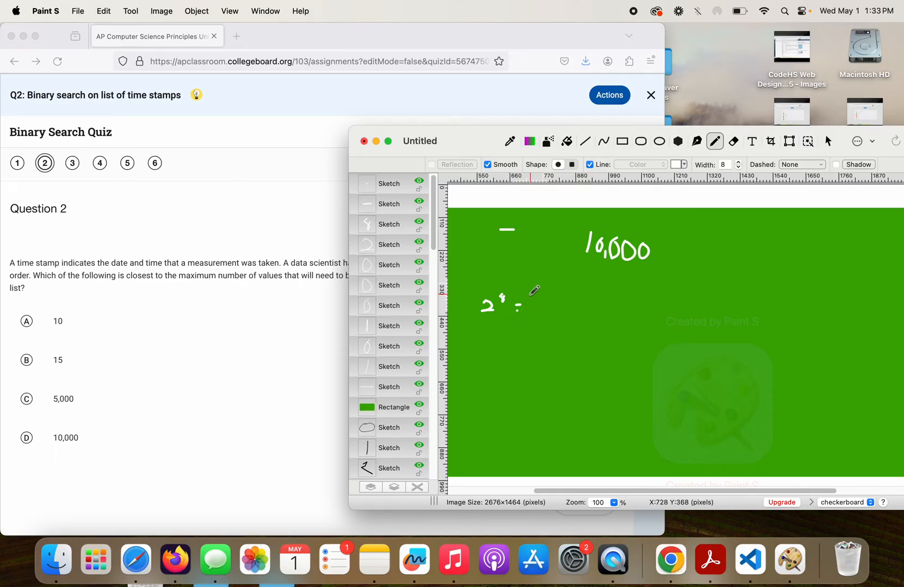
pyautogui.moveTo(516, 306); pyautogui.dragTo(556, 293)
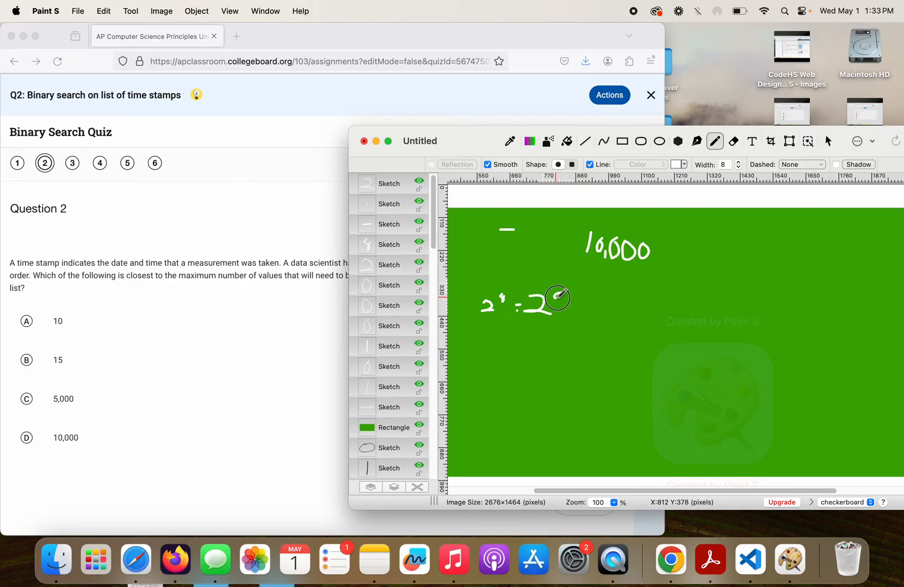
pyautogui.moveTo(553, 298); pyautogui.dragTo(573, 306)
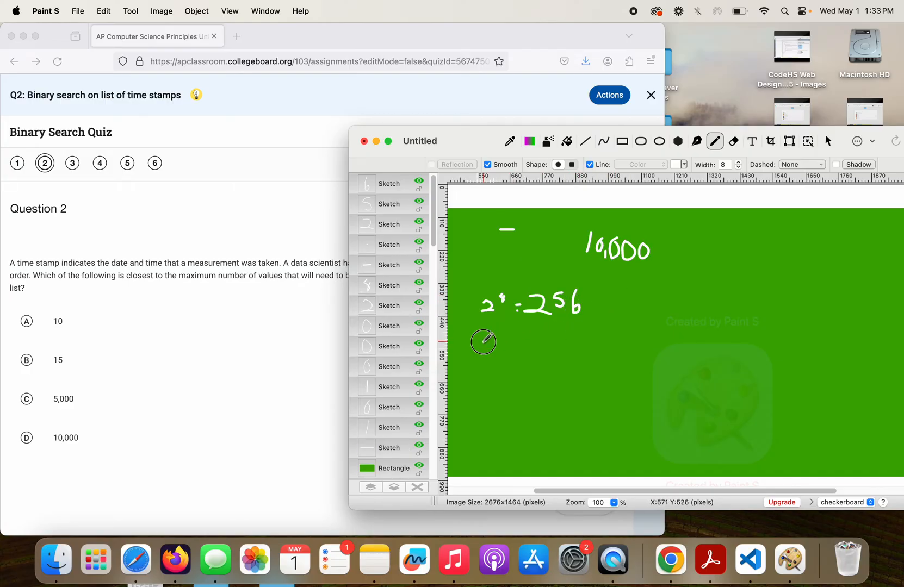
# Write 2^9 = 512, 2^10 = 1024 and, to the right, 2^11 = 2048
pyautogui.moveTo(482, 351); pyautogui.dragTo(502, 343)
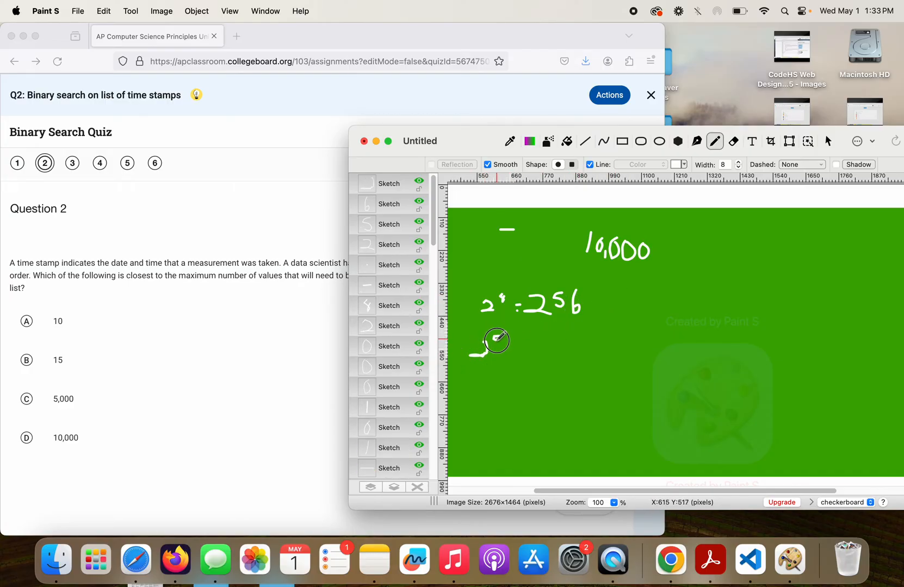
pyautogui.moveTo(473, 346); pyautogui.dragTo(525, 349)
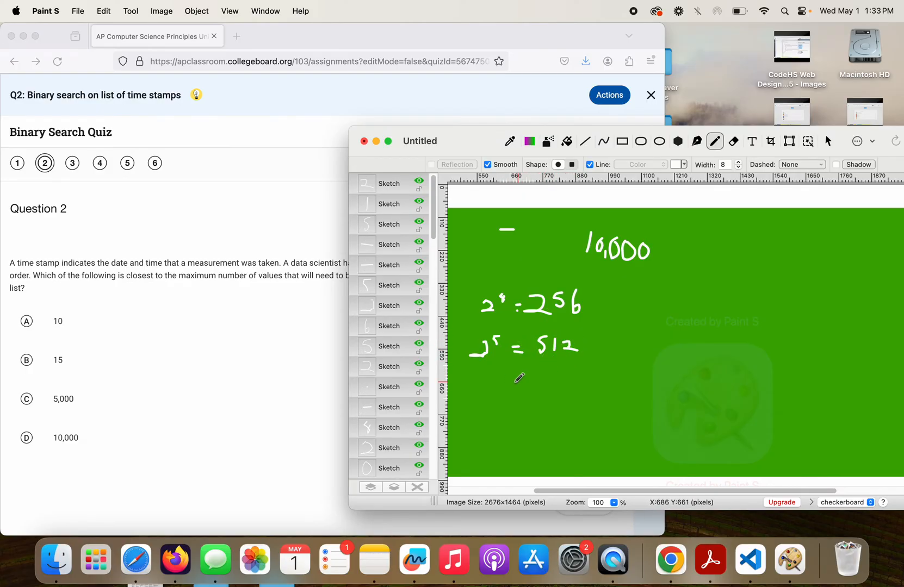
pyautogui.moveTo(480, 380)
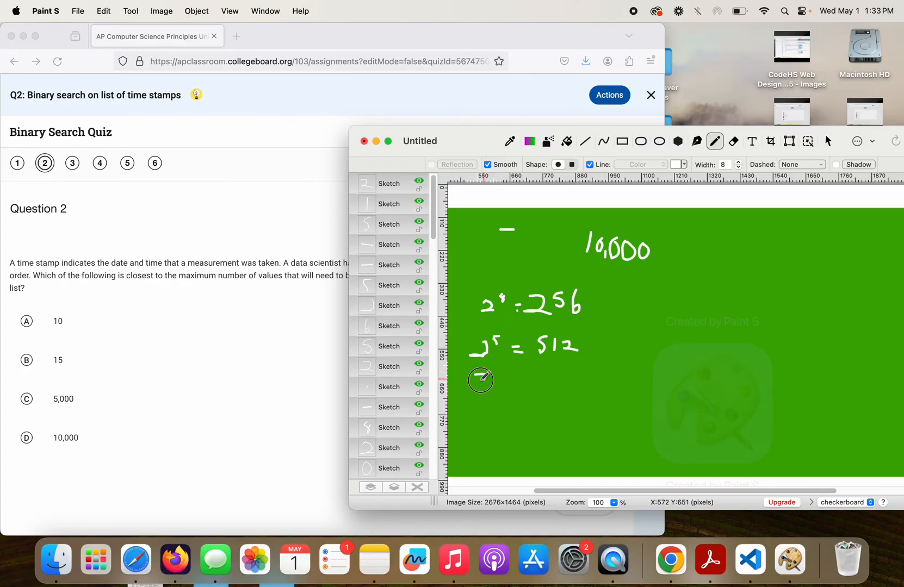
pyautogui.moveTo(478, 380); pyautogui.dragTo(504, 369)
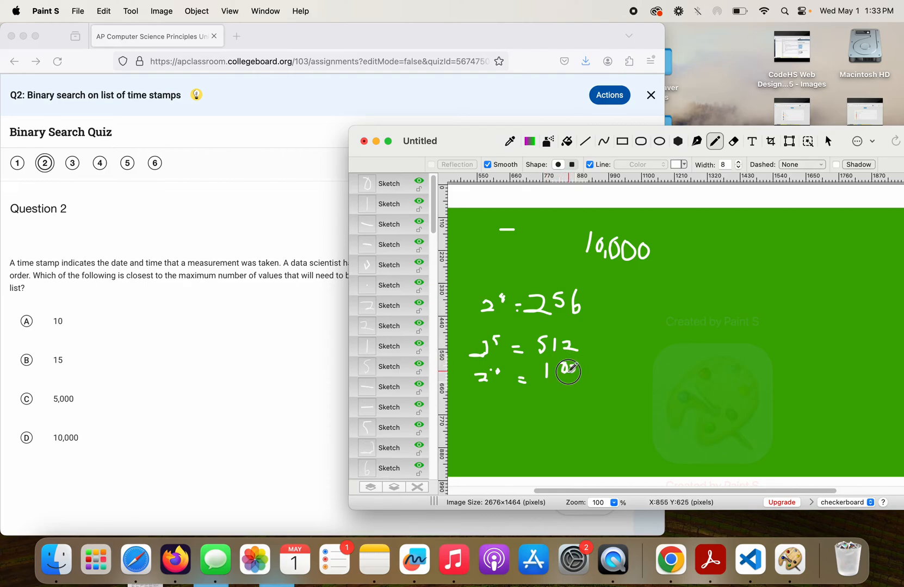
pyautogui.moveTo(568, 369); pyautogui.dragTo(582, 374)
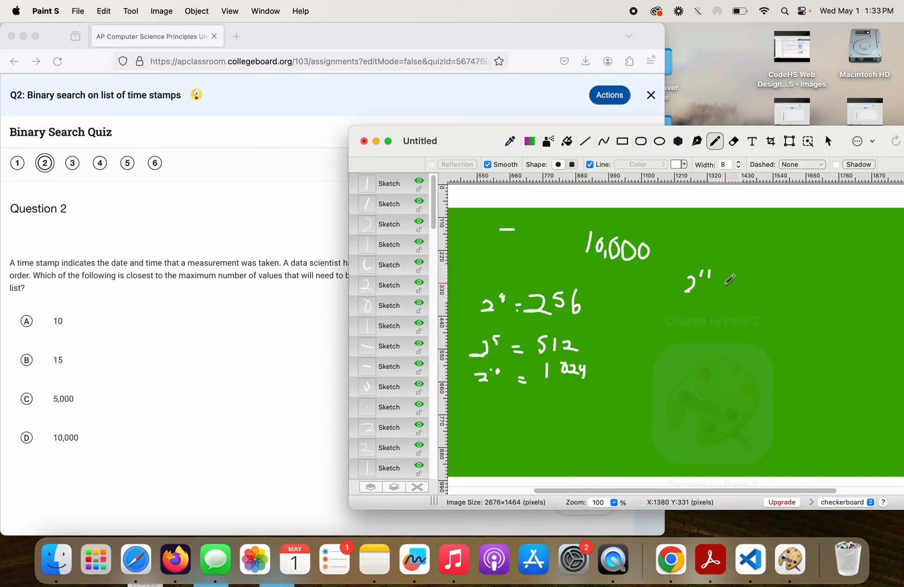
pyautogui.moveTo(720, 288); pyautogui.dragTo(778, 292)
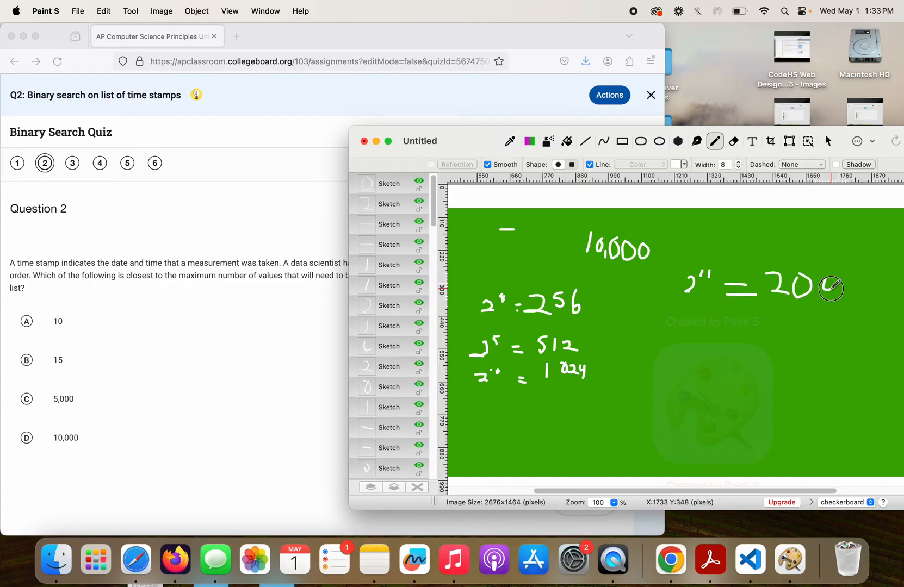
pyautogui.moveTo(830, 288); pyautogui.dragTo(852, 283)
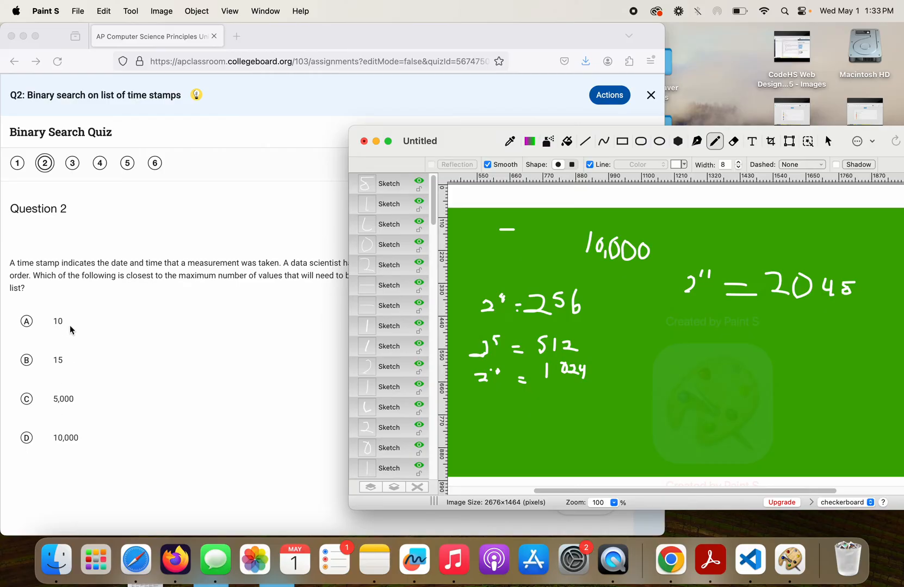
pyautogui.moveTo(57, 366)
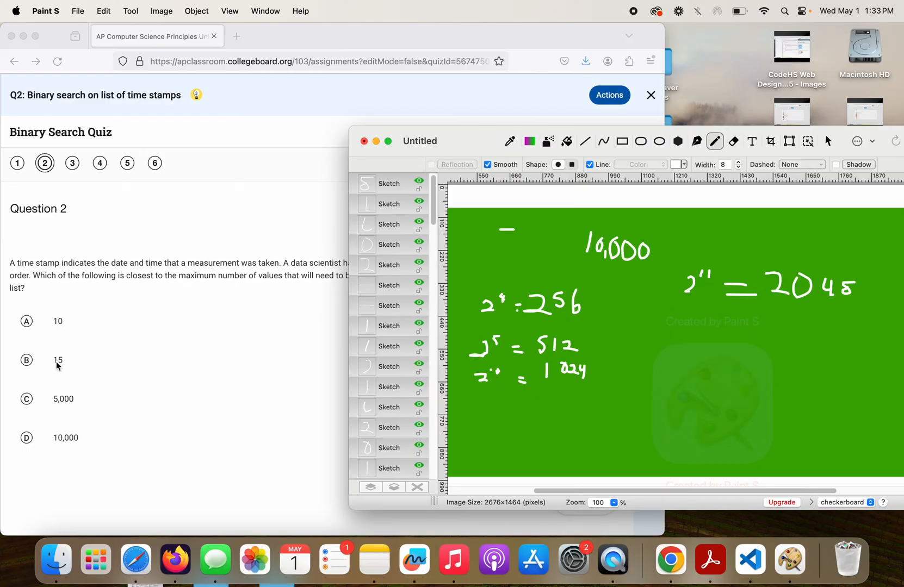
pyautogui.moveTo(763, 313)
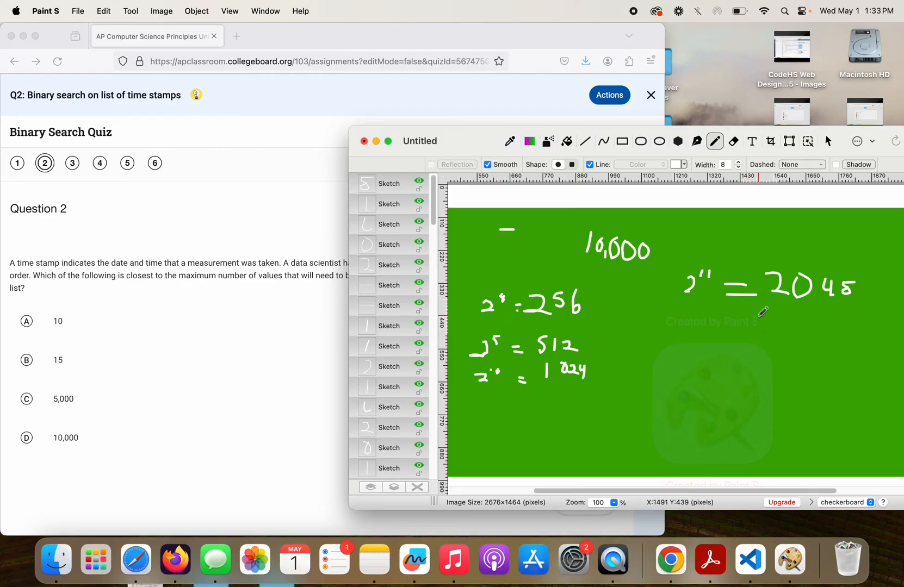
pyautogui.moveTo(710, 313)
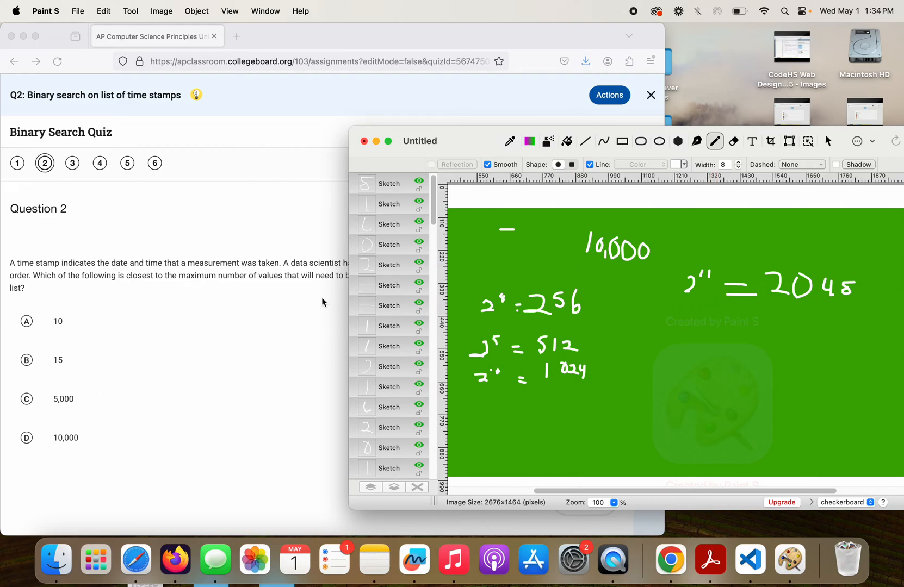
pyautogui.moveTo(102, 329)
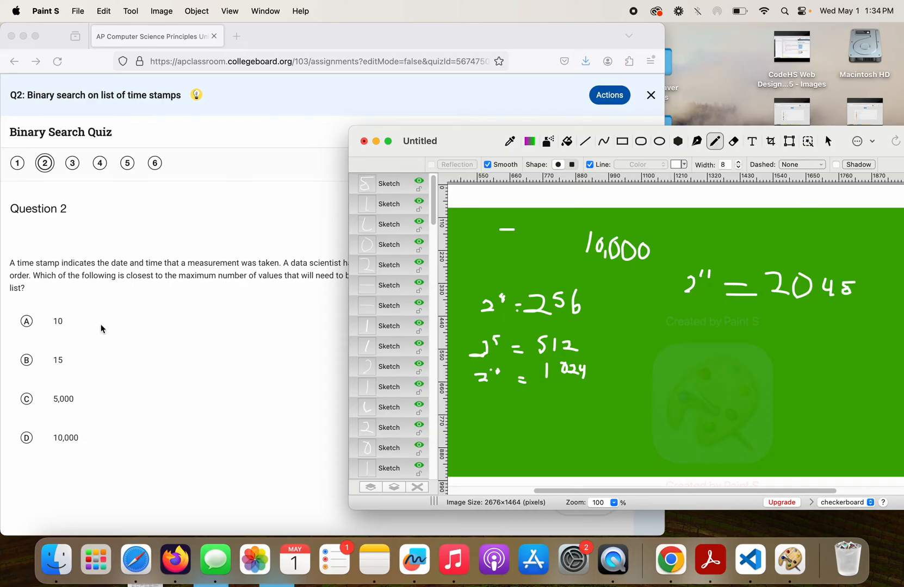
# Reveal Question 2's correct answer, B (15), with its scoring details
pyautogui.click(363, 140)
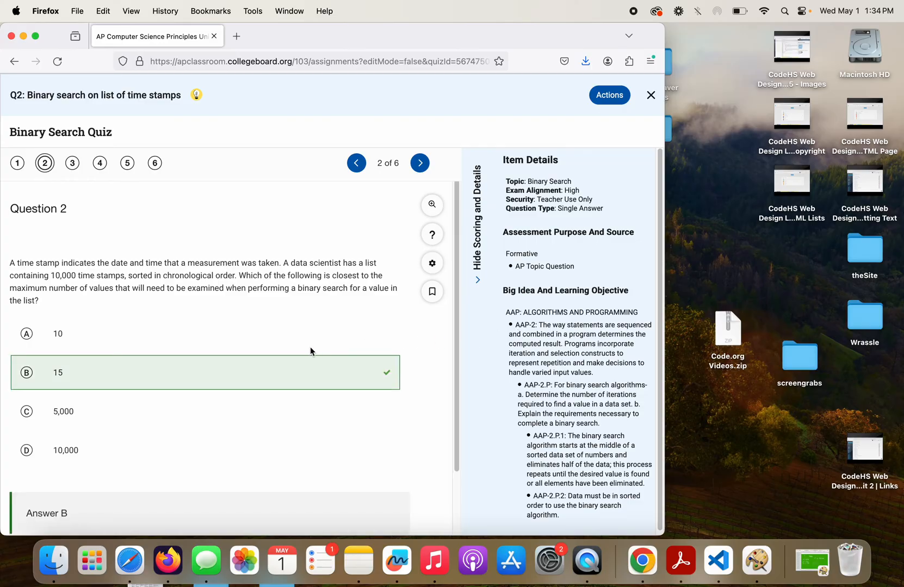
pyautogui.moveTo(473, 276)
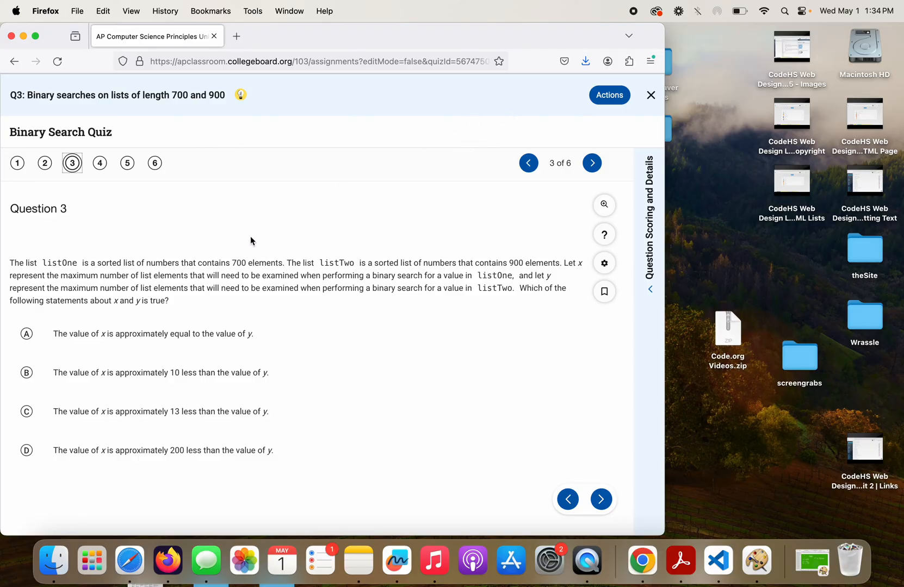
pyautogui.moveTo(370, 182)
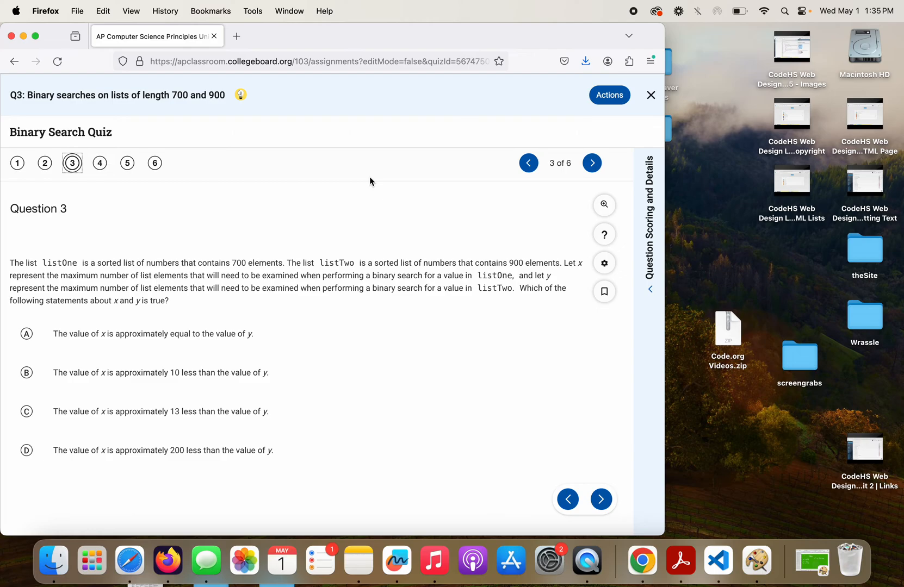
pyautogui.moveTo(674, 182)
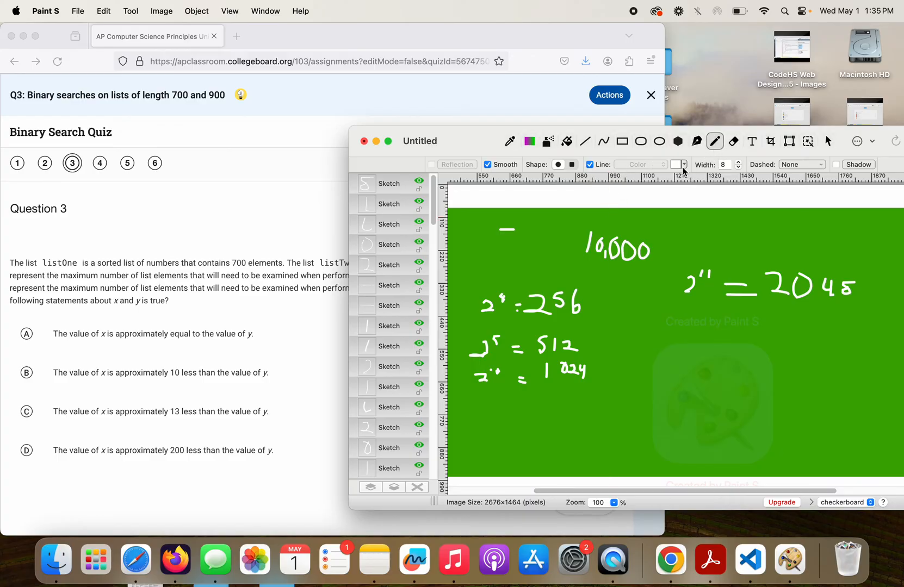
# Write 700 in yellow on the green board to start Question 3's working
pyautogui.click(679, 164)
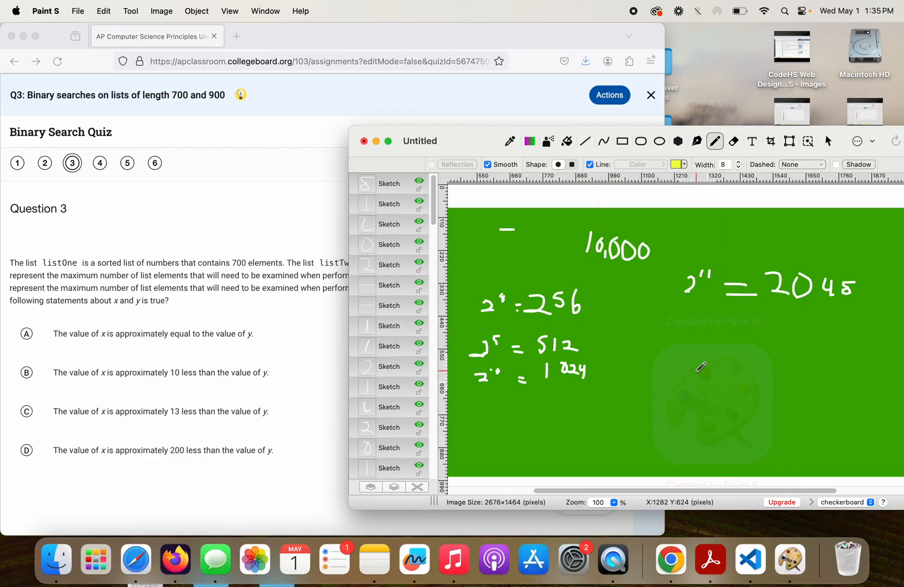
pyautogui.moveTo(646, 339)
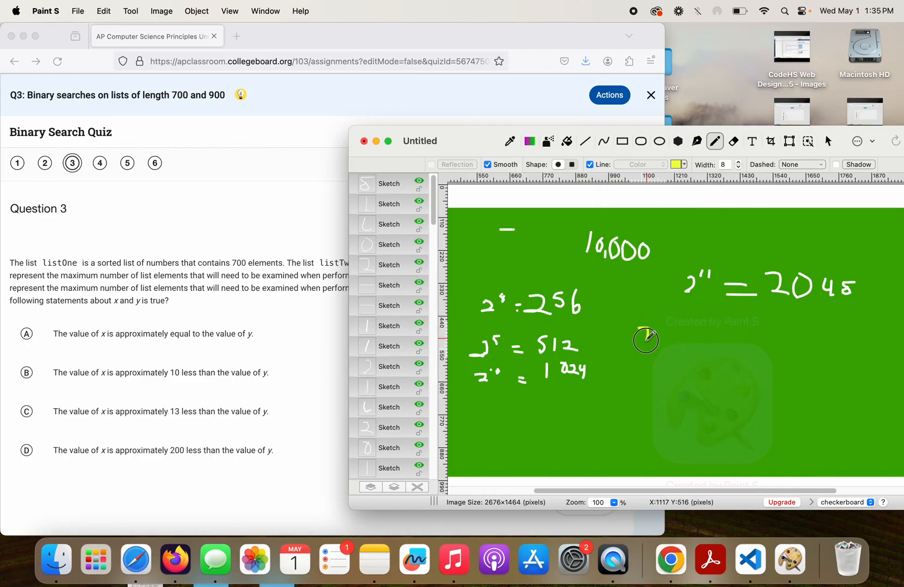
pyautogui.moveTo(646, 340); pyautogui.dragTo(662, 333)
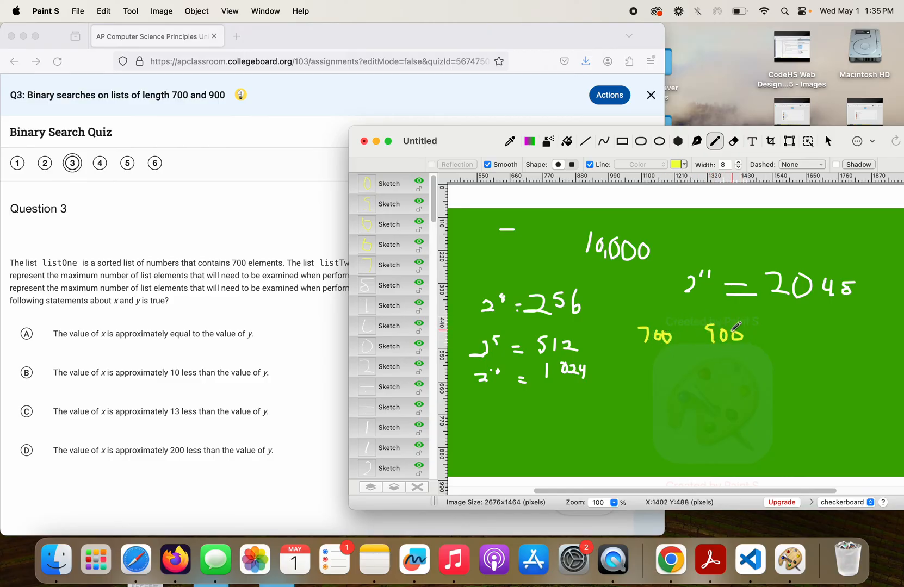
pyautogui.moveTo(657, 393)
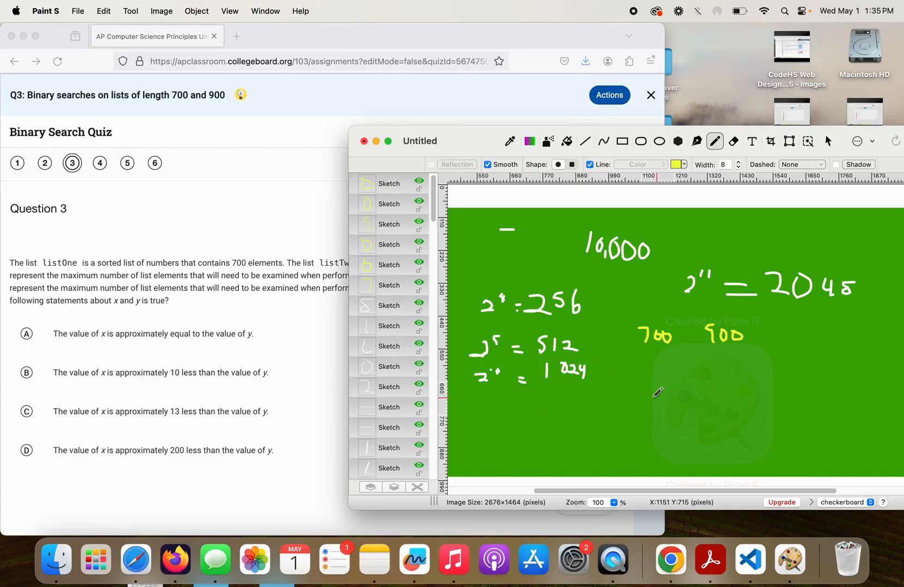
pyautogui.moveTo(491, 321)
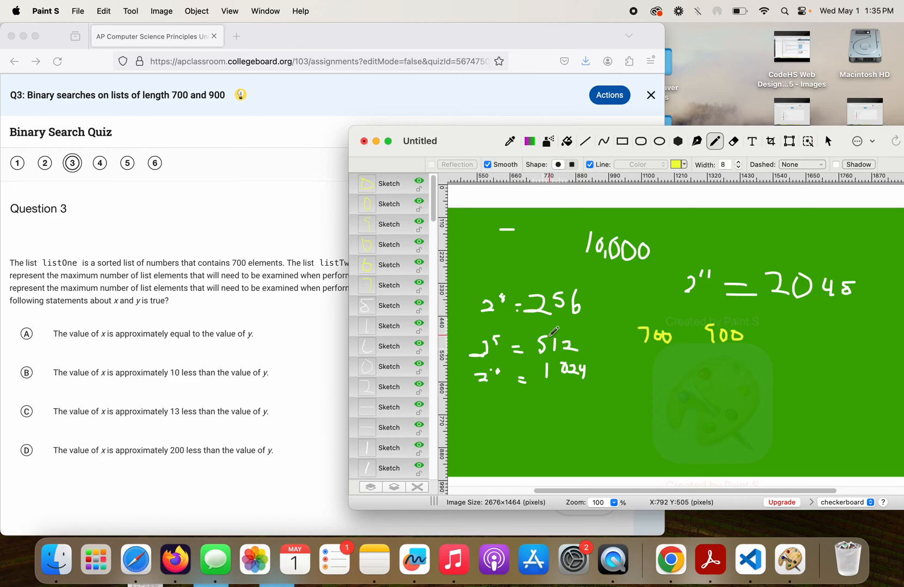
pyautogui.moveTo(522, 360)
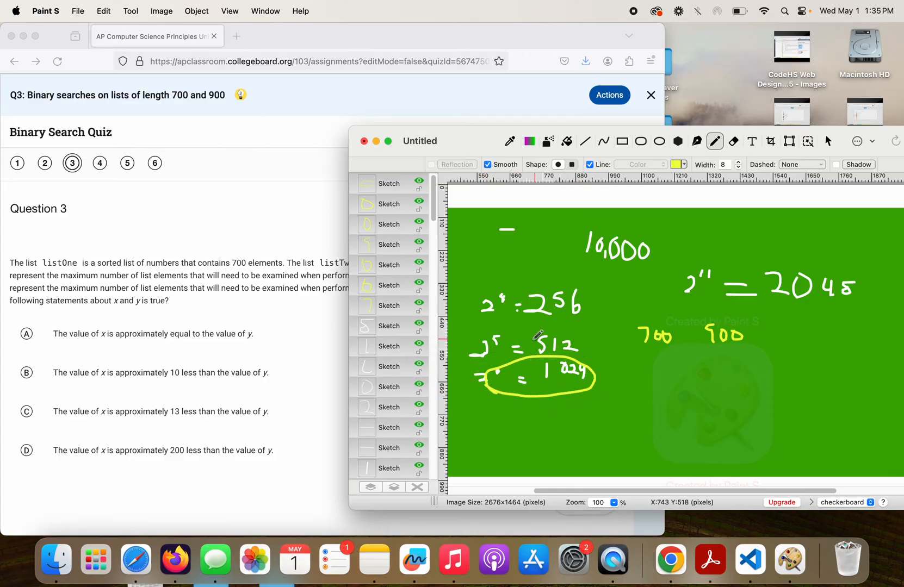
pyautogui.moveTo(515, 339)
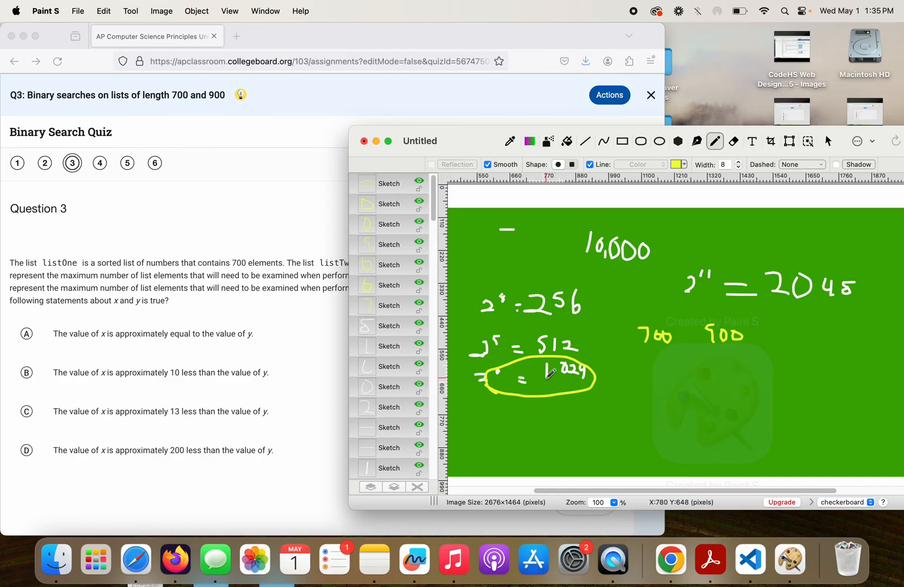
pyautogui.moveTo(528, 378)
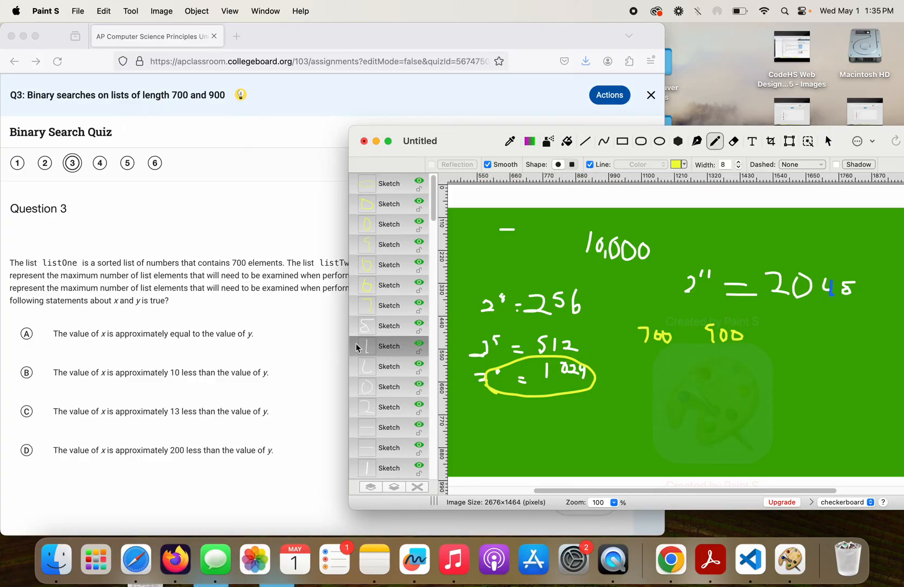
pyautogui.moveTo(647, 338)
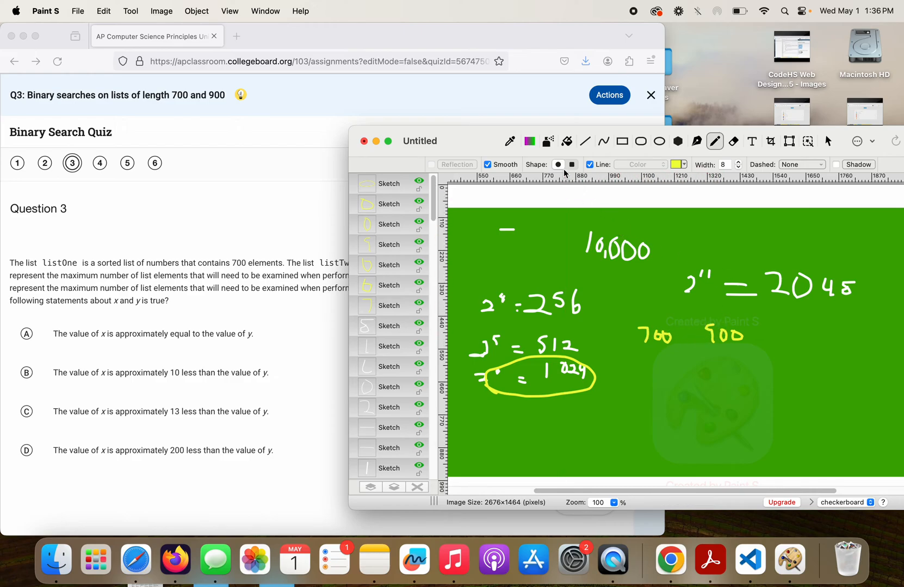
pyautogui.moveTo(561, 44)
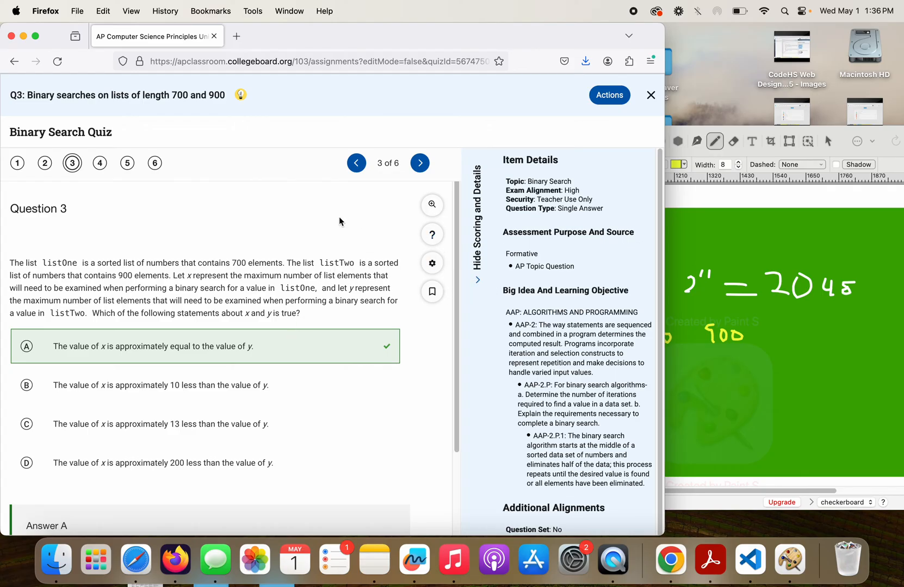
# Hide Question 3's scoring and answer details
pyautogui.click(478, 217)
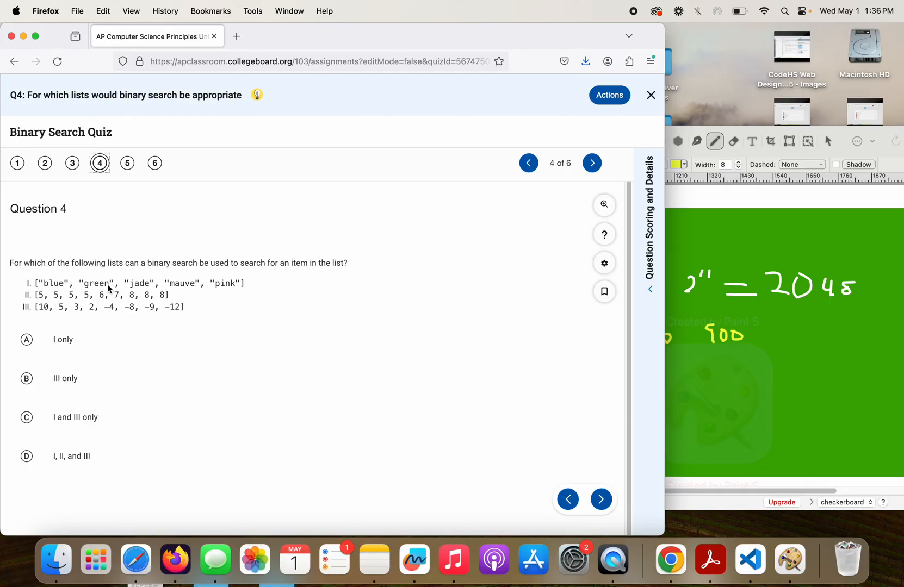
pyautogui.moveTo(142, 279)
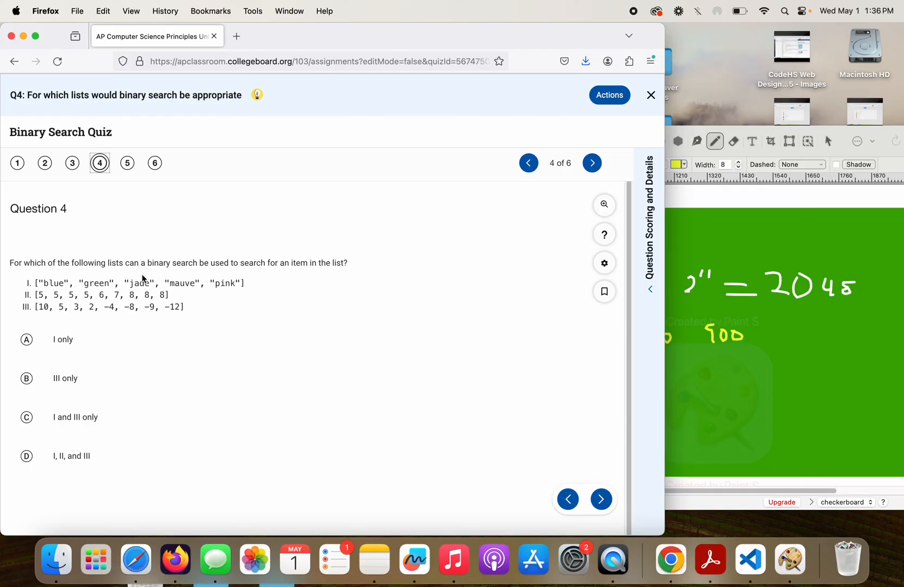
pyautogui.moveTo(184, 290)
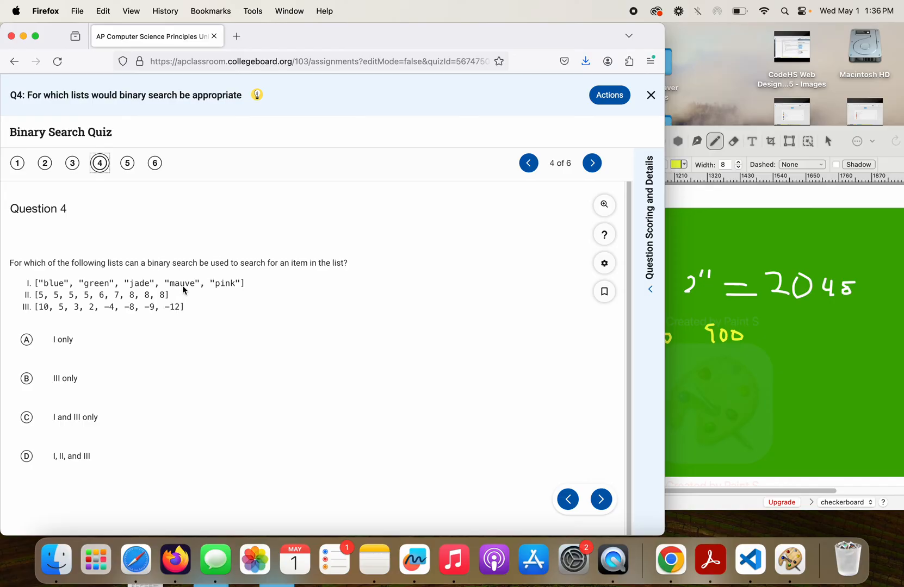
pyautogui.moveTo(223, 291)
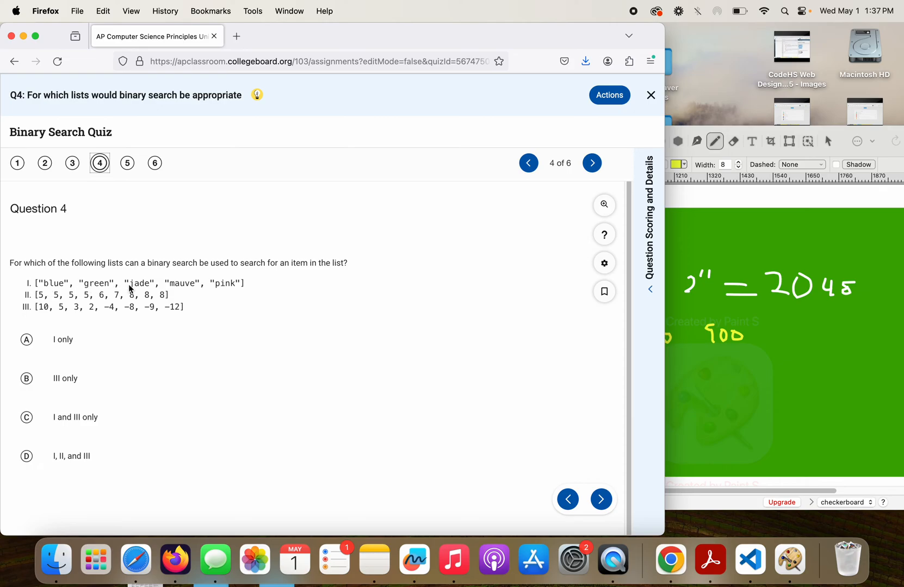
pyautogui.moveTo(101, 291)
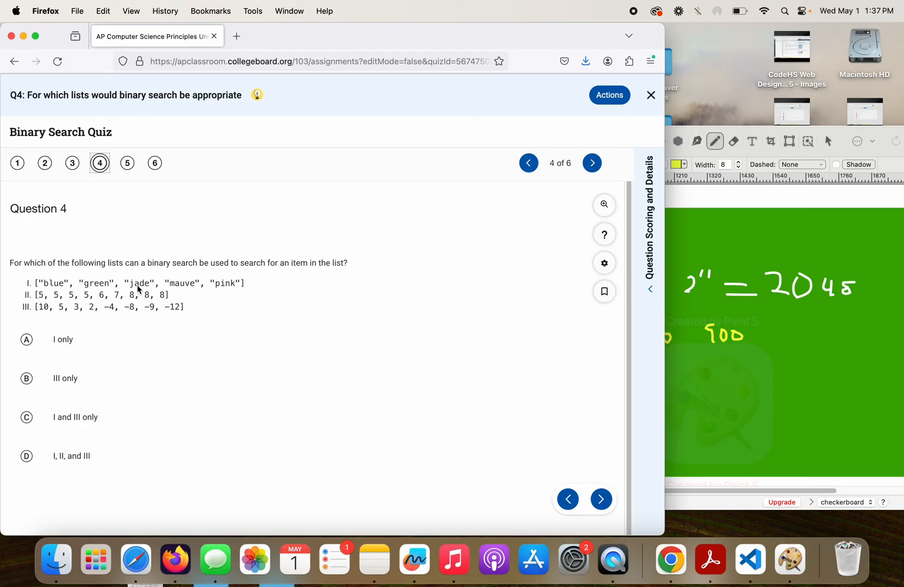
pyautogui.moveTo(230, 278)
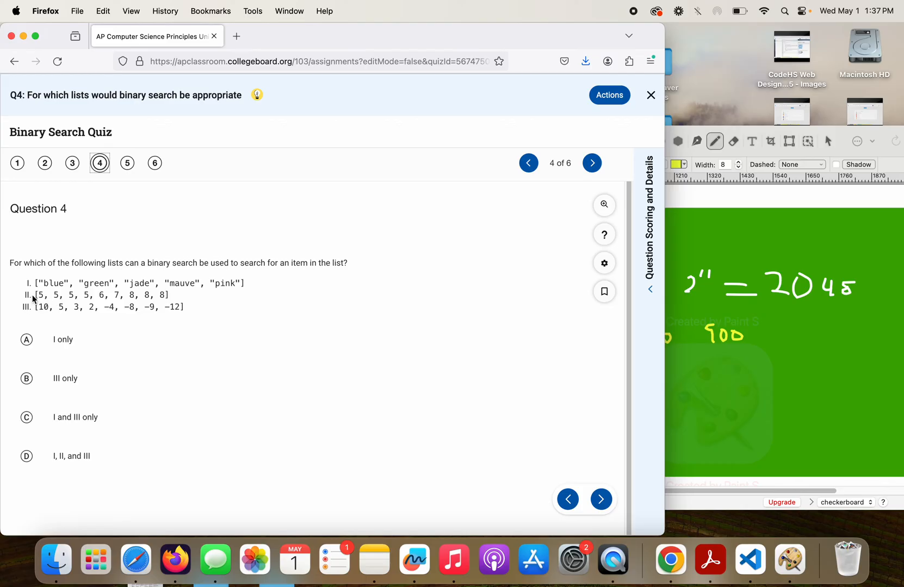
pyautogui.moveTo(81, 300)
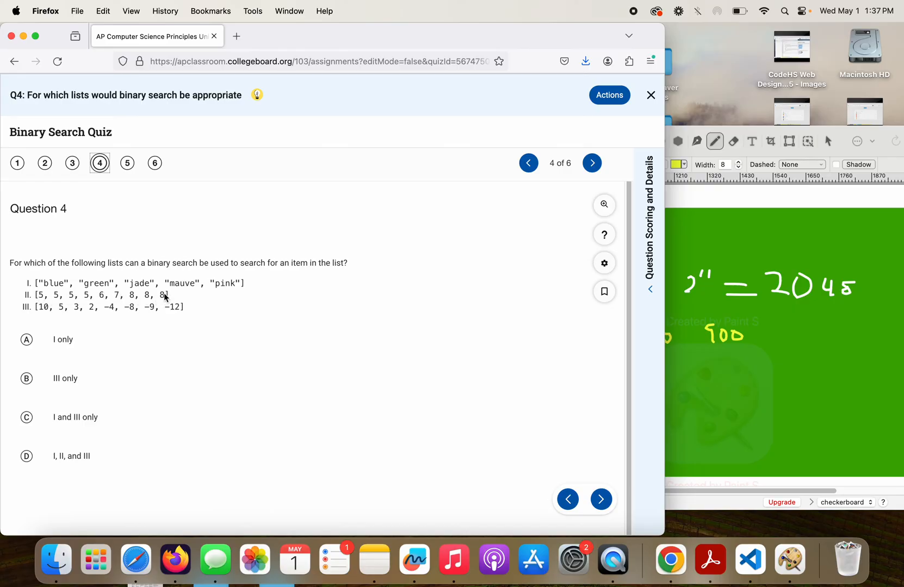
pyautogui.moveTo(111, 311)
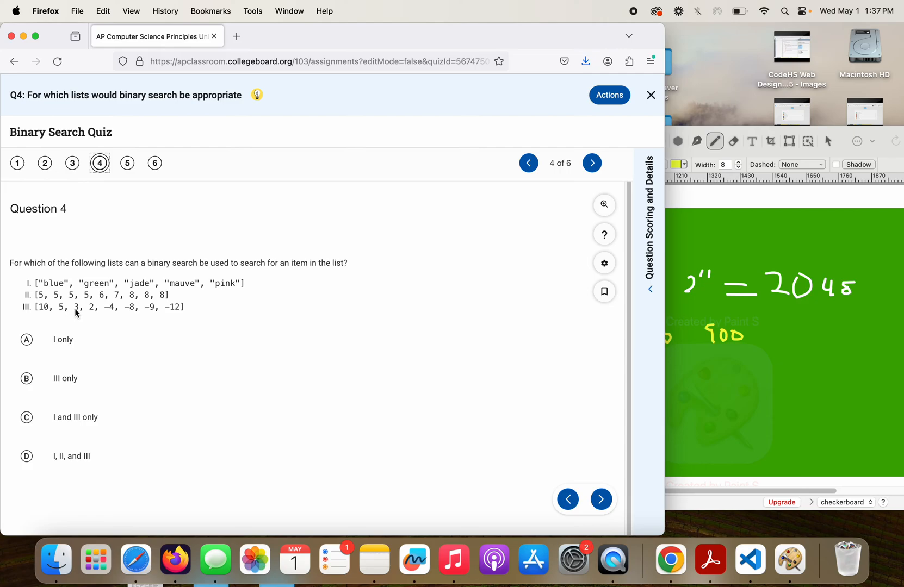
pyautogui.moveTo(104, 314)
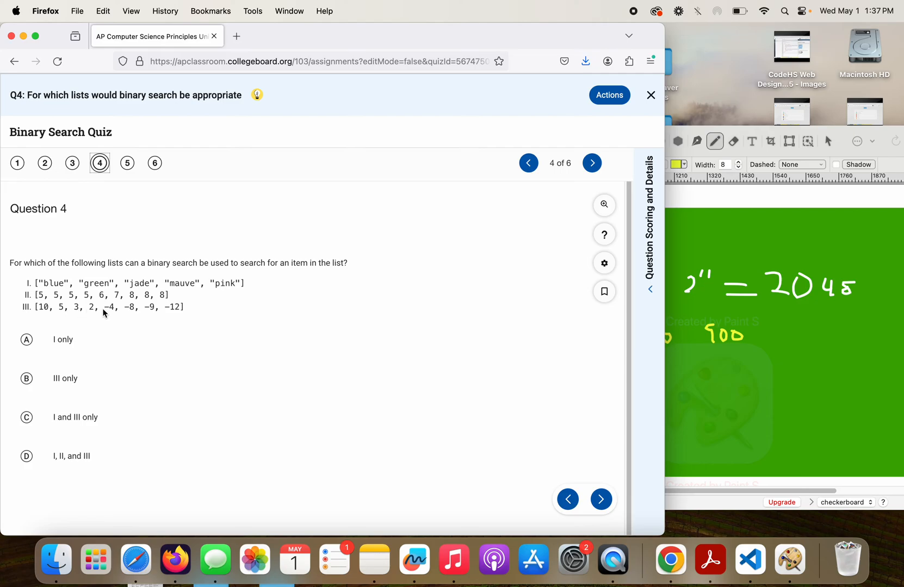
pyautogui.moveTo(189, 319)
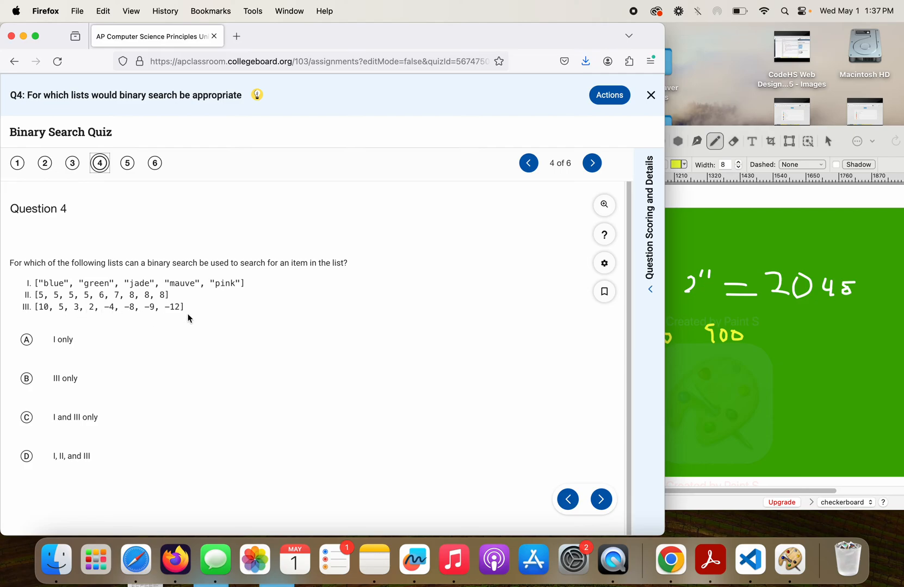
pyautogui.moveTo(121, 306)
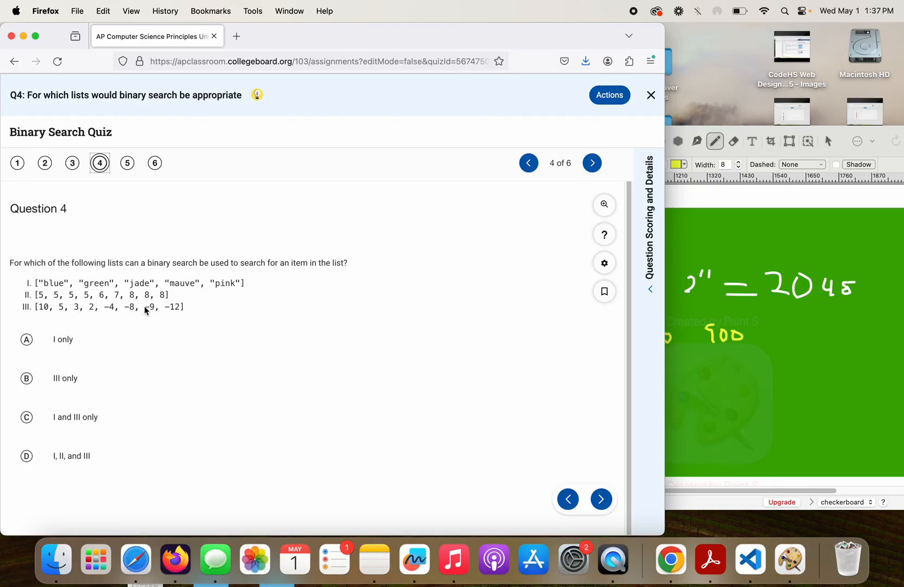
pyautogui.moveTo(45, 314)
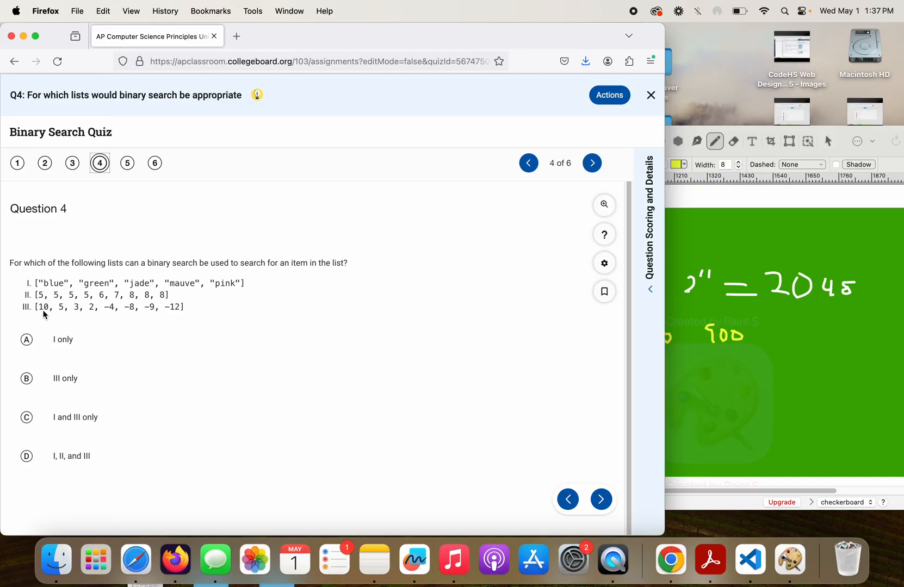
pyautogui.moveTo(106, 311)
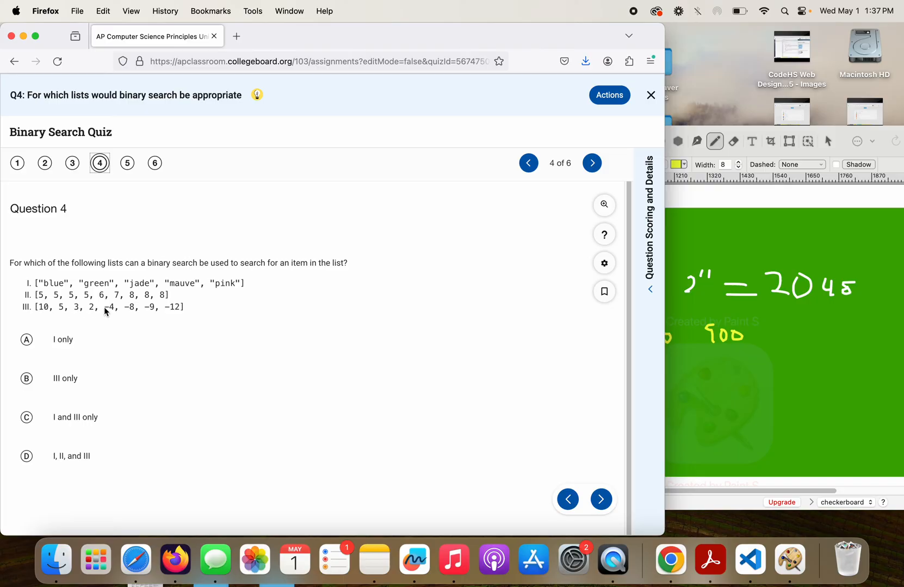
pyautogui.moveTo(70, 289)
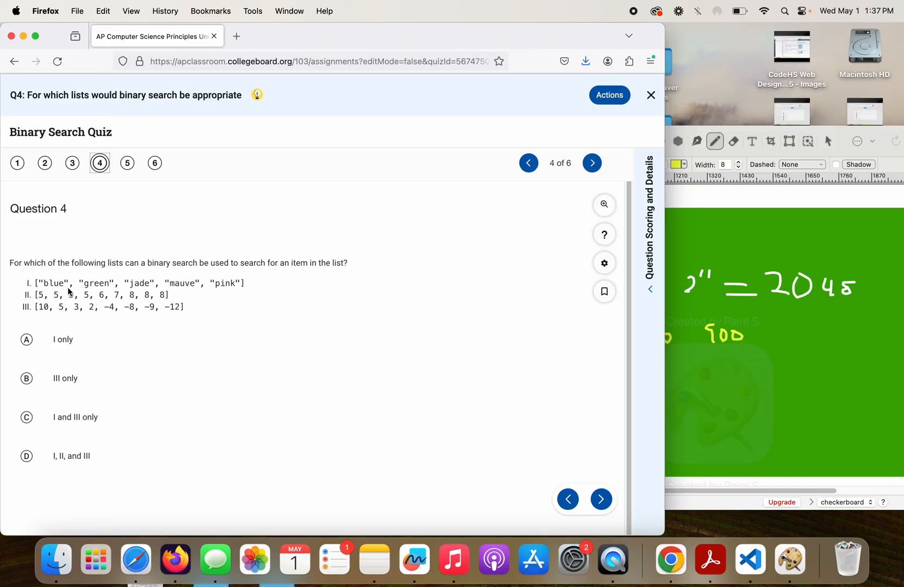
pyautogui.moveTo(105, 319)
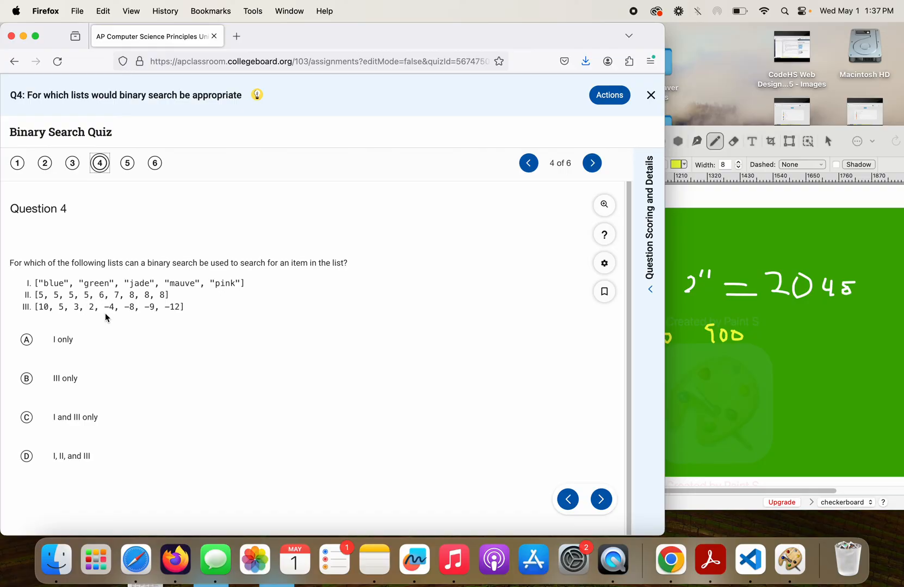
pyautogui.moveTo(535, 300)
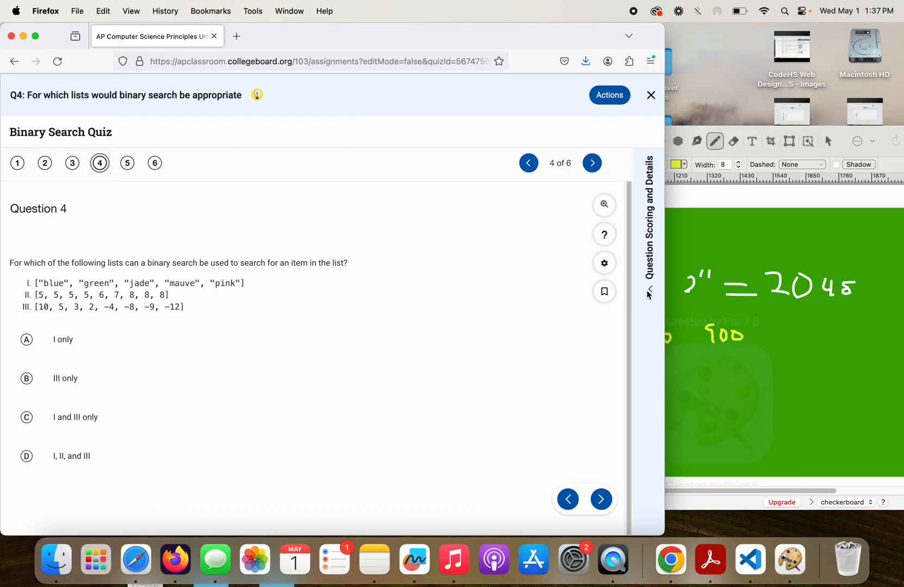
pyautogui.click(649, 292)
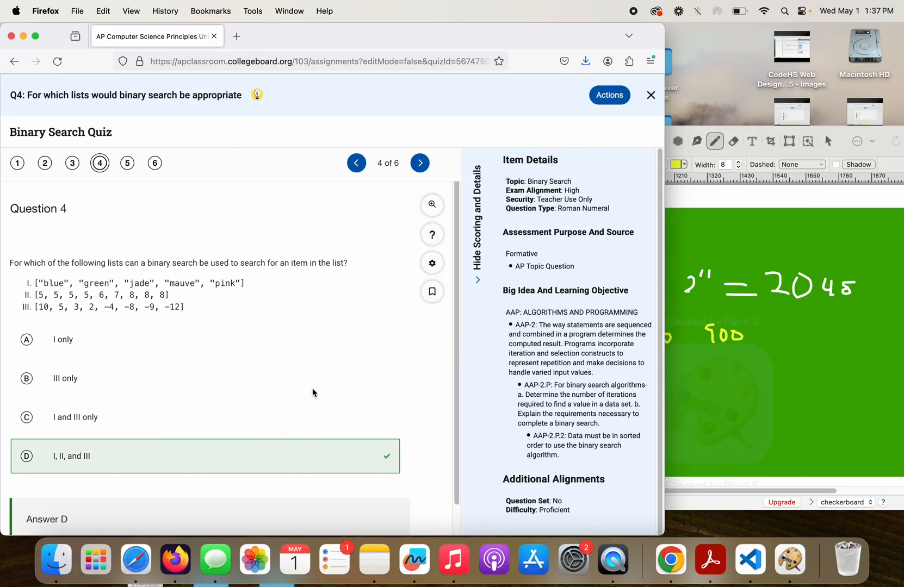
pyautogui.click(478, 280)
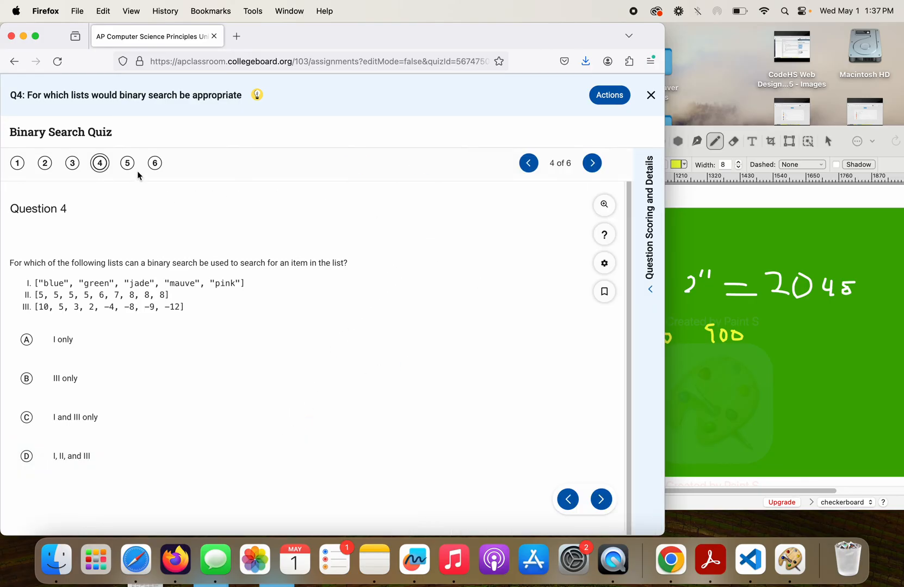
pyautogui.click(592, 163)
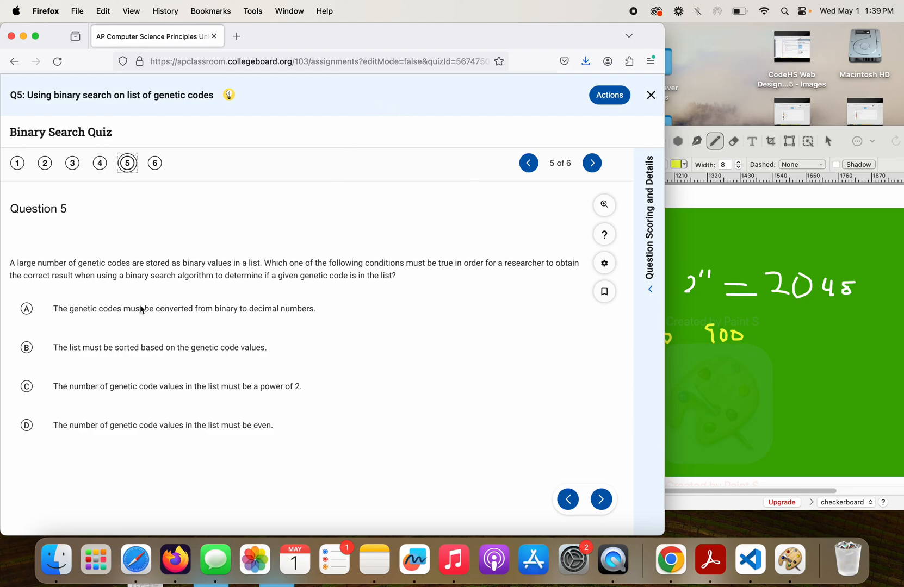
pyautogui.moveTo(241, 315)
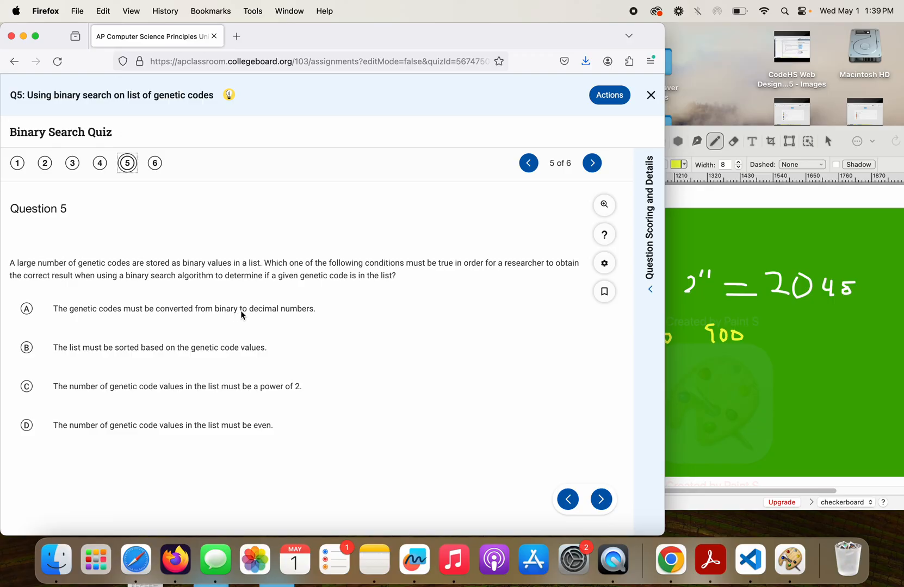
pyautogui.moveTo(301, 318)
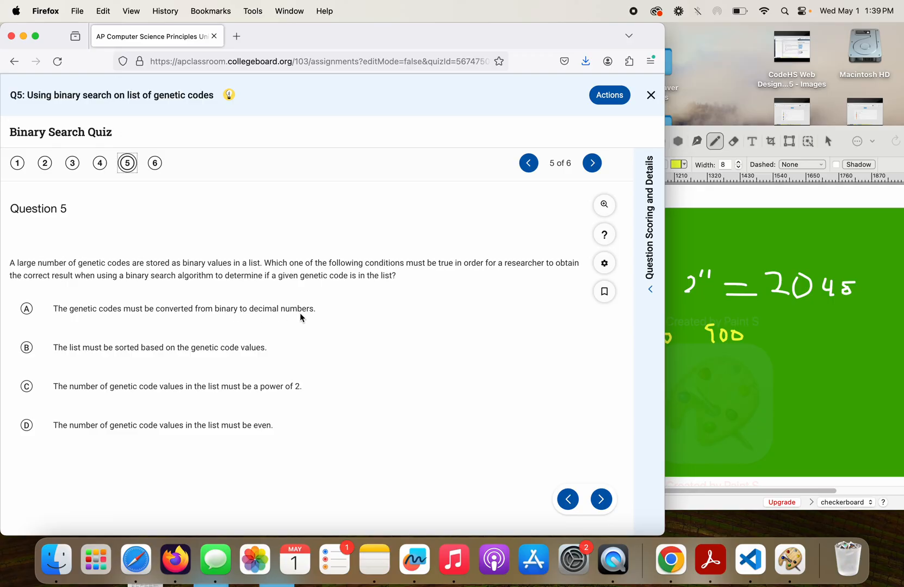
pyautogui.moveTo(161, 312)
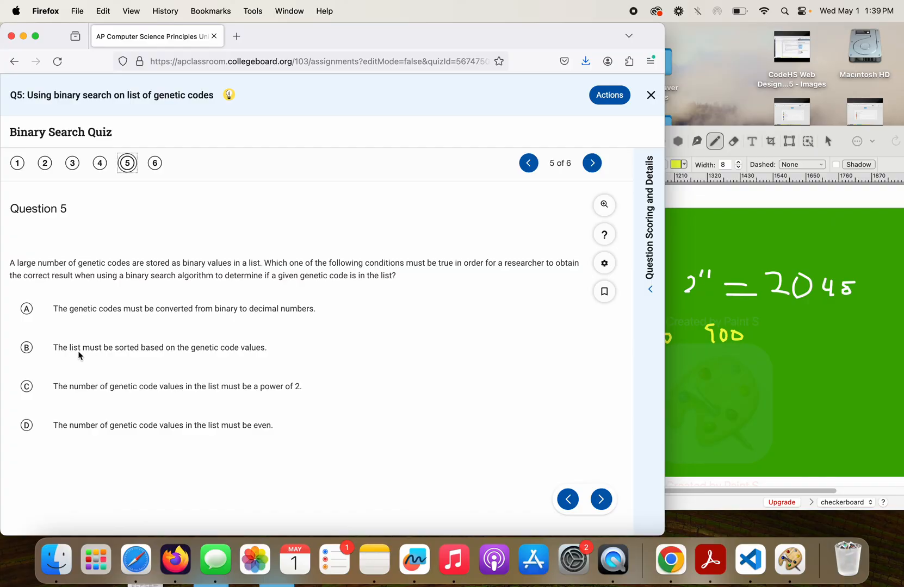
pyautogui.moveTo(223, 351)
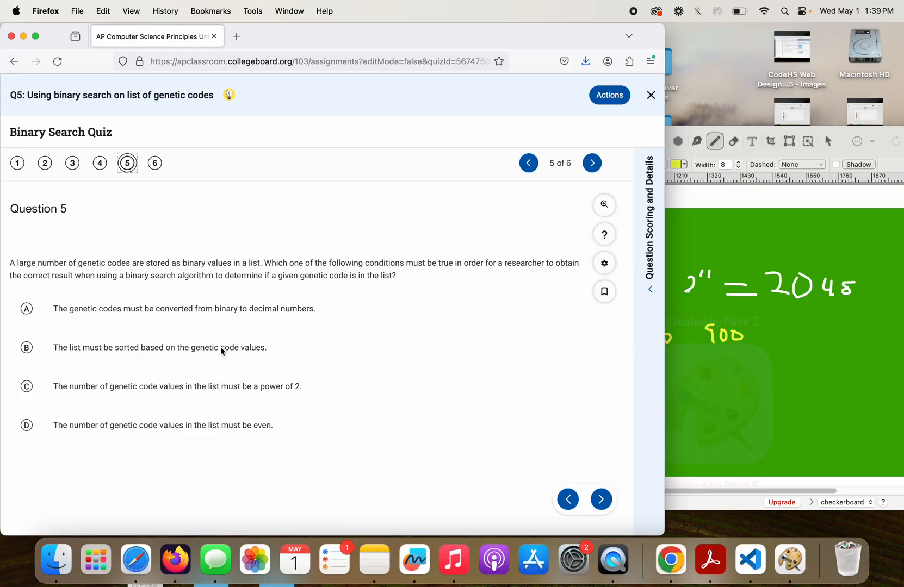
pyautogui.moveTo(56, 397)
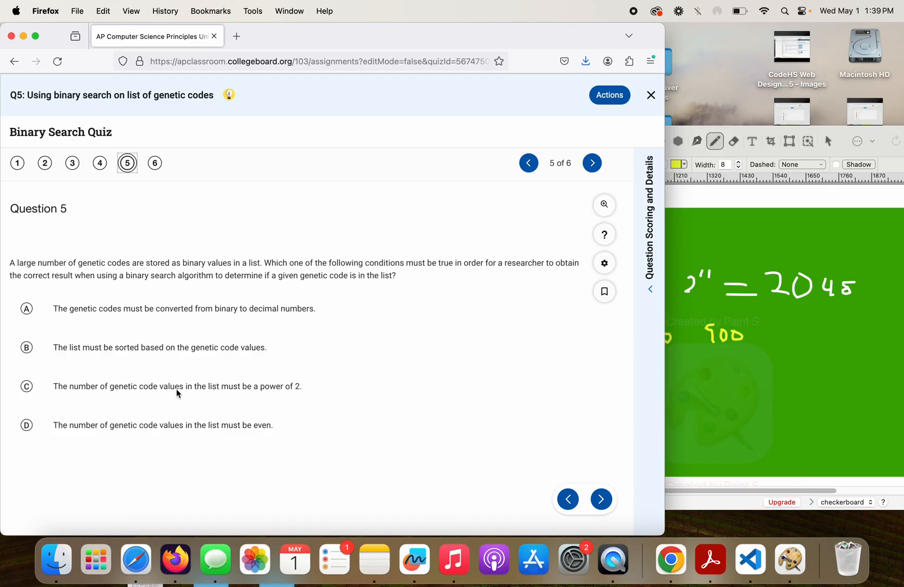
pyautogui.moveTo(252, 400)
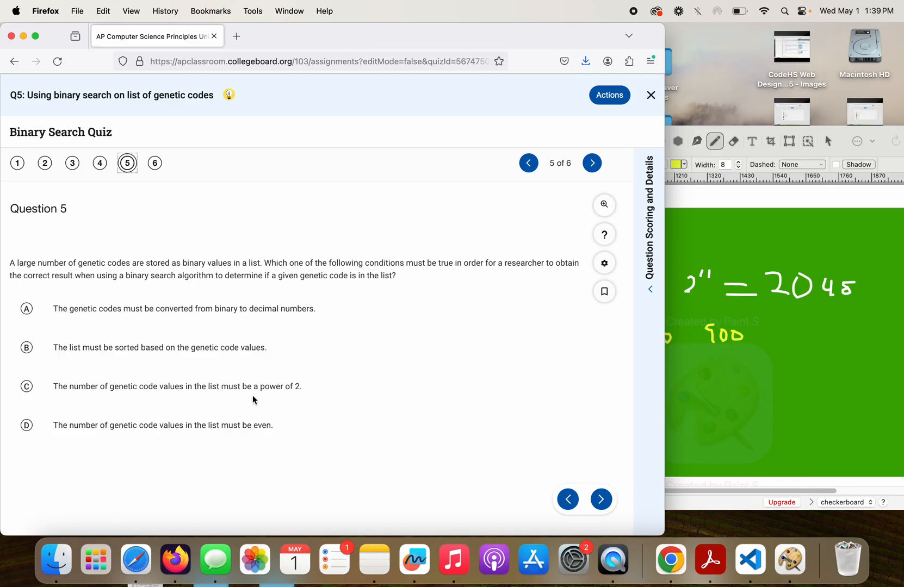
pyautogui.moveTo(379, 402)
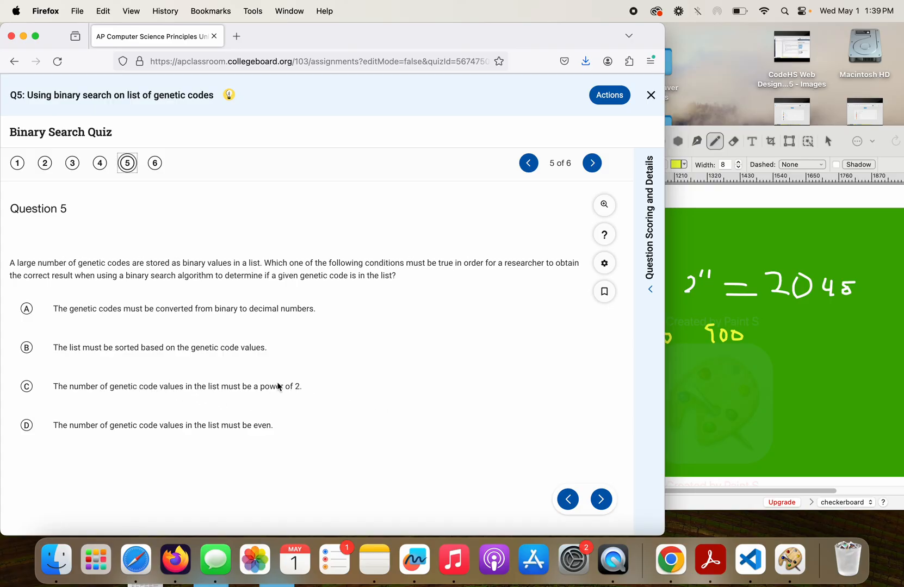
pyautogui.moveTo(178, 382)
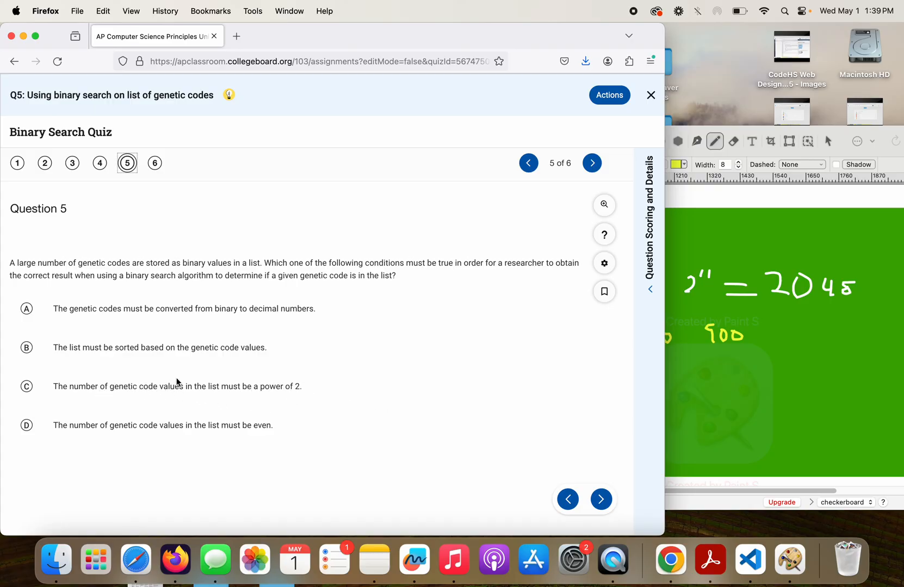
pyautogui.moveTo(152, 391)
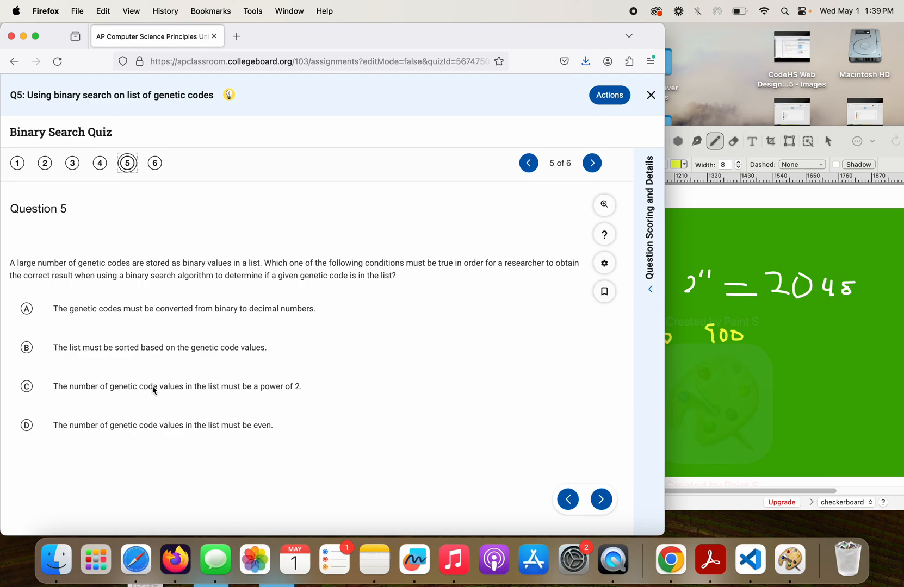
pyautogui.moveTo(217, 390)
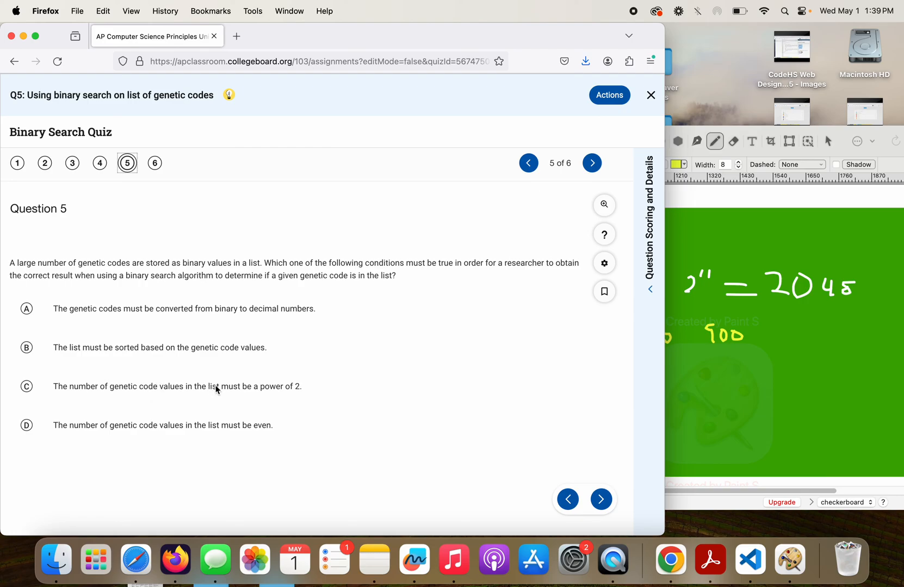
pyautogui.moveTo(288, 395)
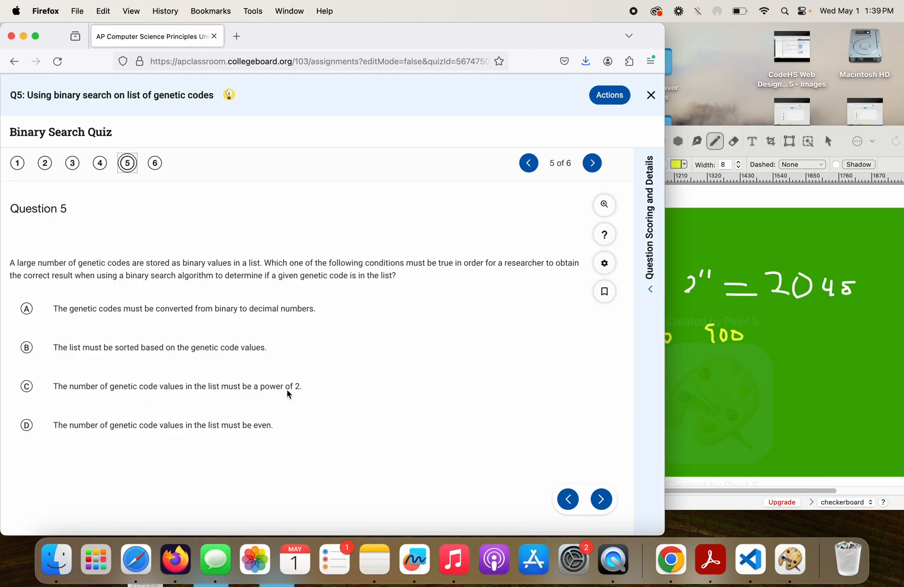
pyautogui.moveTo(256, 403)
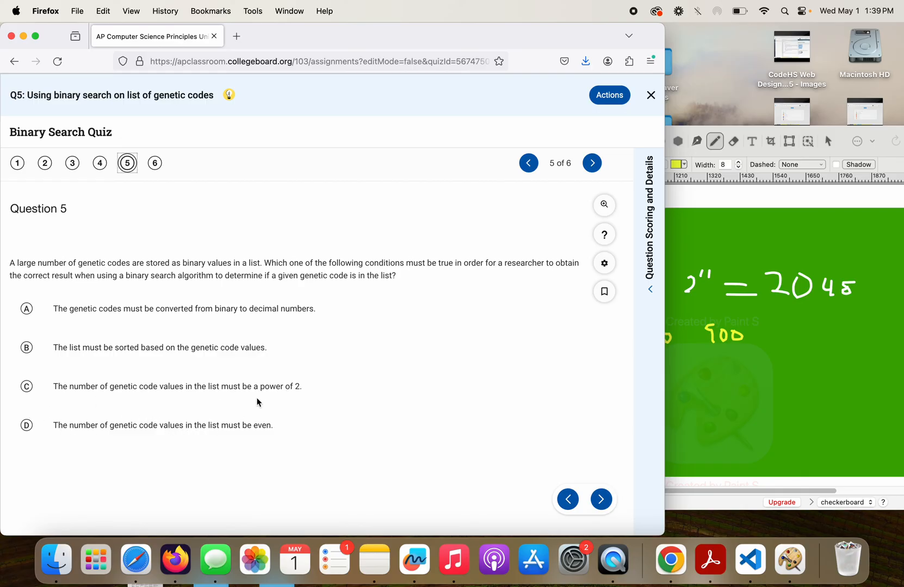
pyautogui.moveTo(178, 431)
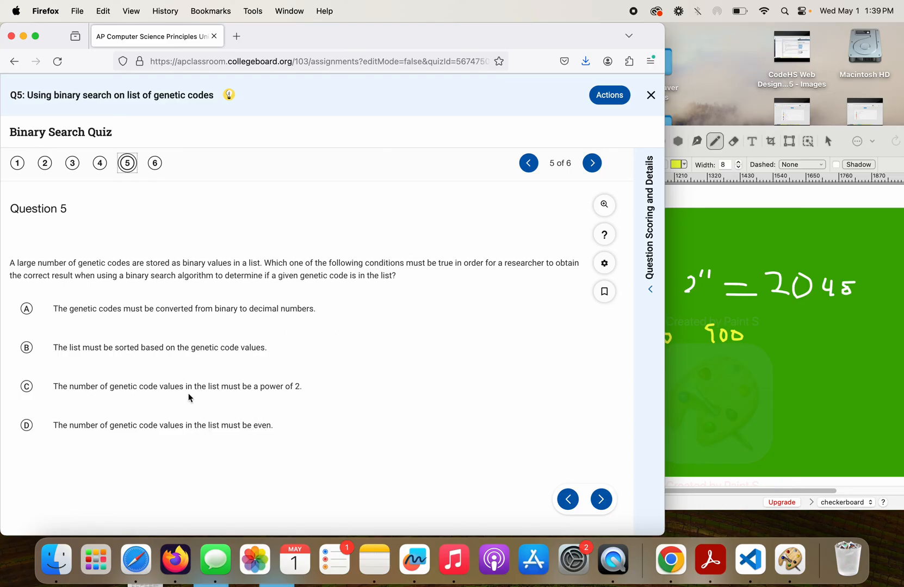
pyautogui.moveTo(196, 356)
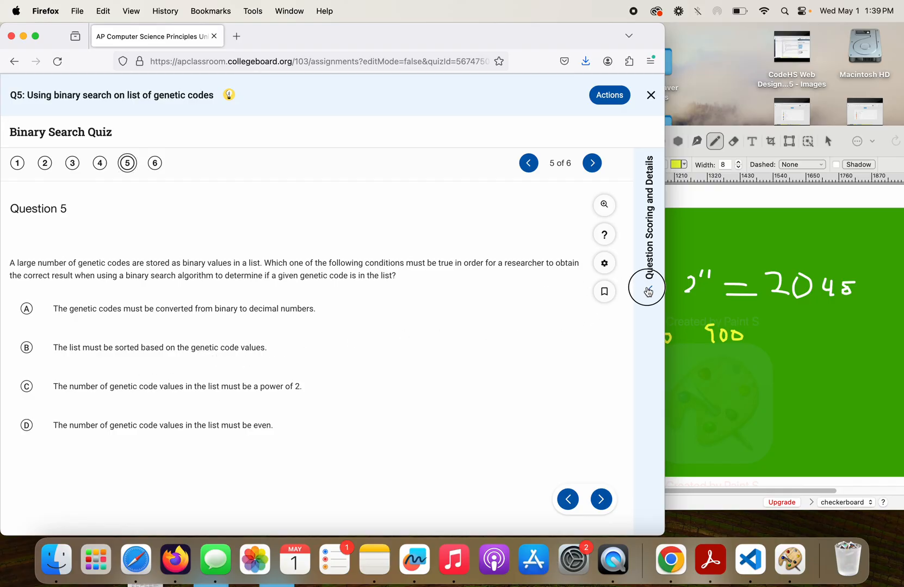
pyautogui.click(648, 287)
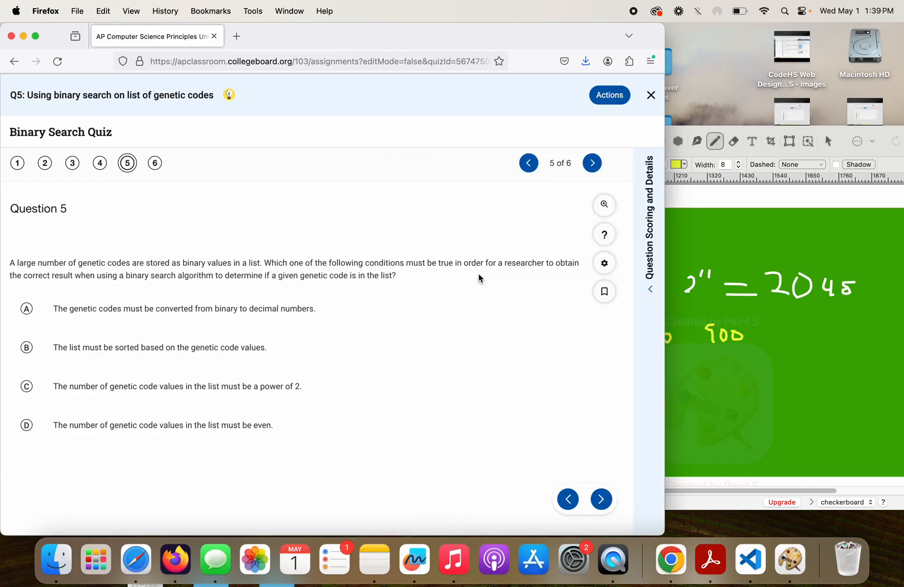
# Advance to Question 6, the final item about why binary search fails on the list
pyautogui.click(592, 164)
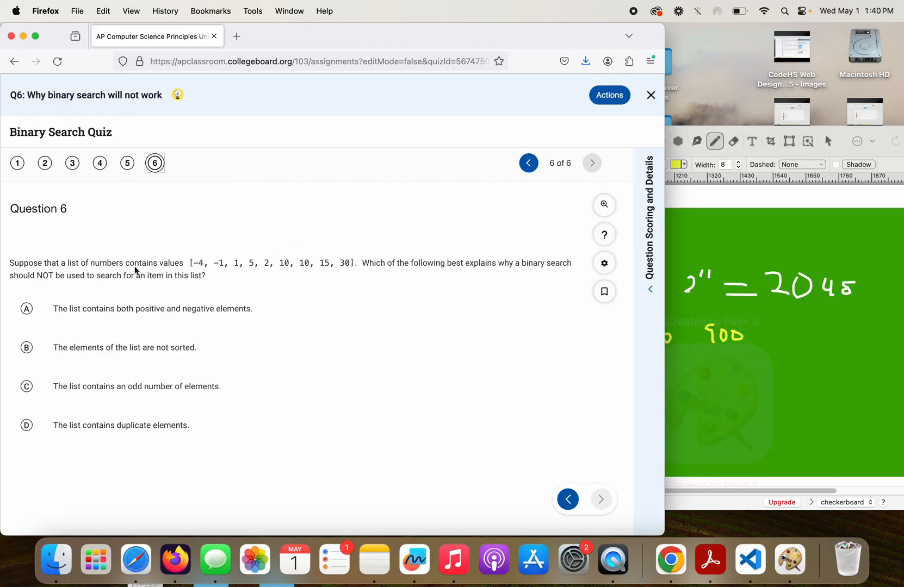
pyautogui.moveTo(229, 271)
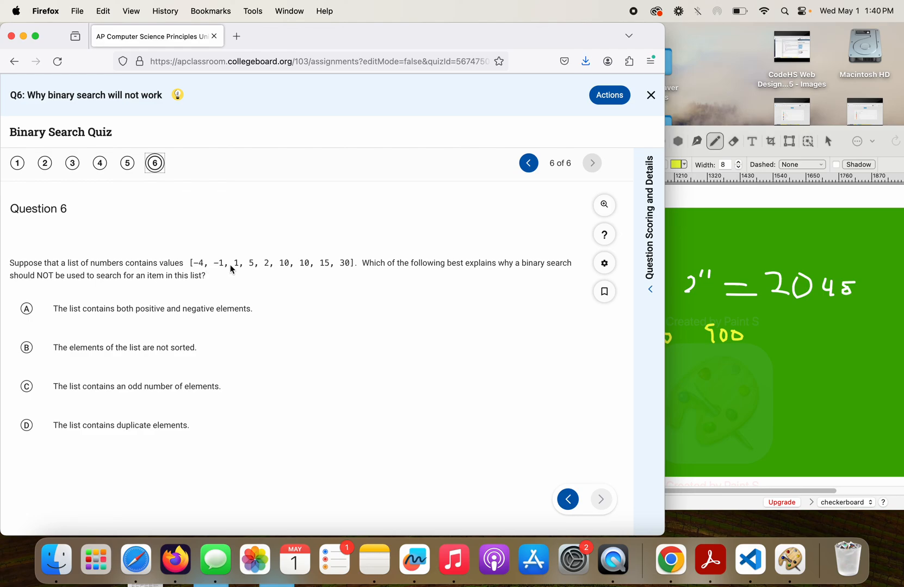
pyautogui.moveTo(300, 273)
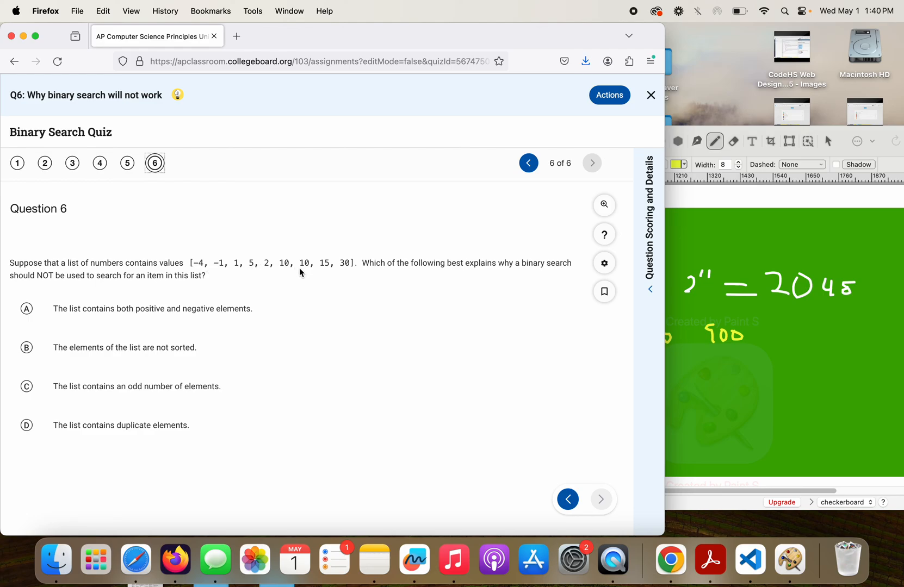
pyautogui.moveTo(410, 287)
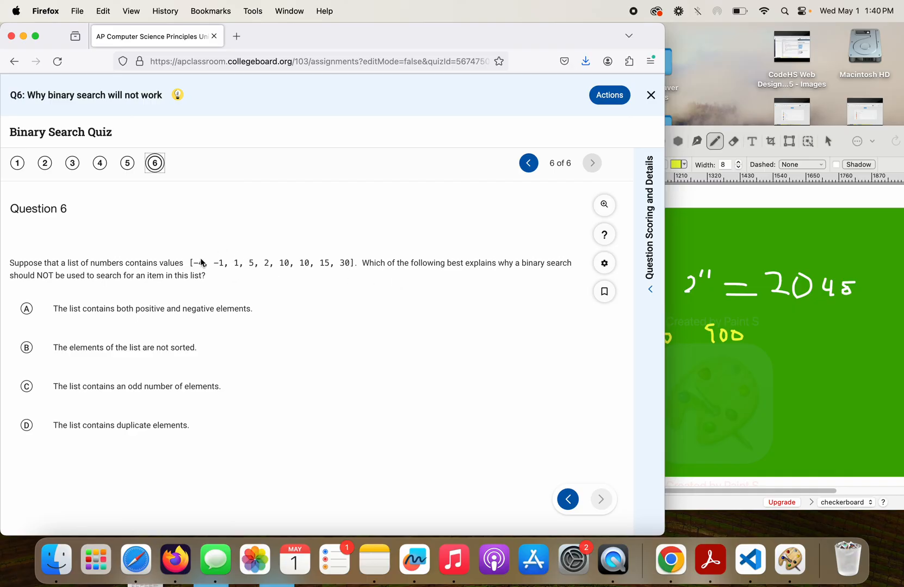
pyautogui.moveTo(201, 267)
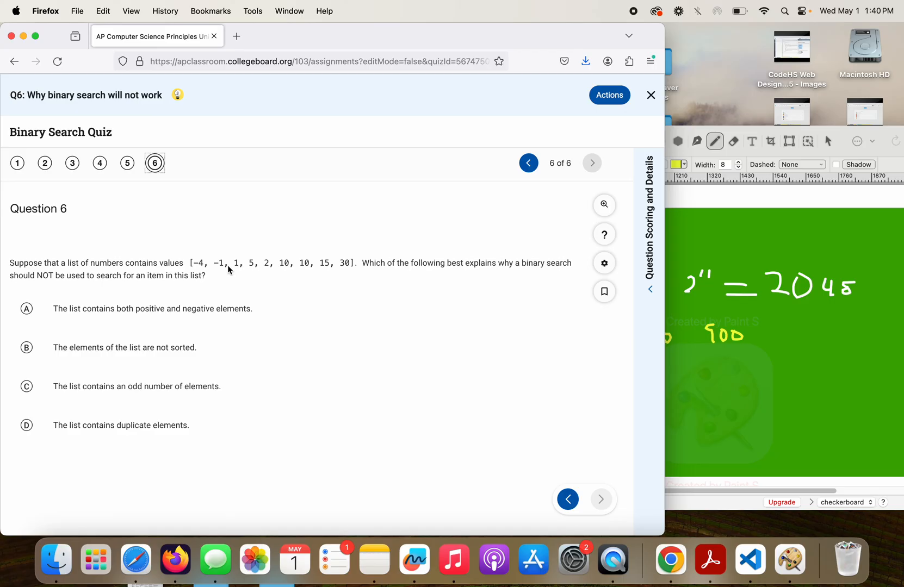
pyautogui.moveTo(257, 272)
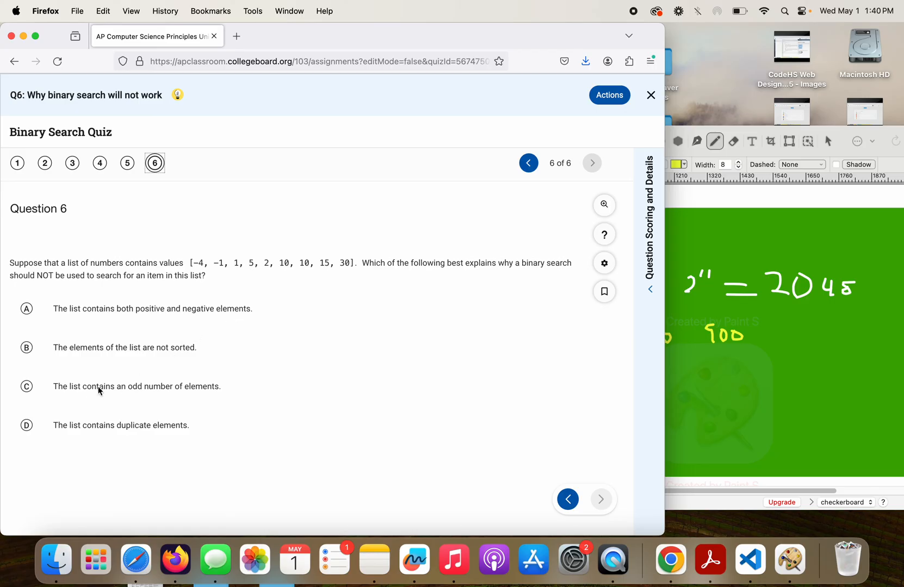
pyautogui.moveTo(183, 384)
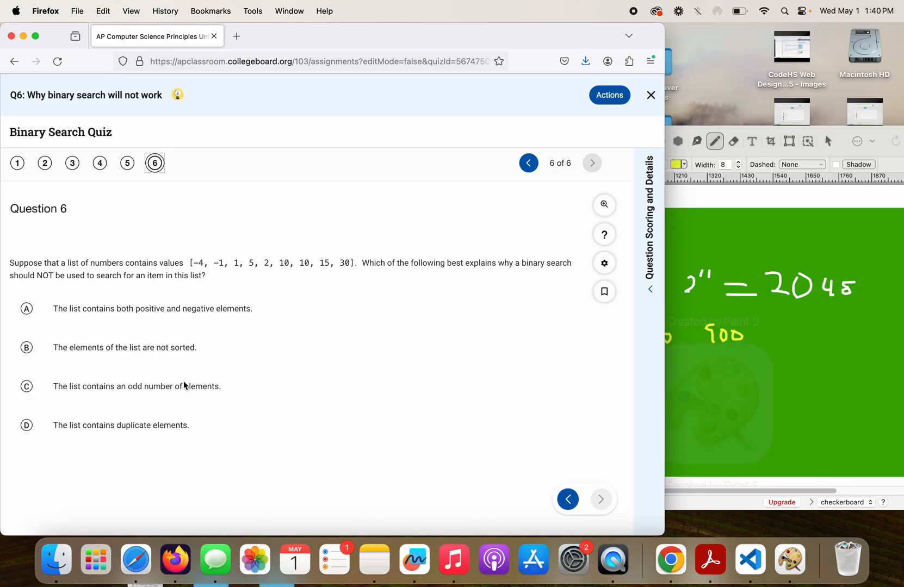
pyautogui.moveTo(172, 437)
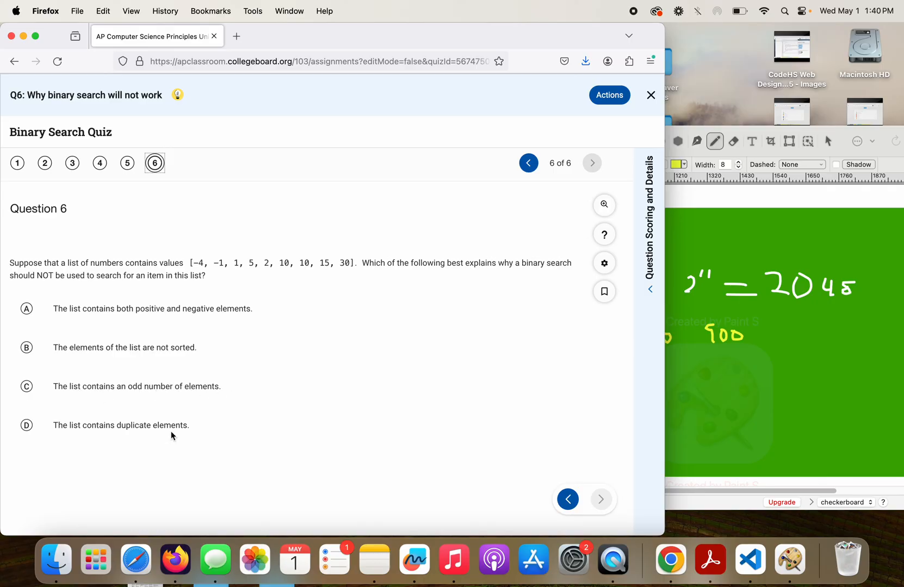
pyautogui.moveTo(66, 432)
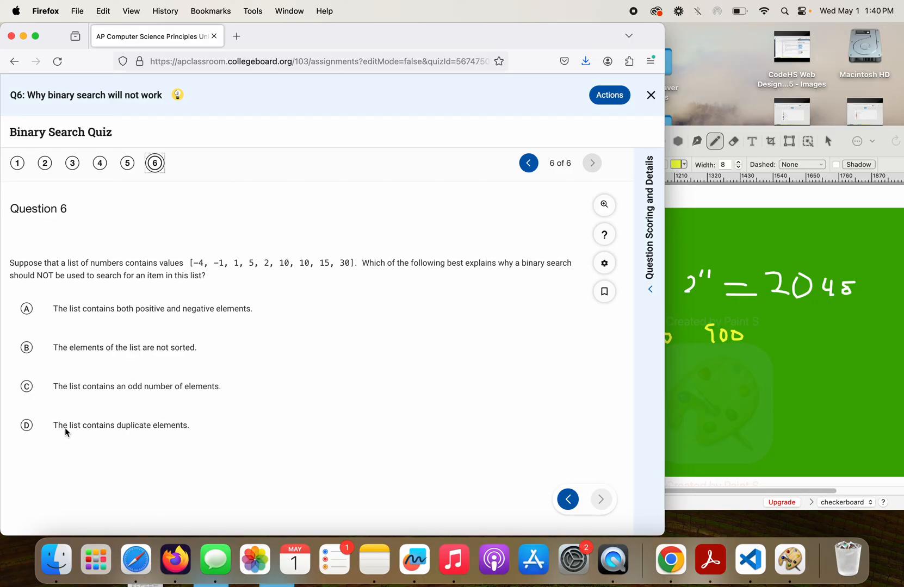
pyautogui.moveTo(95, 358)
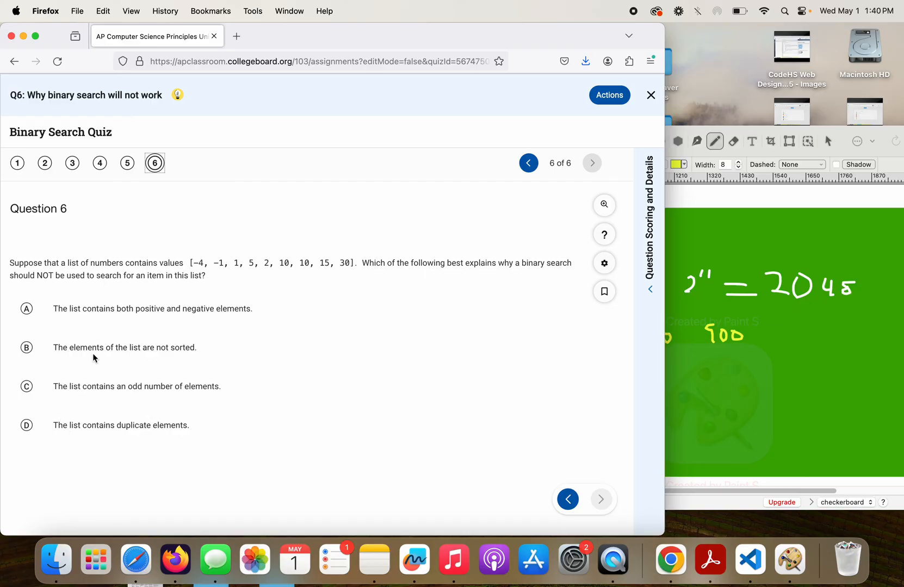
pyautogui.moveTo(240, 268)
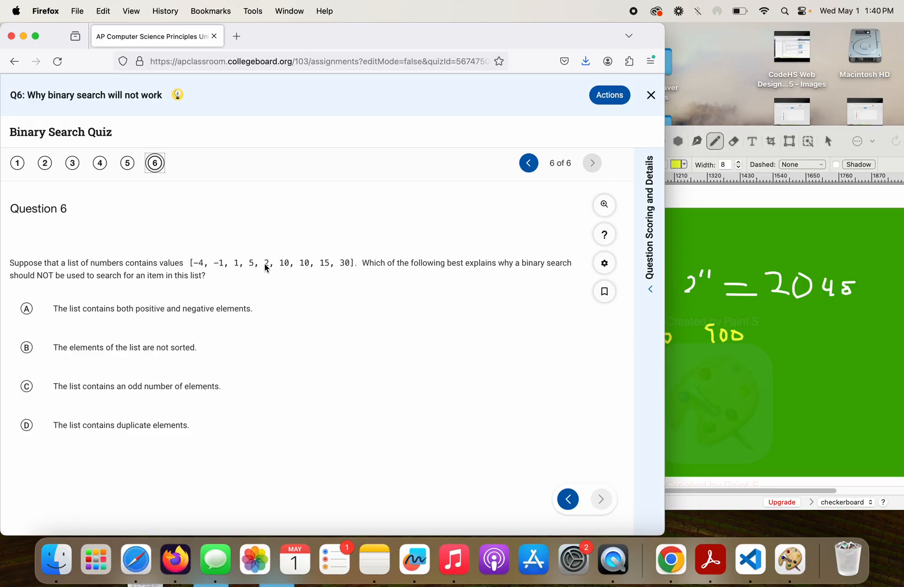
pyautogui.moveTo(190, 272)
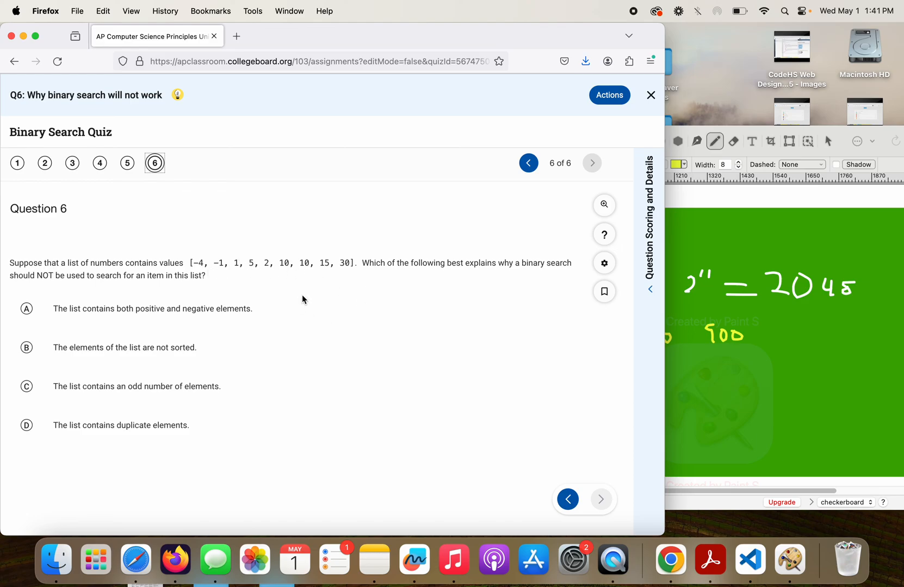
pyautogui.moveTo(649, 288)
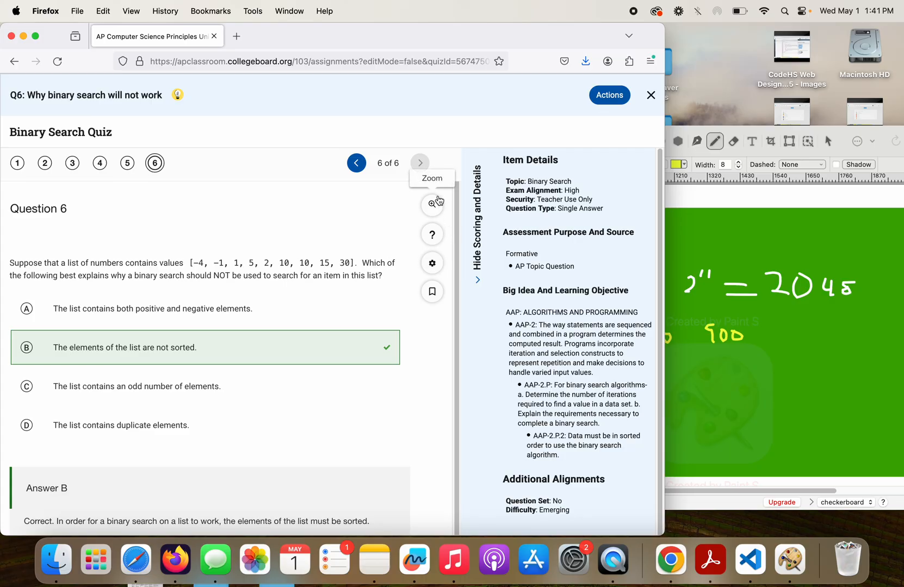
pyautogui.moveTo(449, 256)
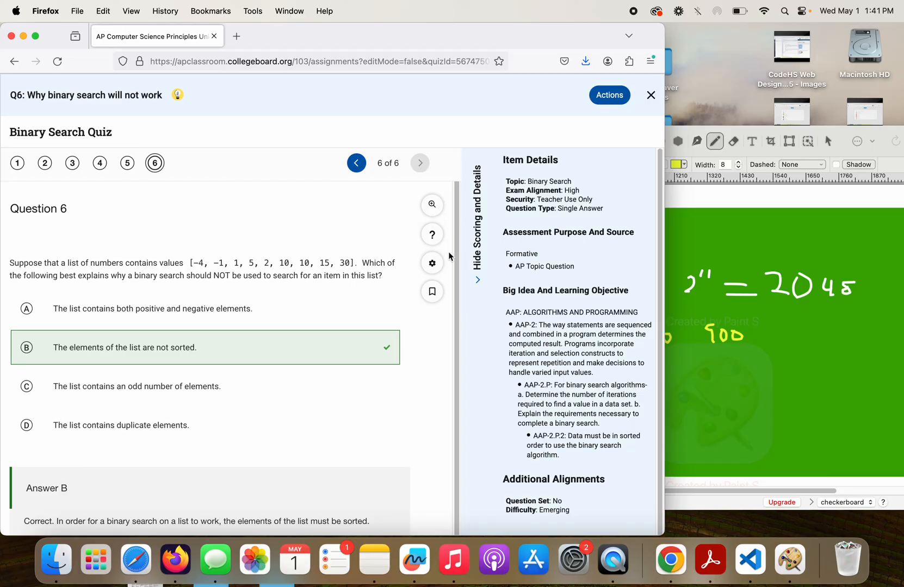
pyautogui.moveTo(419, 172)
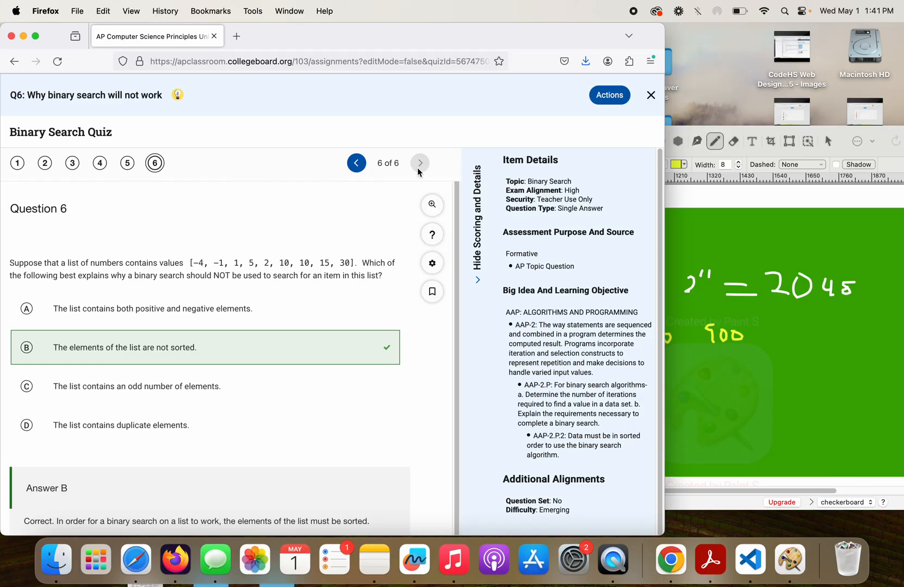